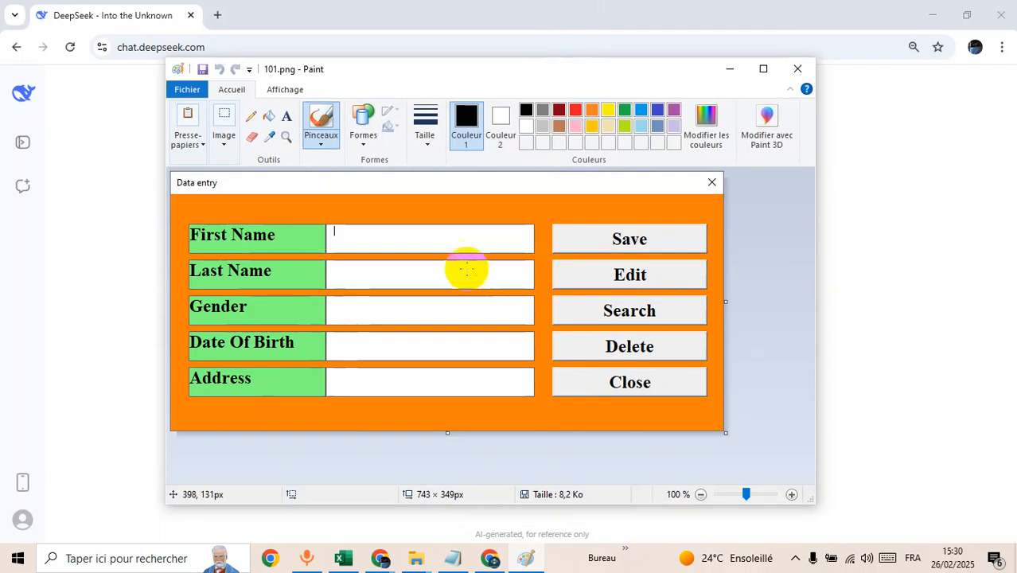
pyautogui.moveTo(676, 251)
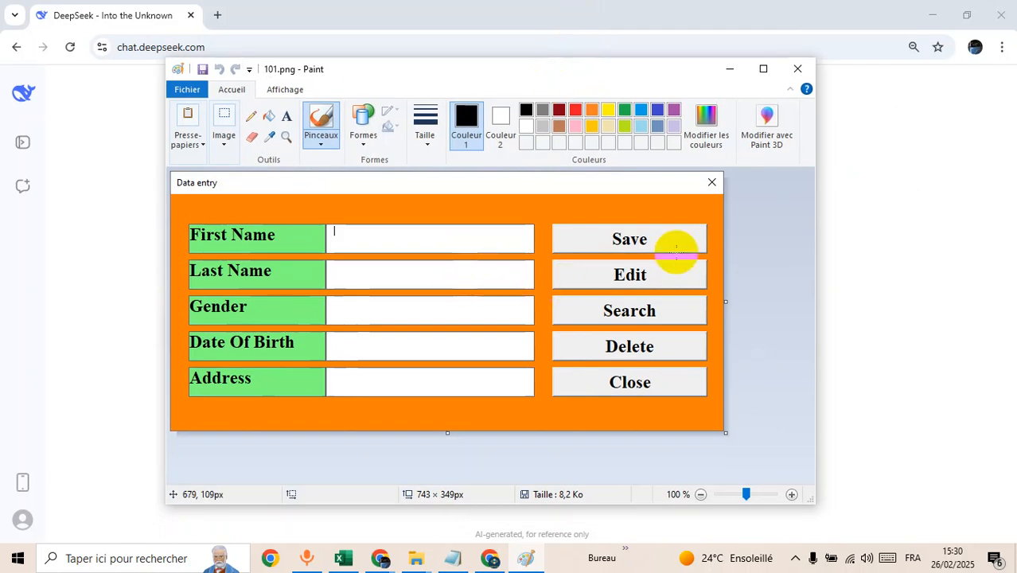
pyautogui.moveTo(894, 181)
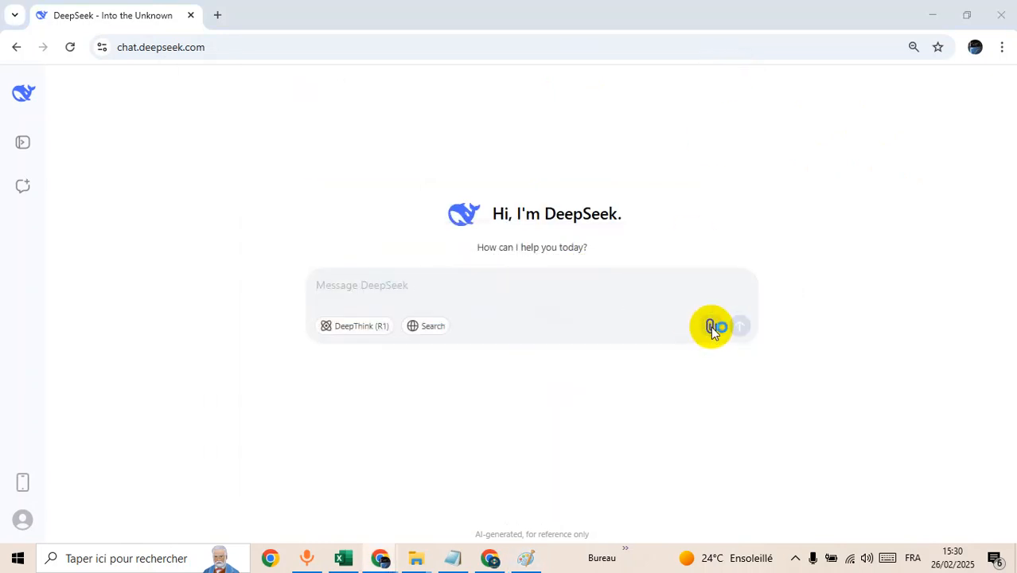
# Step: Attach the 101.png form image from the Bureau folder, found by searching '101'
pyautogui.click(710, 325)
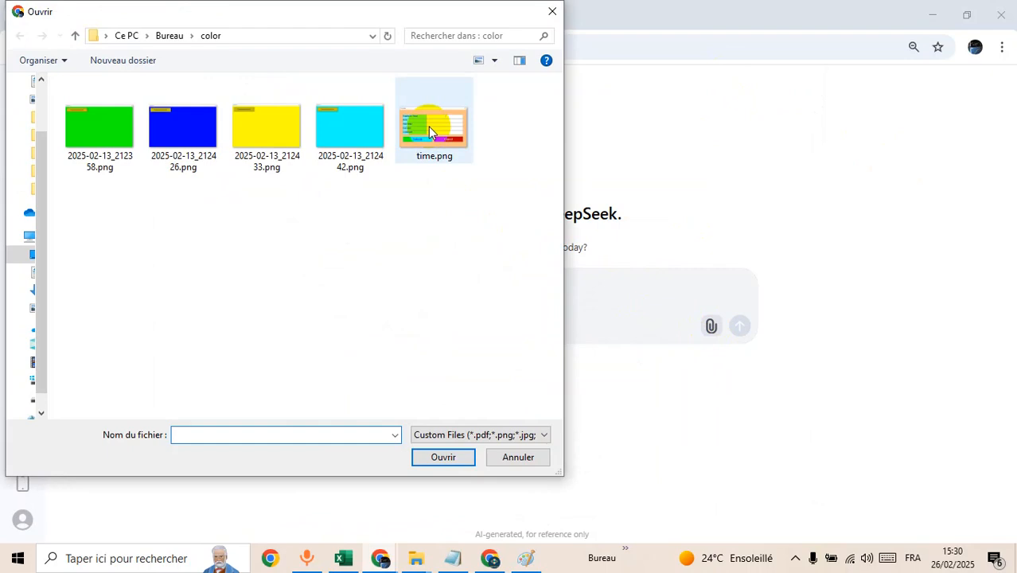
pyautogui.moveTo(44, 278)
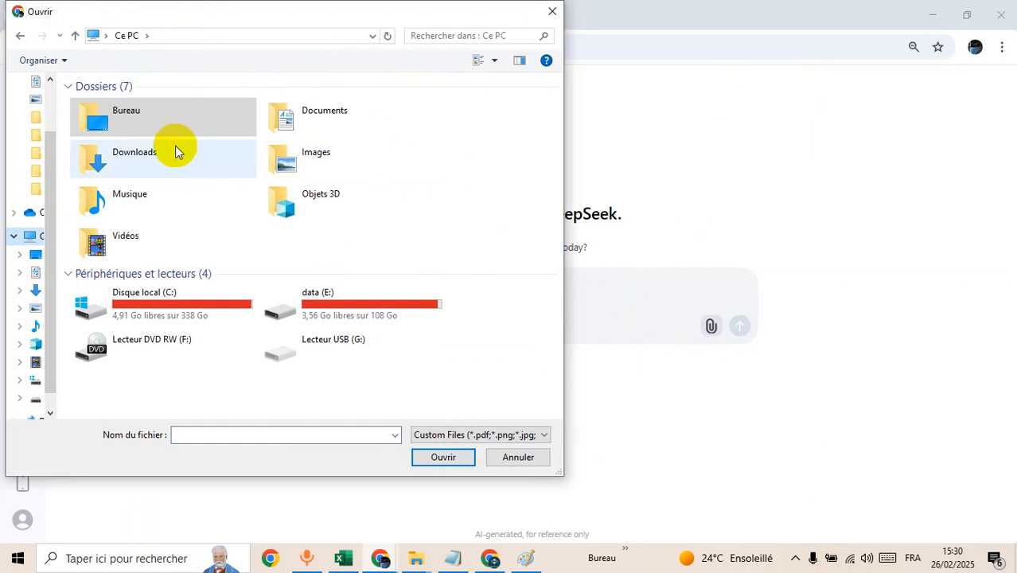
pyautogui.doubleClick(126, 118)
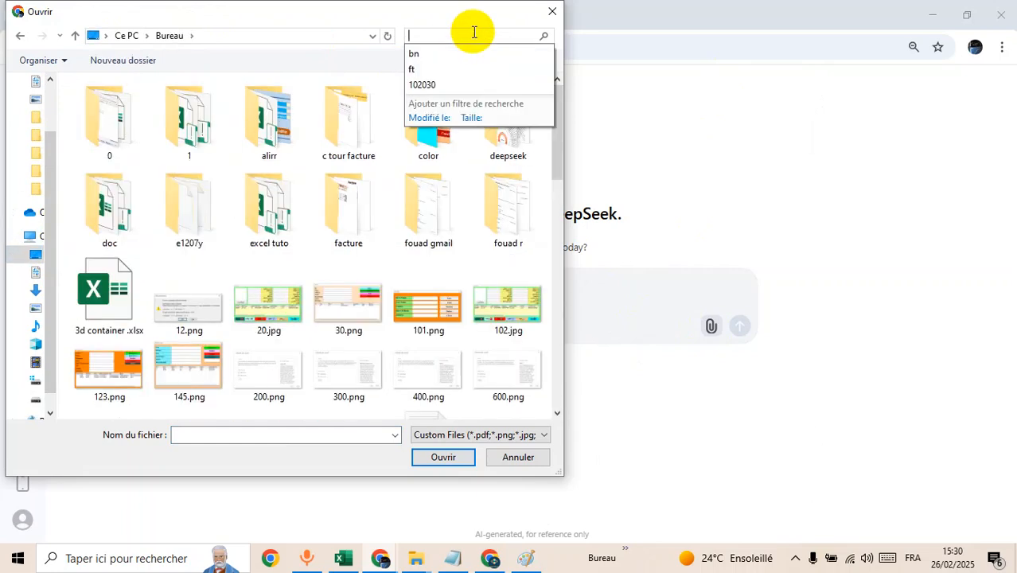
pyautogui.write('101')
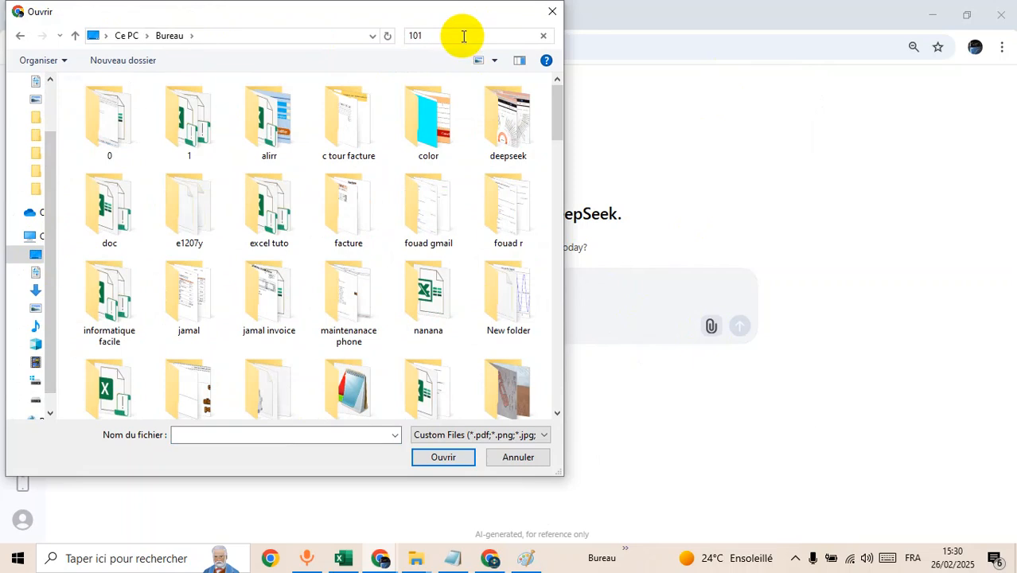
pyautogui.click(544, 35)
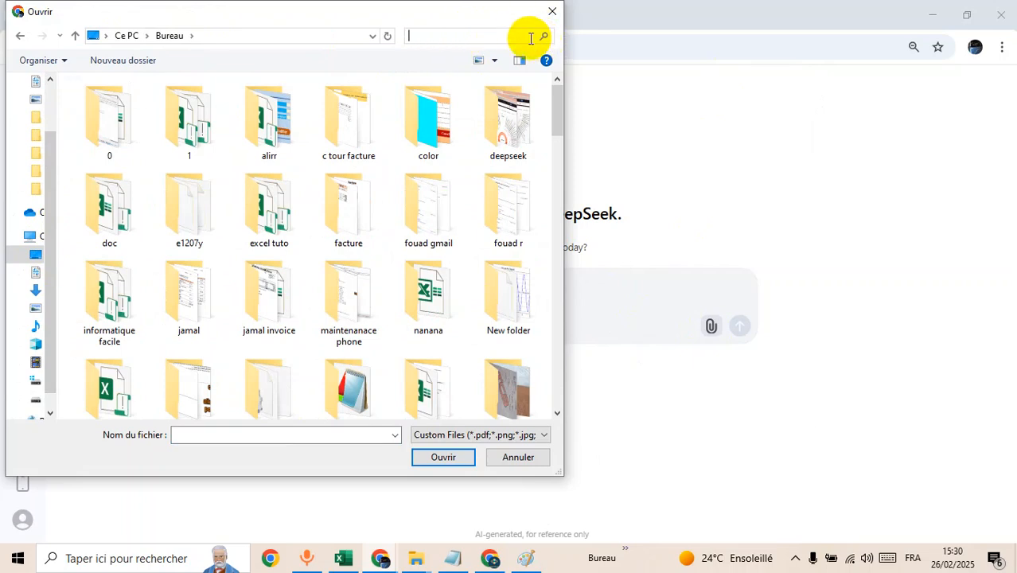
pyautogui.write('101')
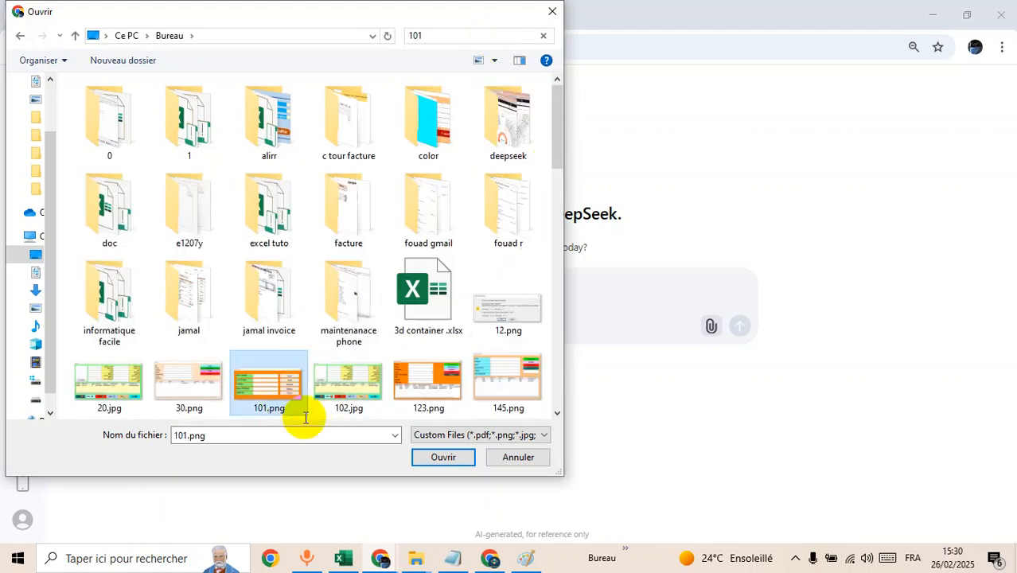
pyautogui.click(443, 457)
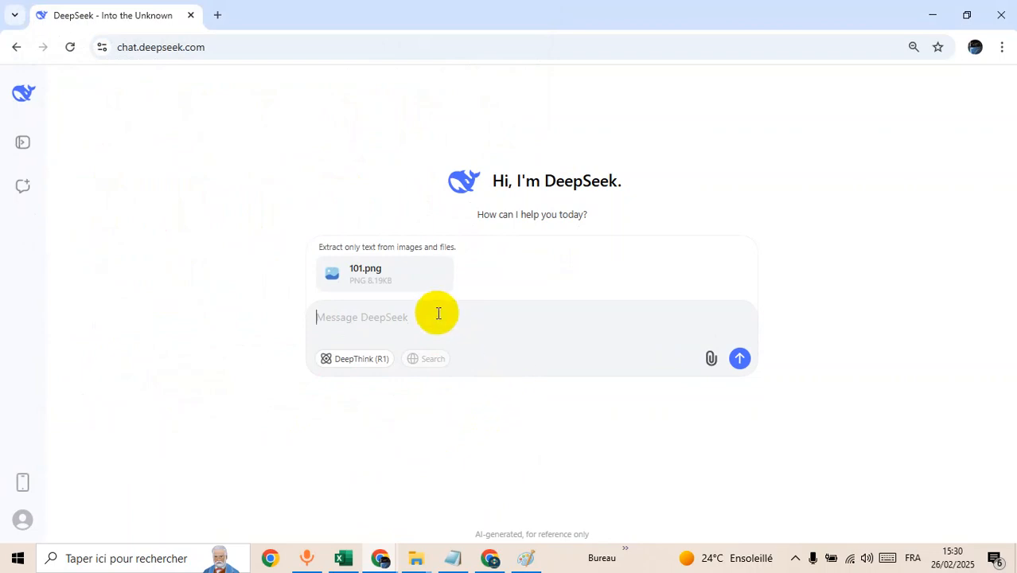
# Step: Send the request 'code this in excel userform' along with the attached image
pyautogui.write('cod')
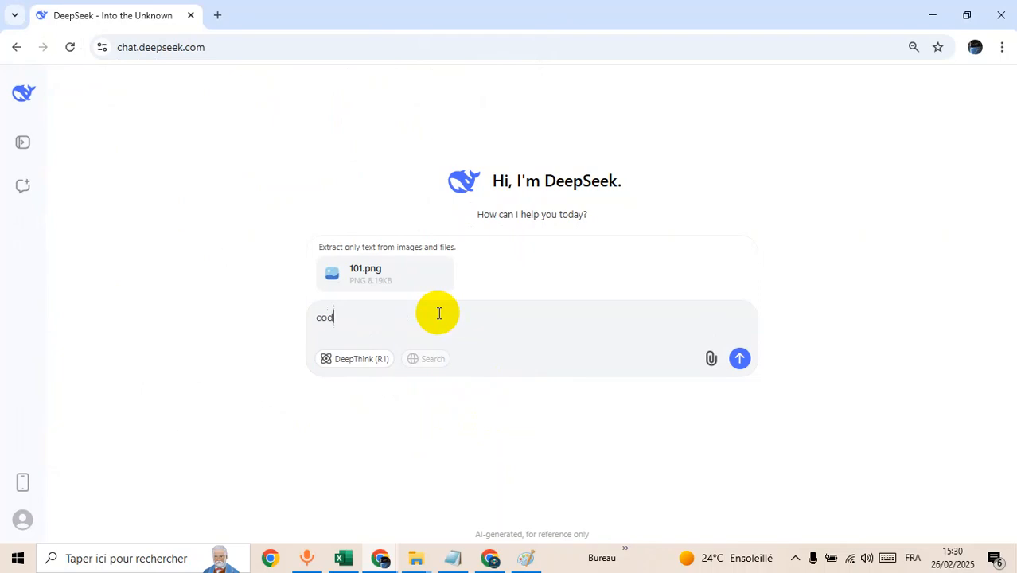
pyautogui.write('e this')
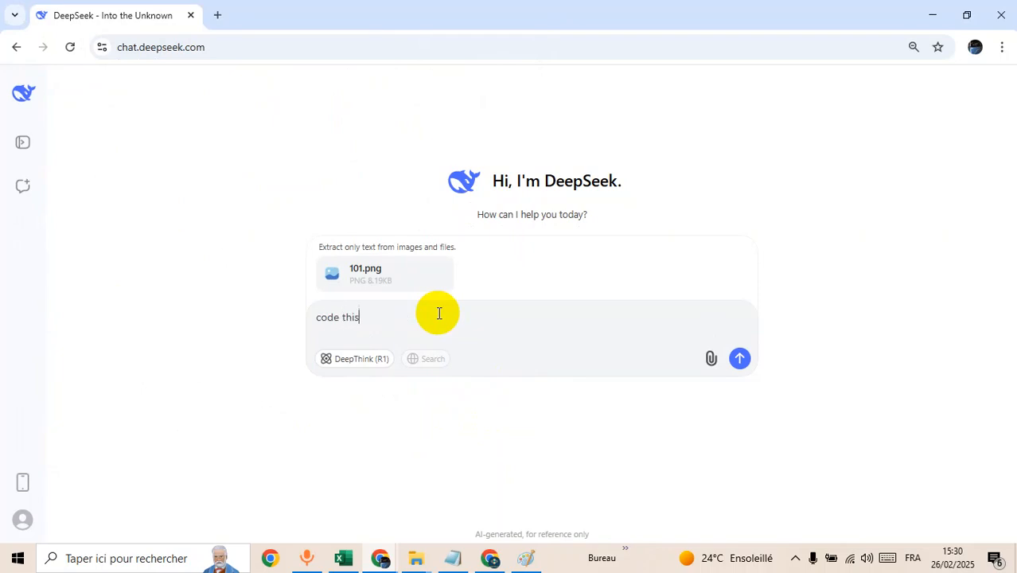
pyautogui.write('in ex')
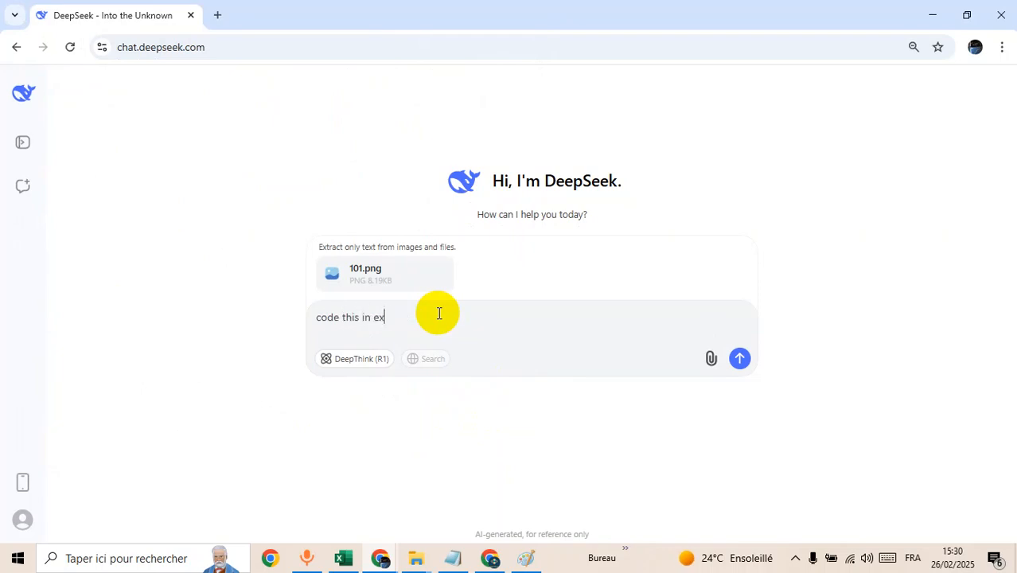
pyautogui.write('cel user')
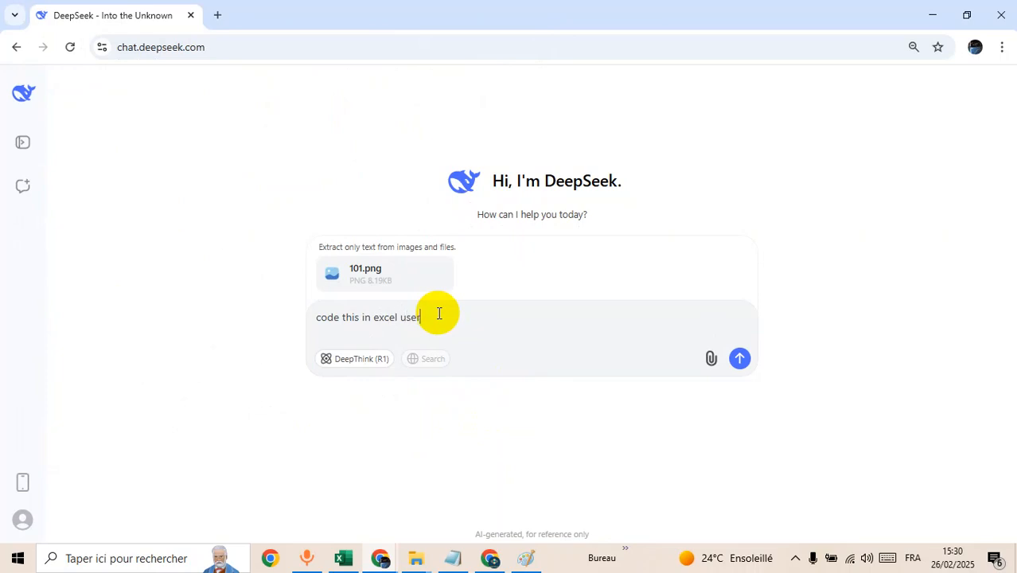
pyautogui.write('form')
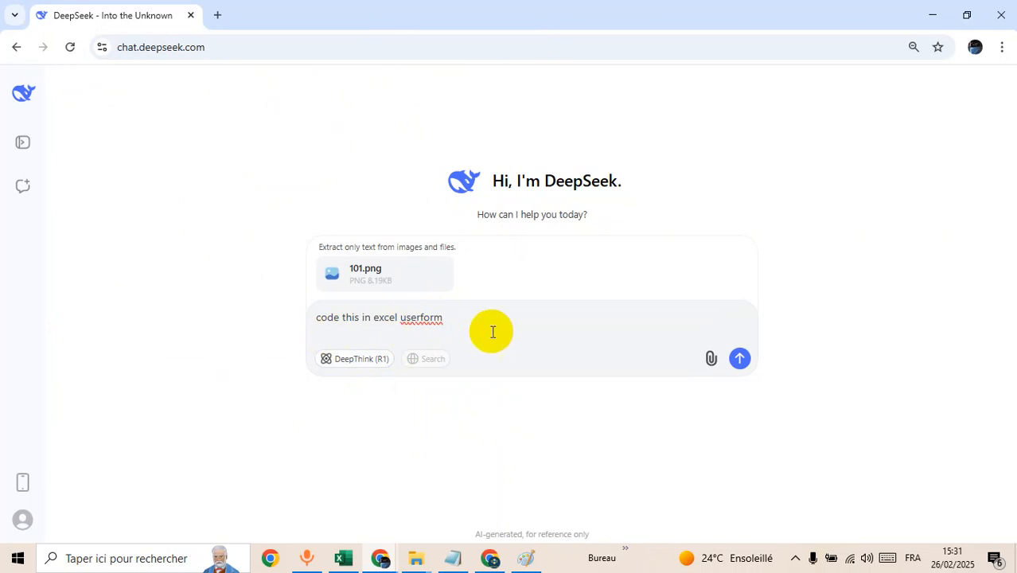
pyautogui.moveTo(740, 358)
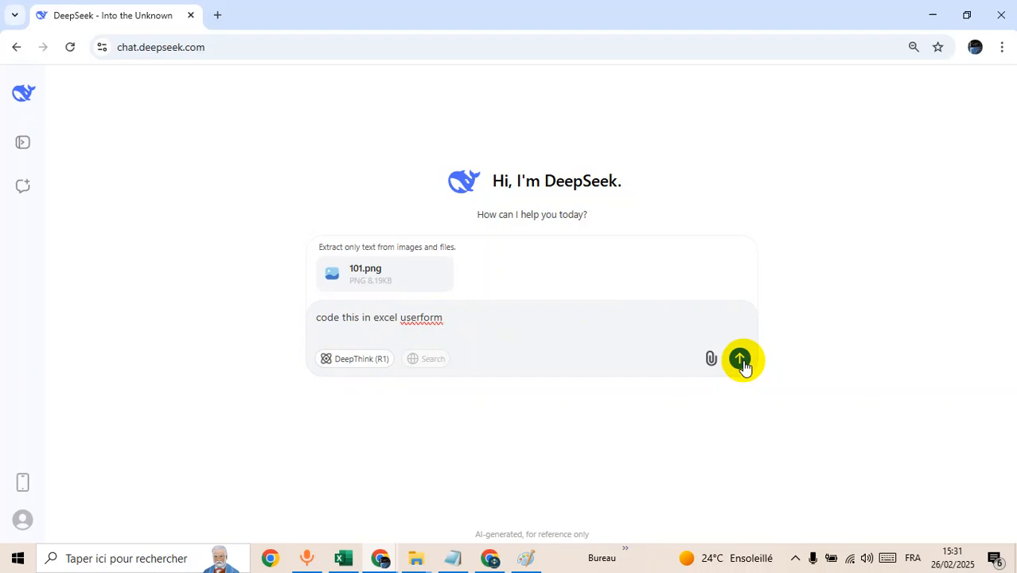
pyautogui.click(740, 359)
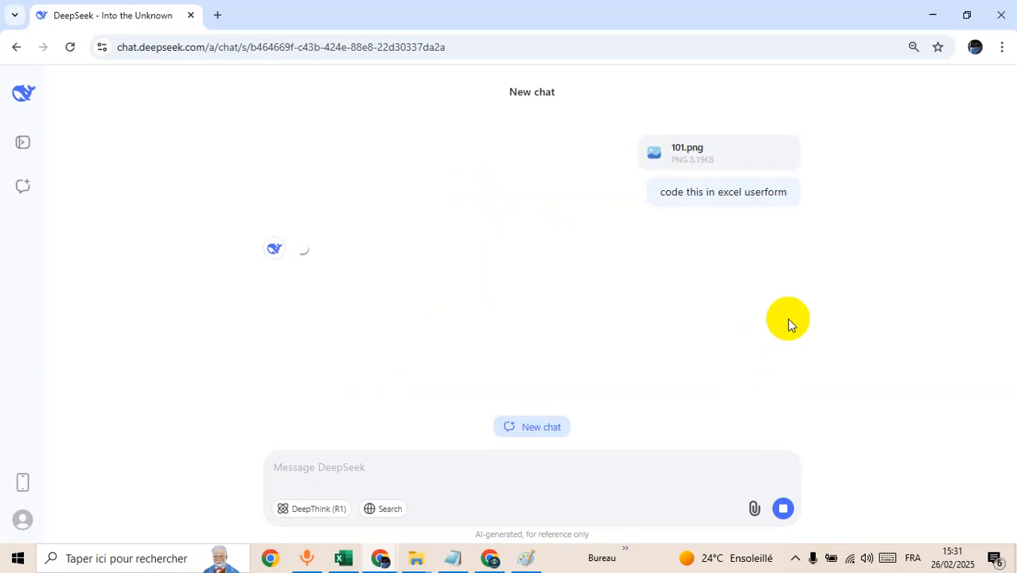
pyautogui.moveTo(511, 273)
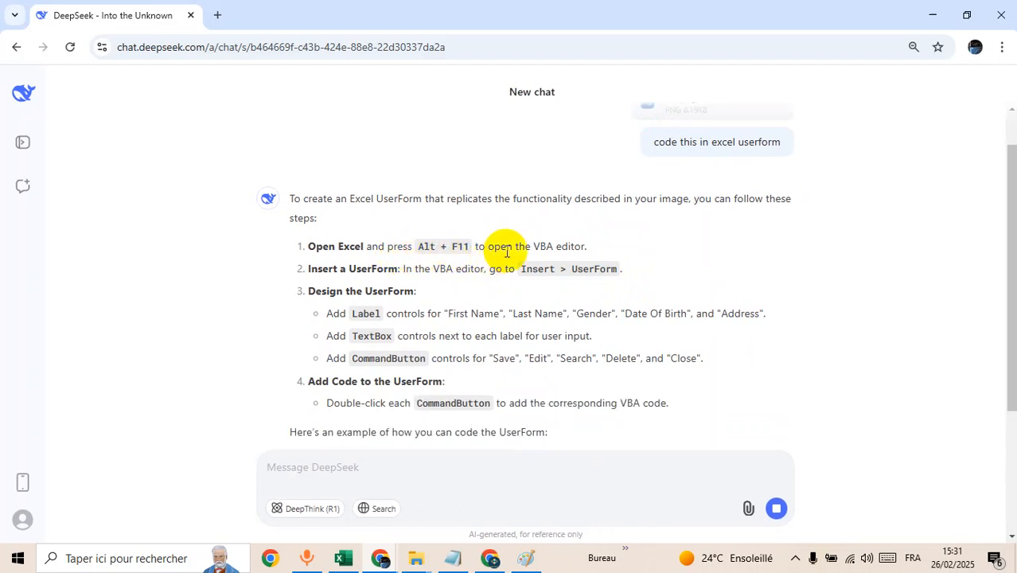
pyautogui.moveTo(575, 274)
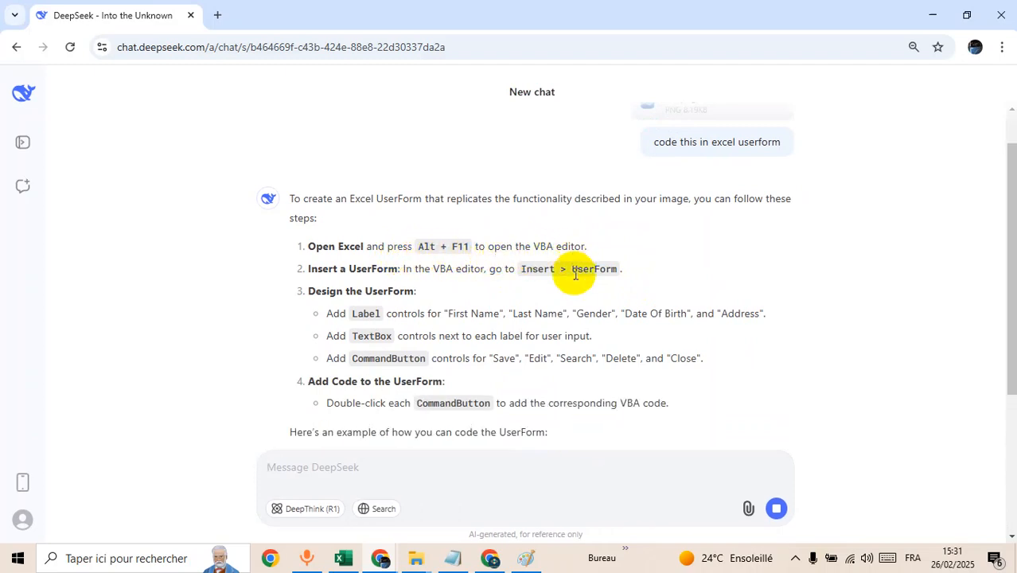
# Step: Scroll through the reply's setup steps, VBA button code and ShowForm macro
pyautogui.scroll(-3)
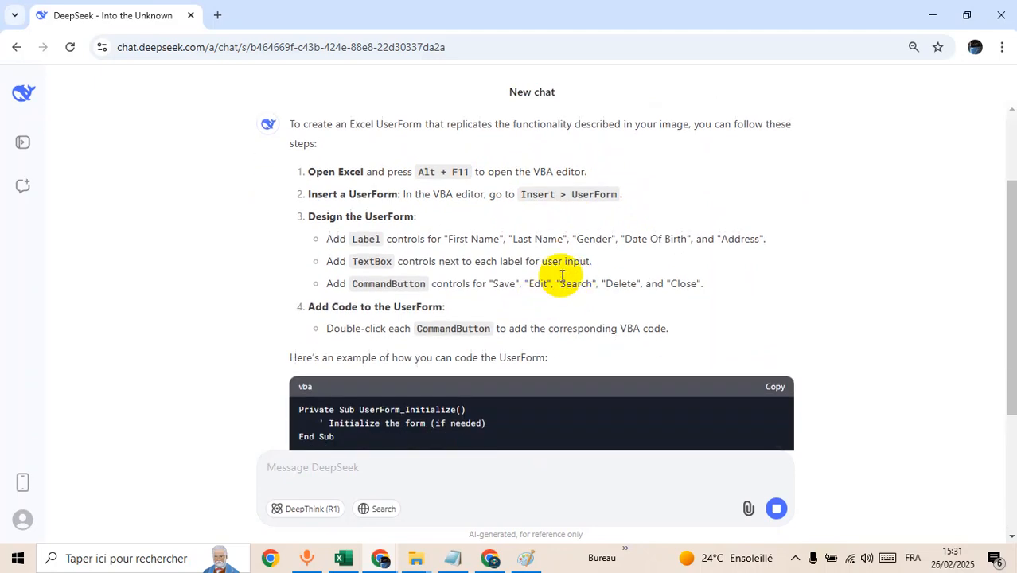
pyautogui.scroll(-3)
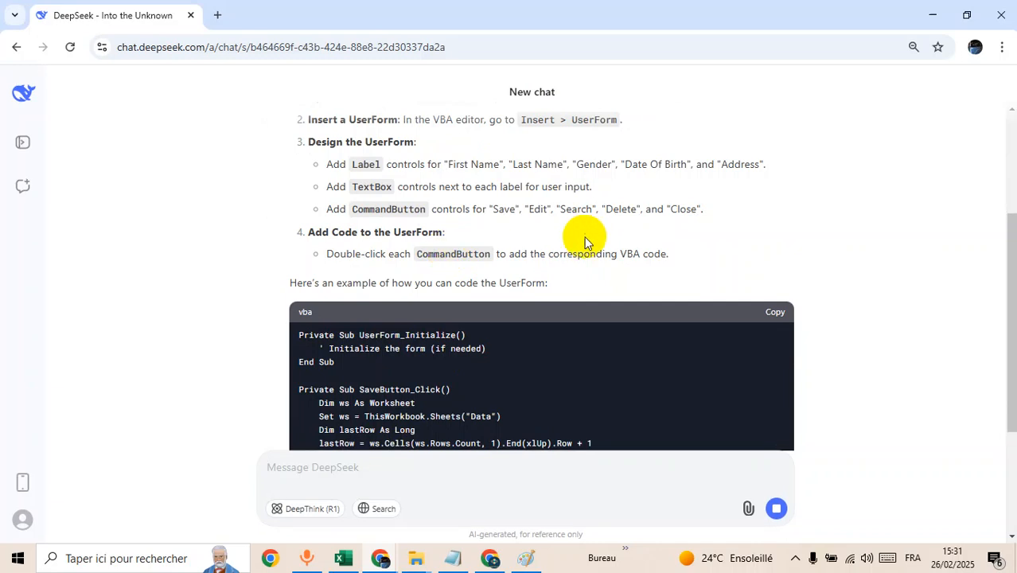
pyautogui.scroll(-3)
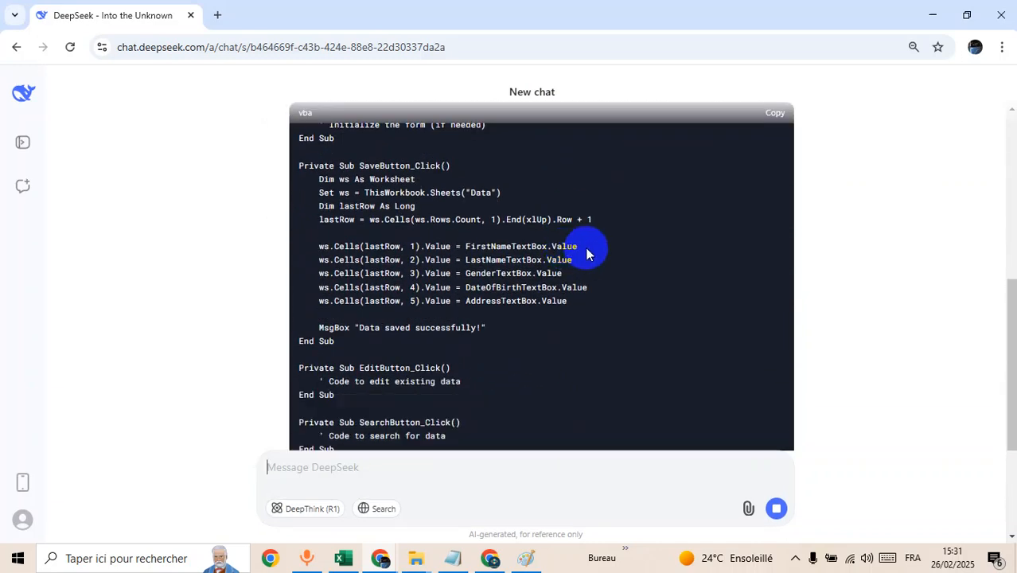
pyautogui.scroll(-3)
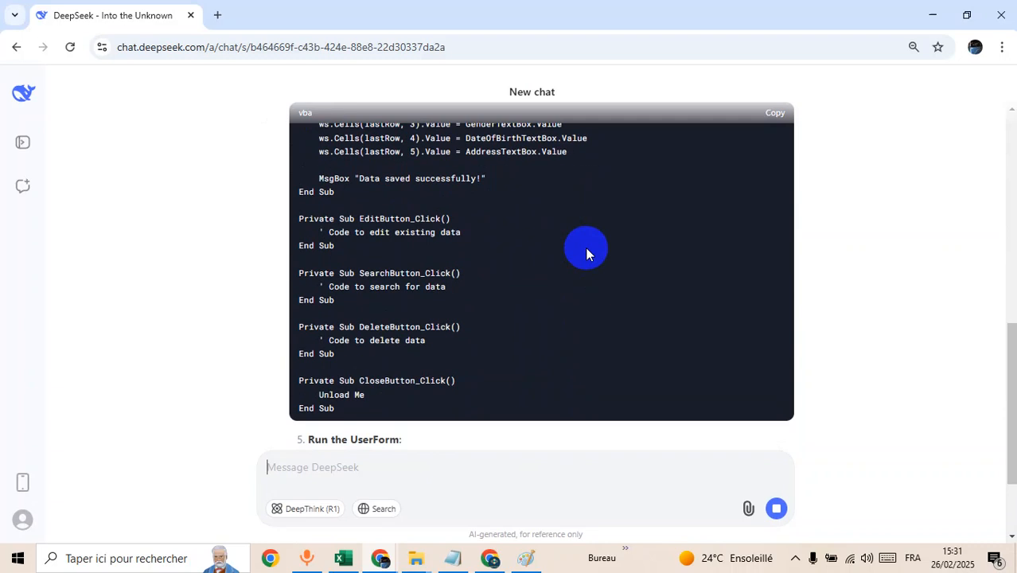
pyautogui.scroll(-3)
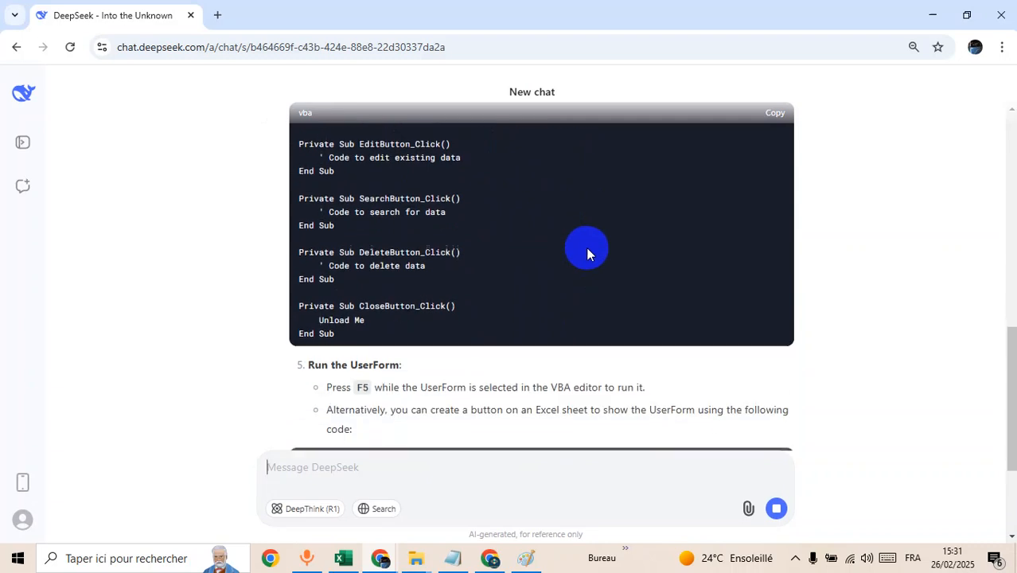
pyautogui.scroll(-3)
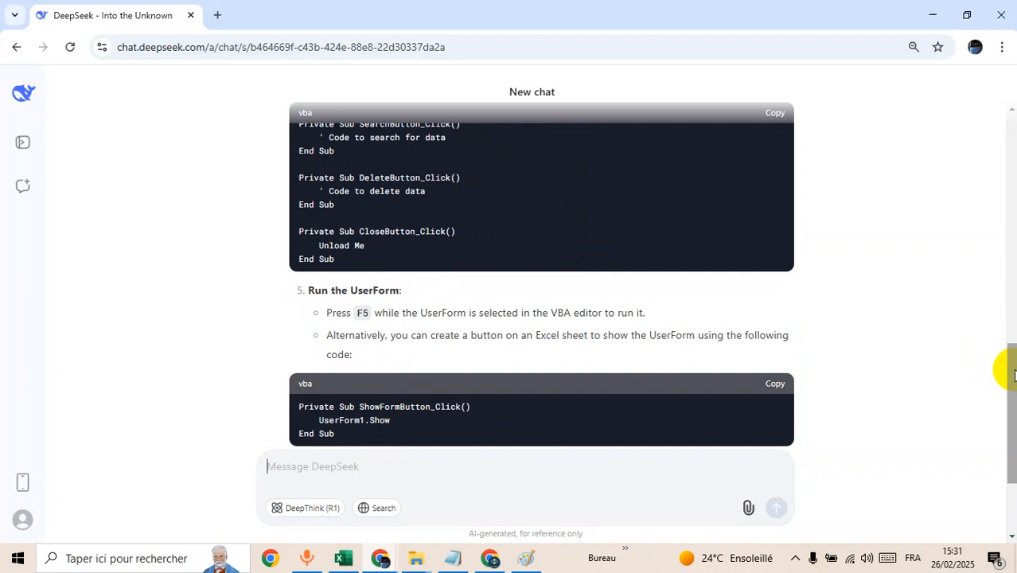
pyautogui.scroll(3)
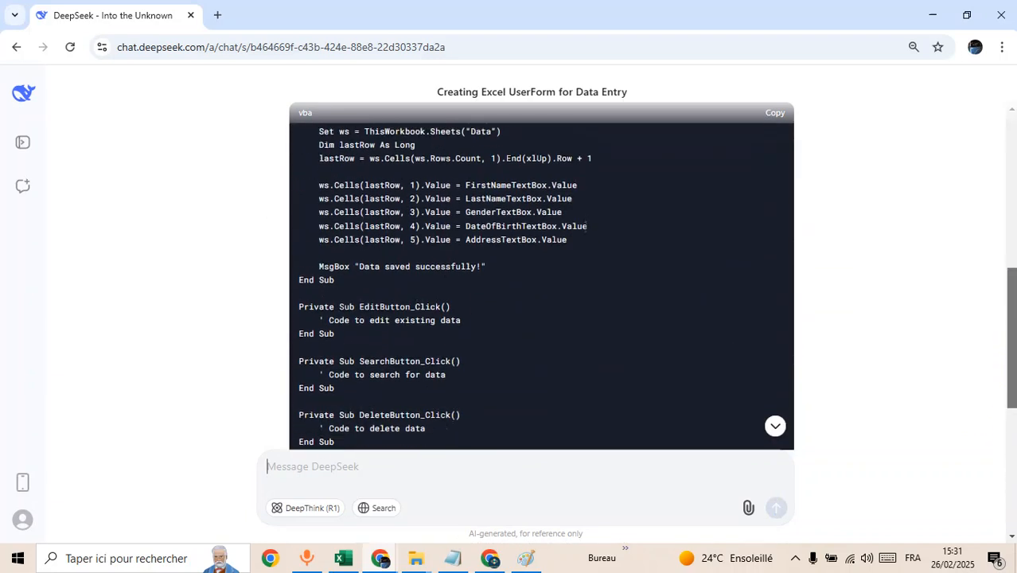
pyautogui.scroll(3)
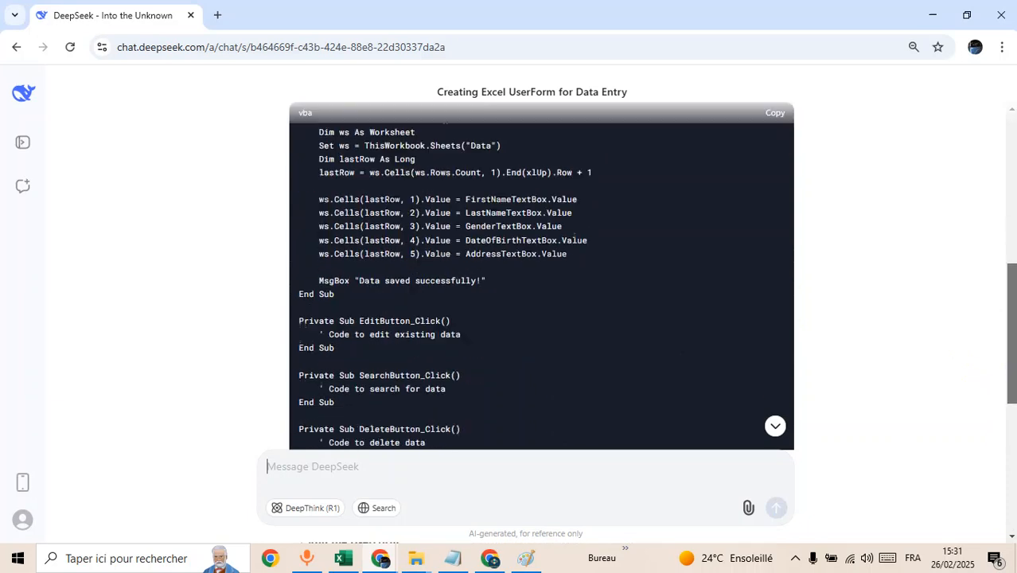
pyautogui.scroll(-3)
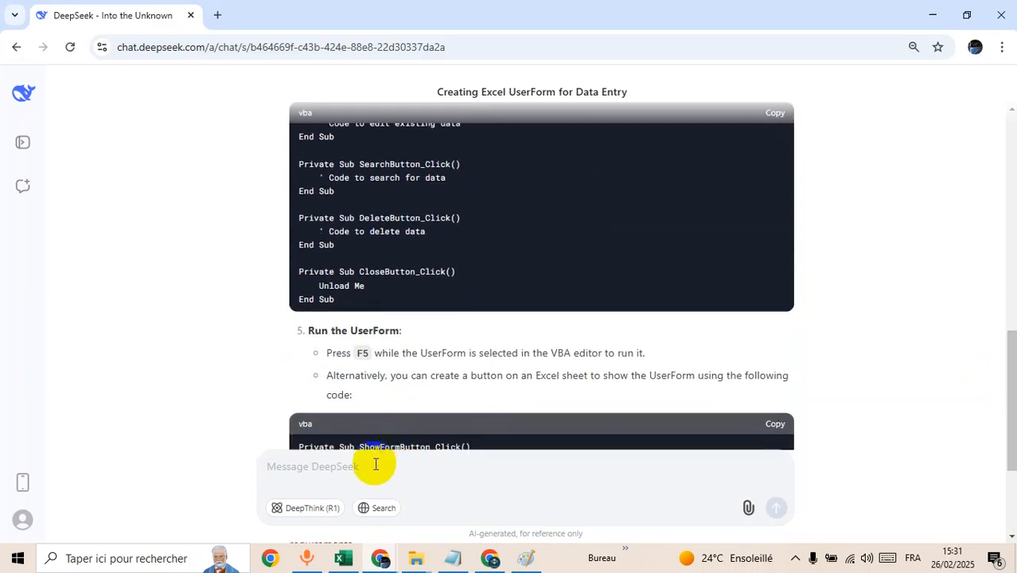
# Step: Send the follow-up 'add full code for each button'
pyautogui.write('add fu')
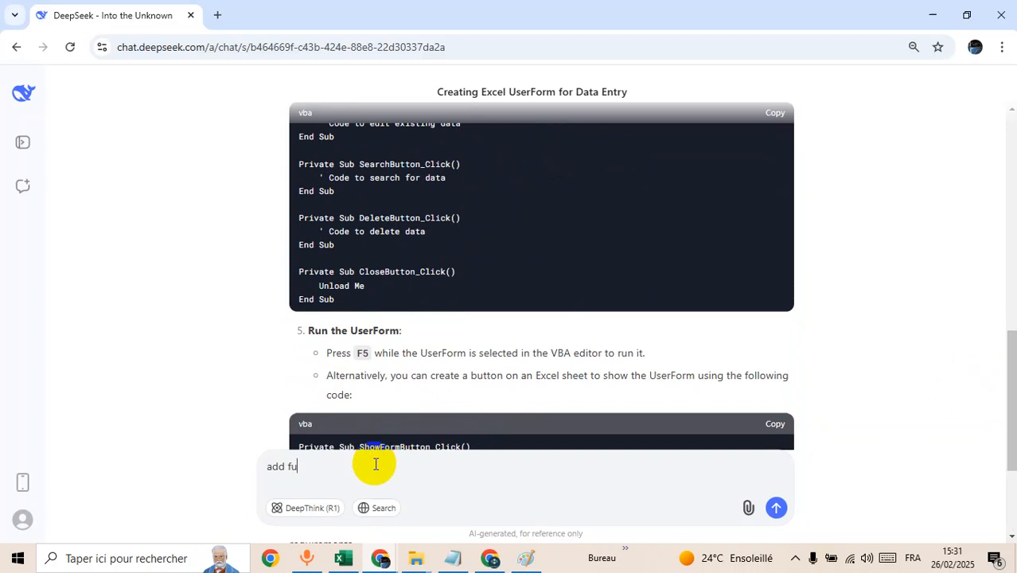
pyautogui.write('ll code')
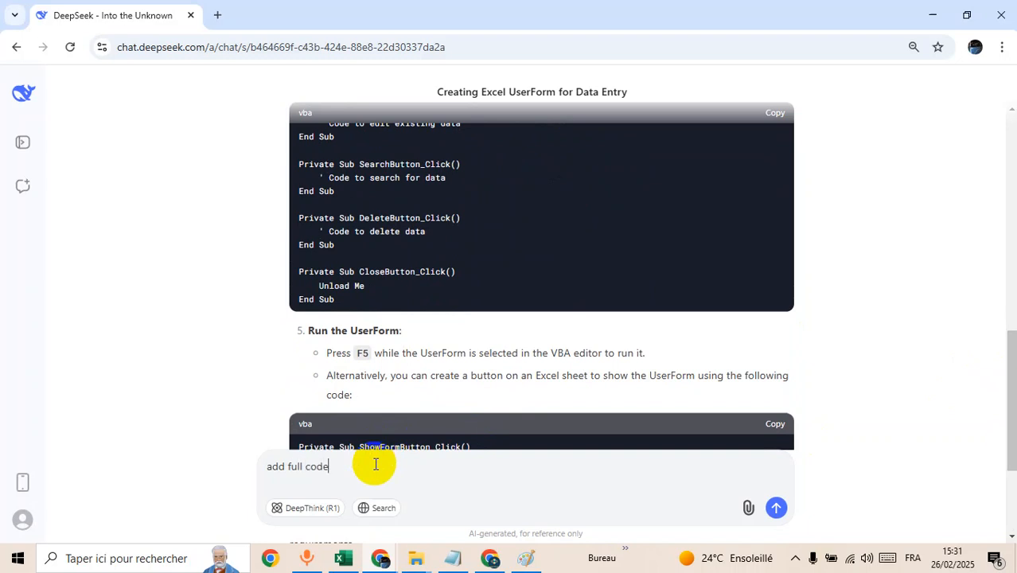
pyautogui.write('for ea')
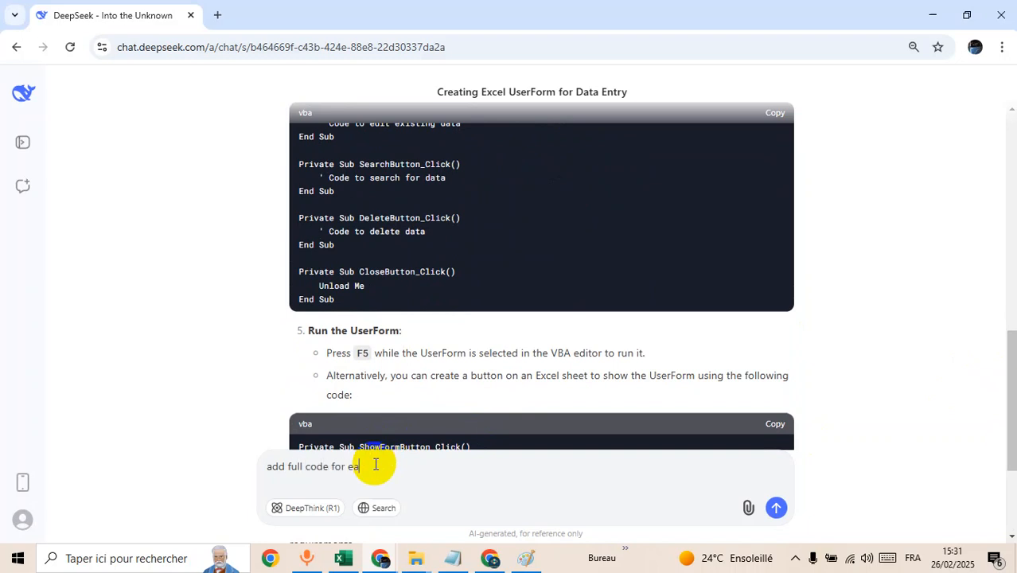
pyautogui.write('ch button')
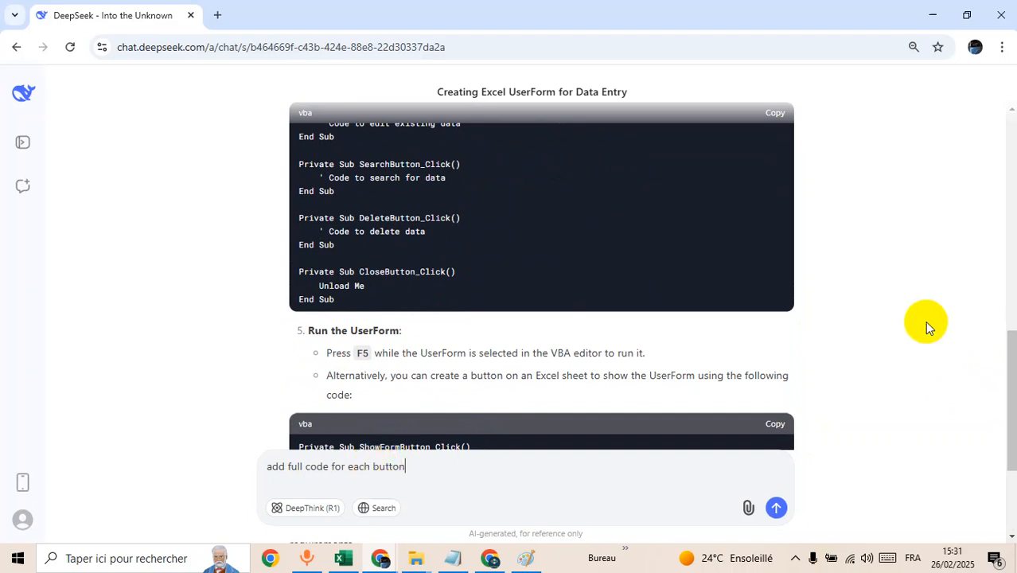
pyautogui.click(777, 508)
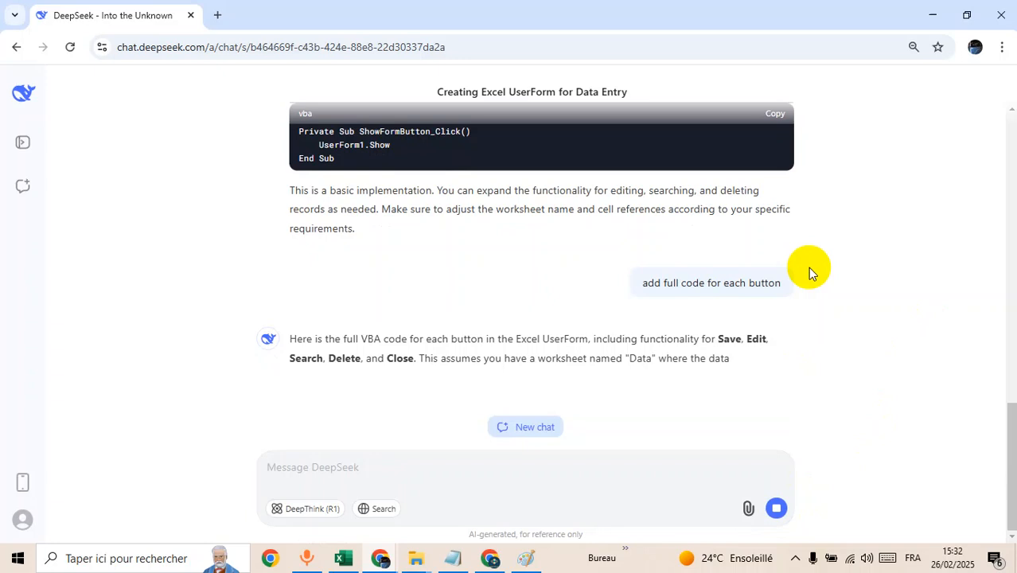
# Step: Scroll through the generated VBA code for the Save, Edit and Search buttons
pyautogui.scroll(-3)
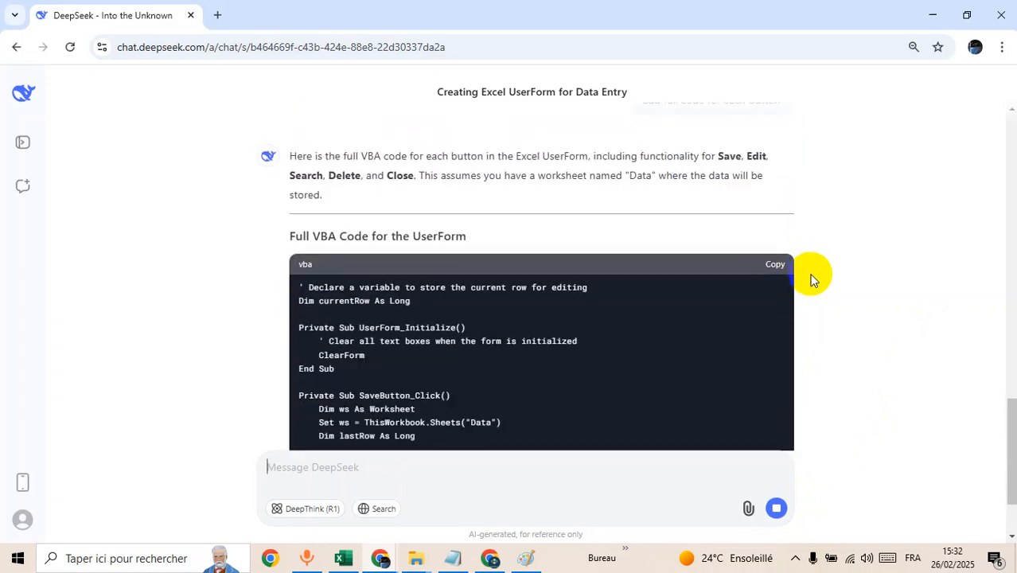
pyautogui.scroll(-3)
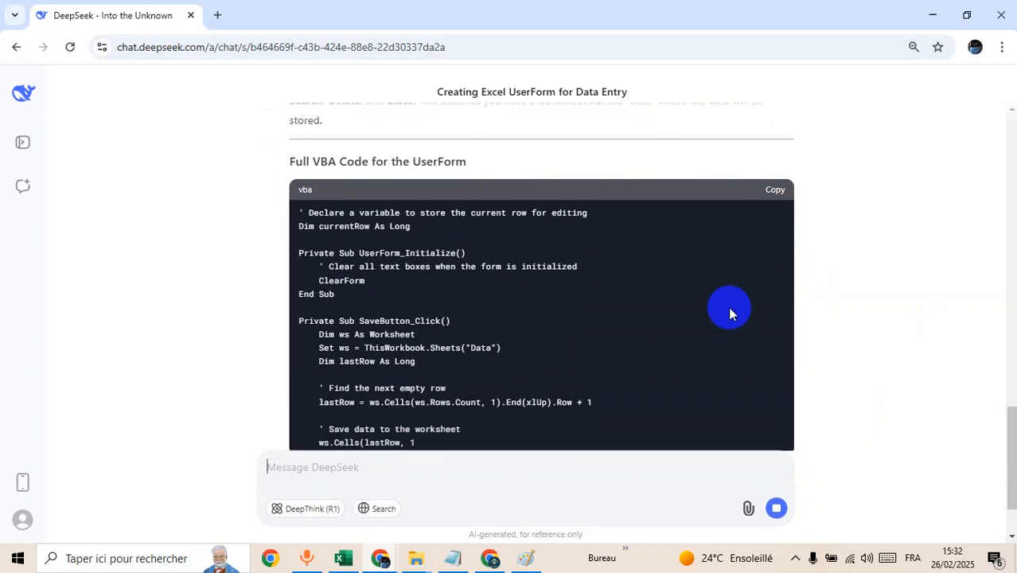
pyautogui.scroll(-3)
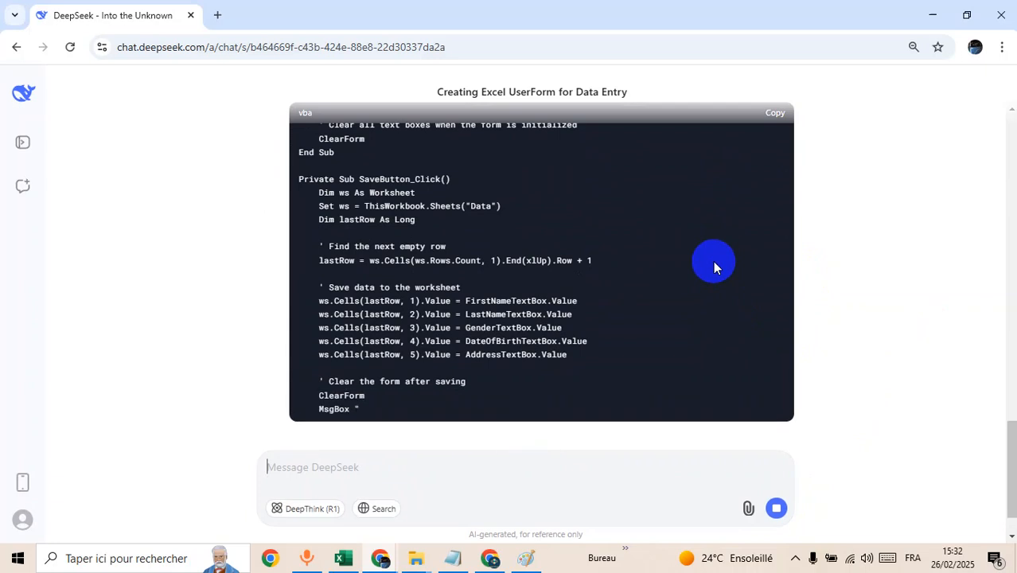
pyautogui.scroll(-3)
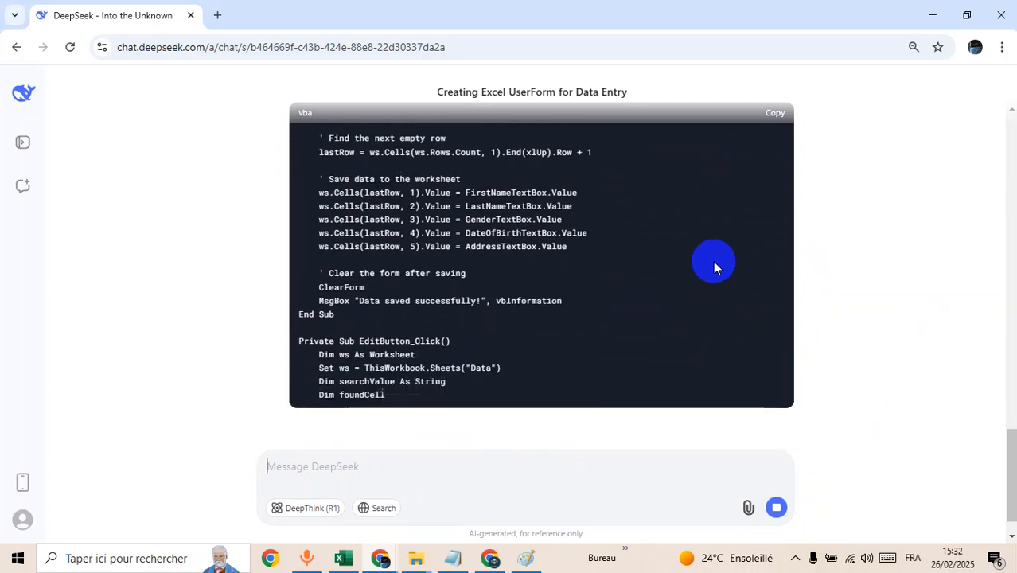
pyautogui.scroll(-3)
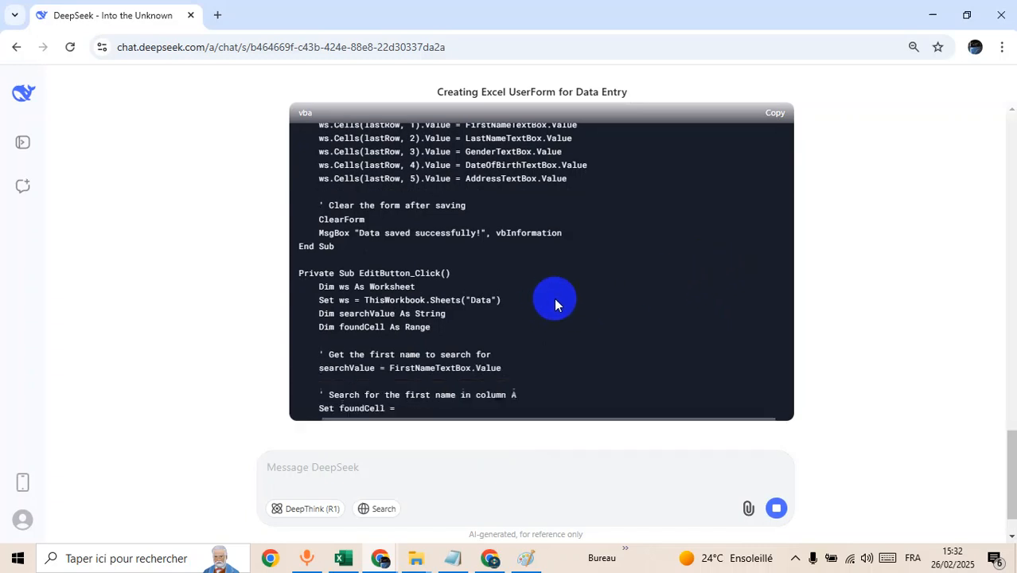
pyautogui.scroll(-3)
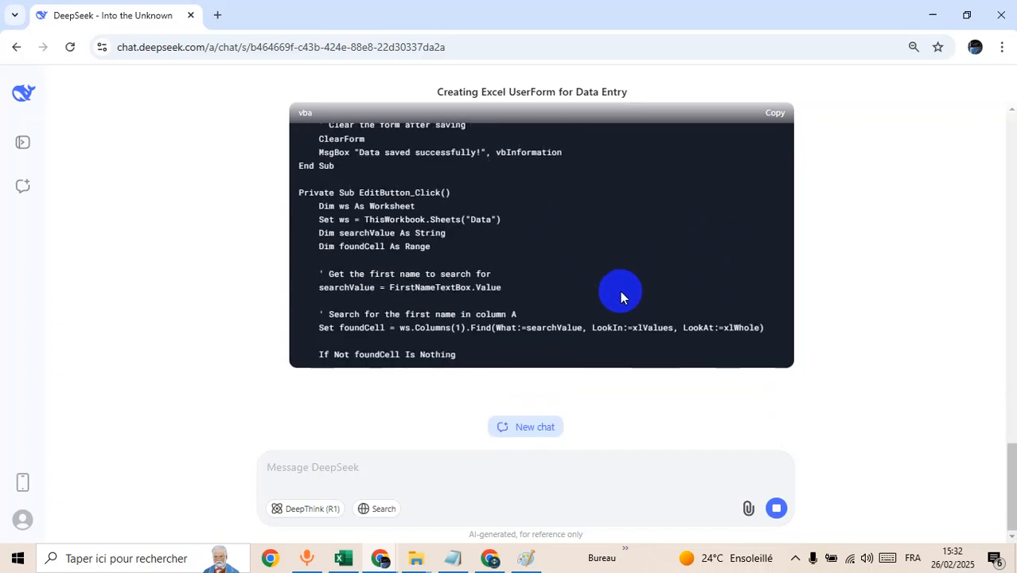
pyautogui.scroll(-3)
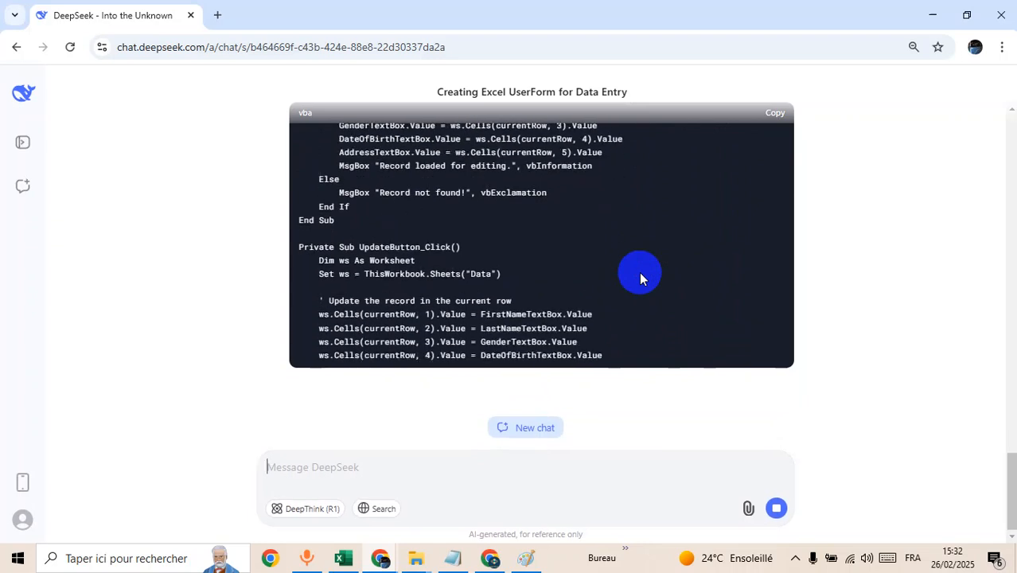
pyautogui.scroll(-3)
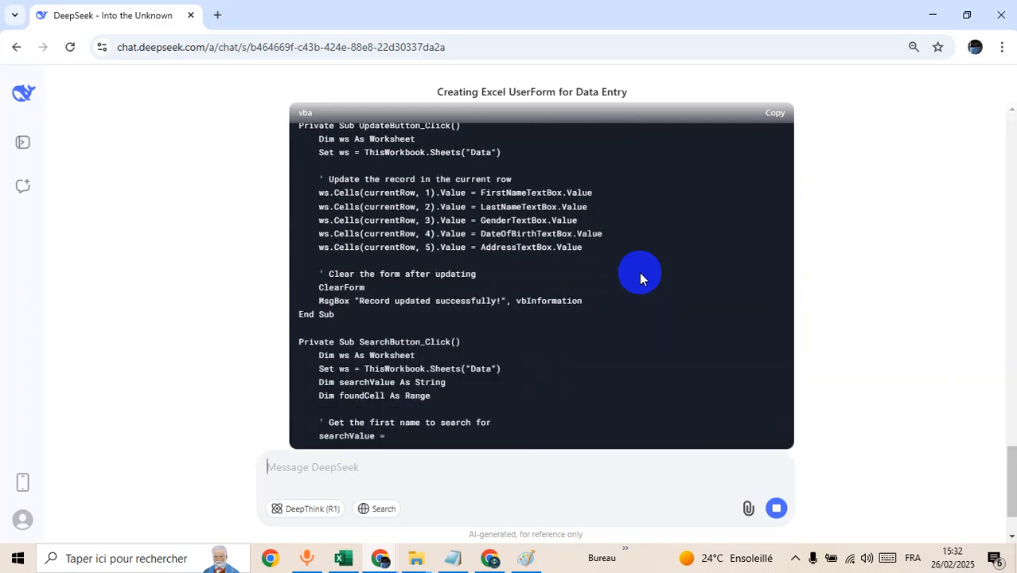
pyautogui.scroll(-3)
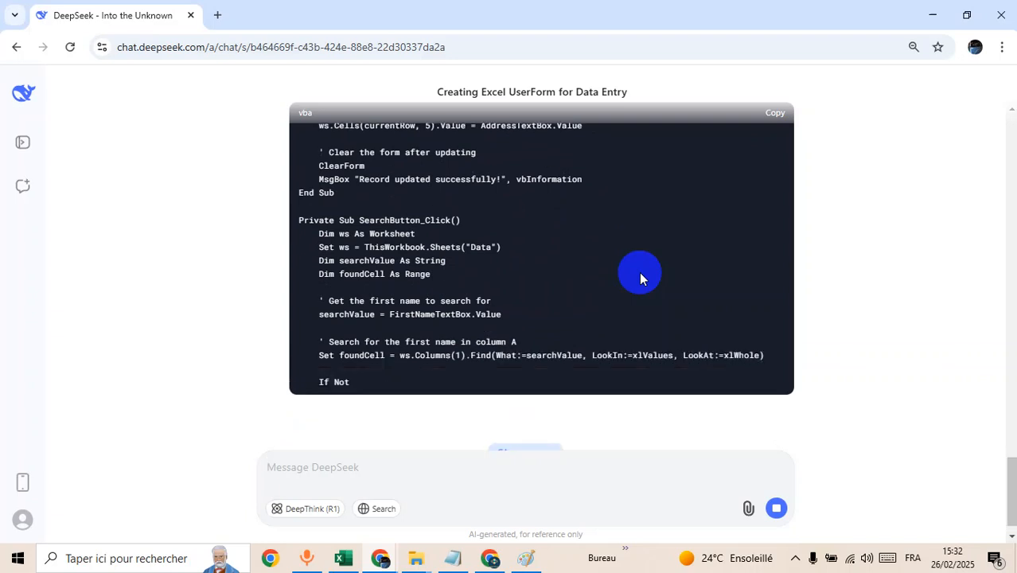
pyautogui.scroll(-3)
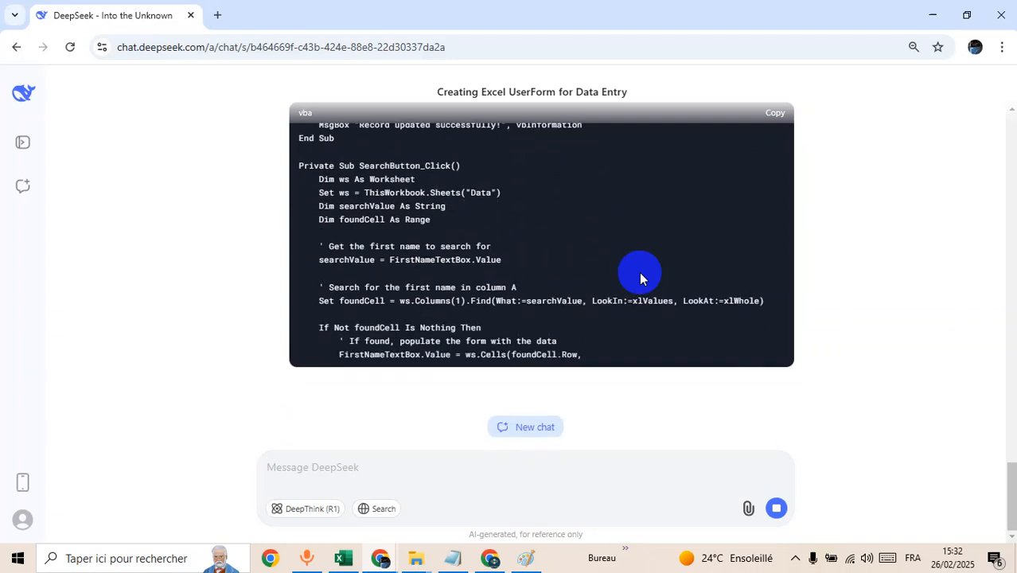
pyautogui.scroll(-3)
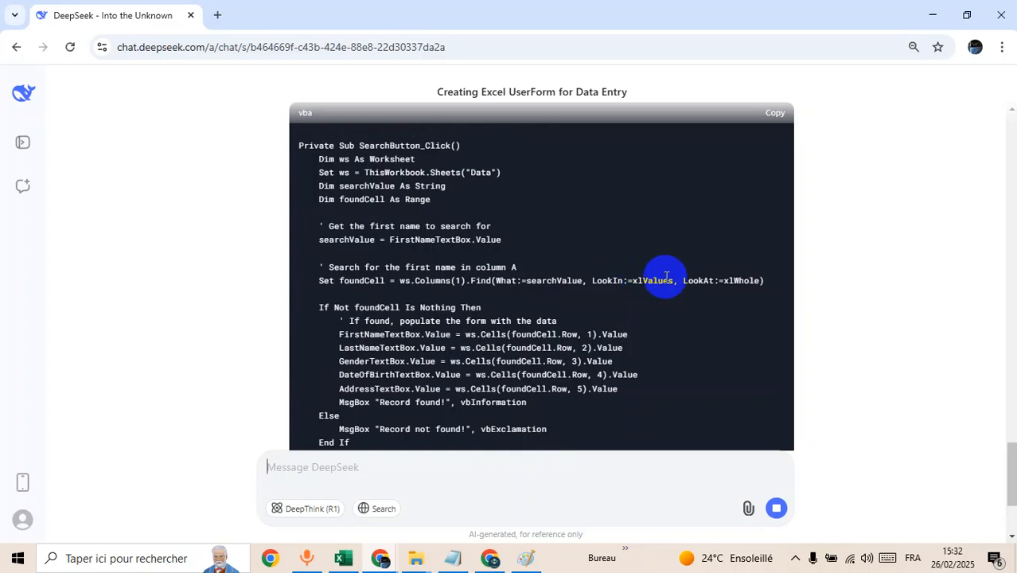
# Step: Read the Delete, Close and ClearForm code, then switch to the blank Excel workbook
pyautogui.scroll(-3)
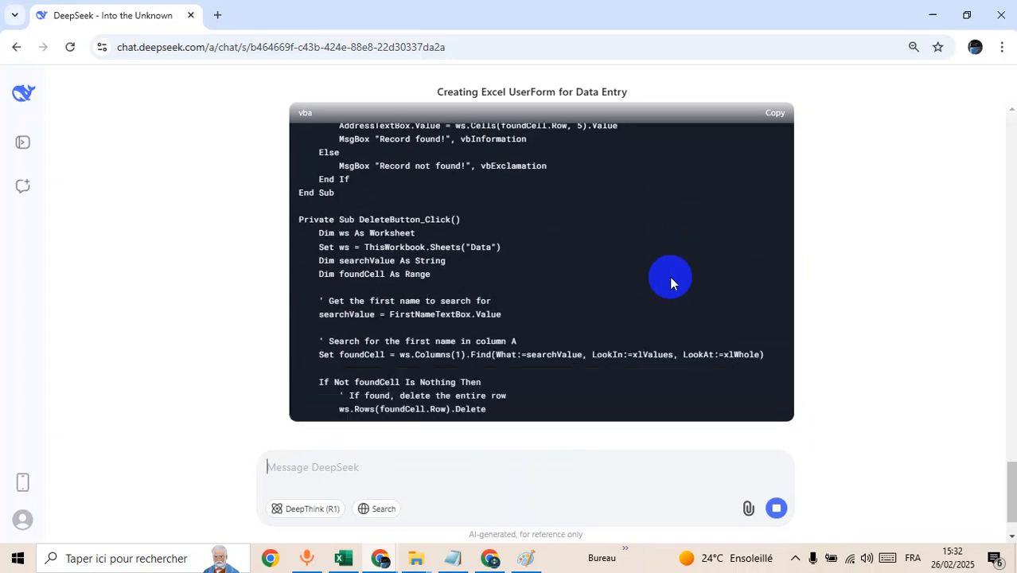
pyautogui.scroll(-3)
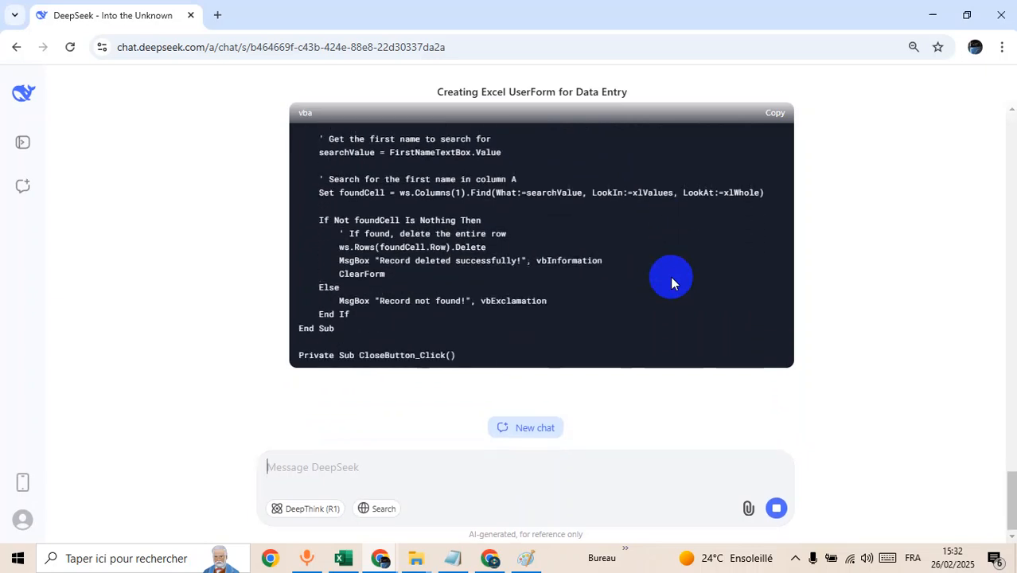
pyautogui.scroll(-3)
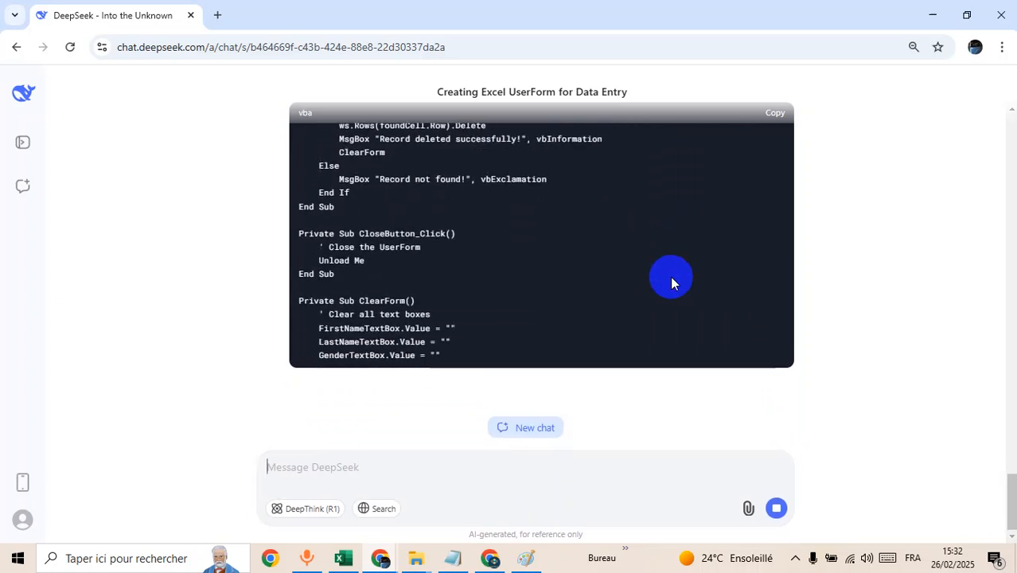
pyautogui.scroll(-3)
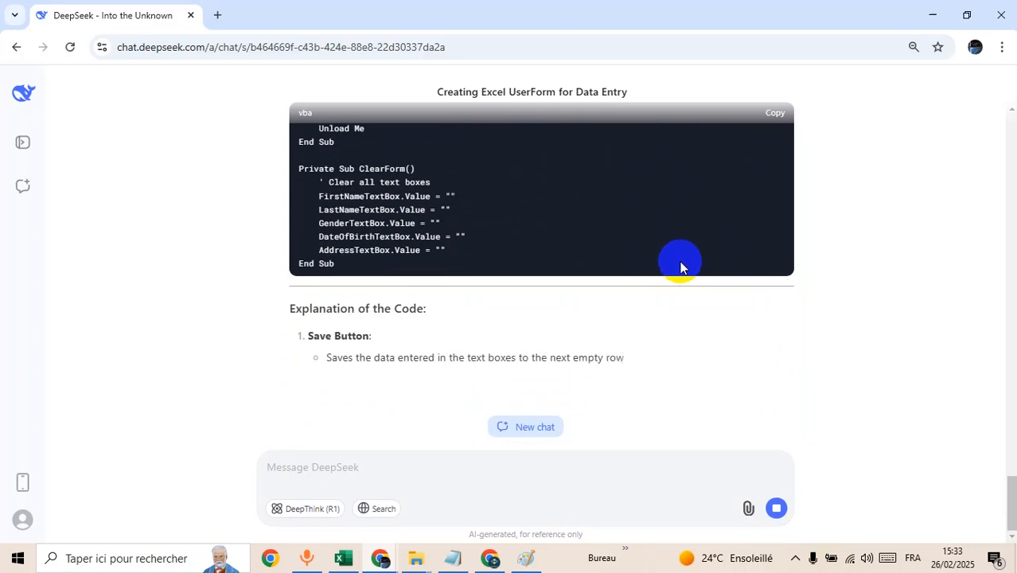
pyautogui.scroll(-3)
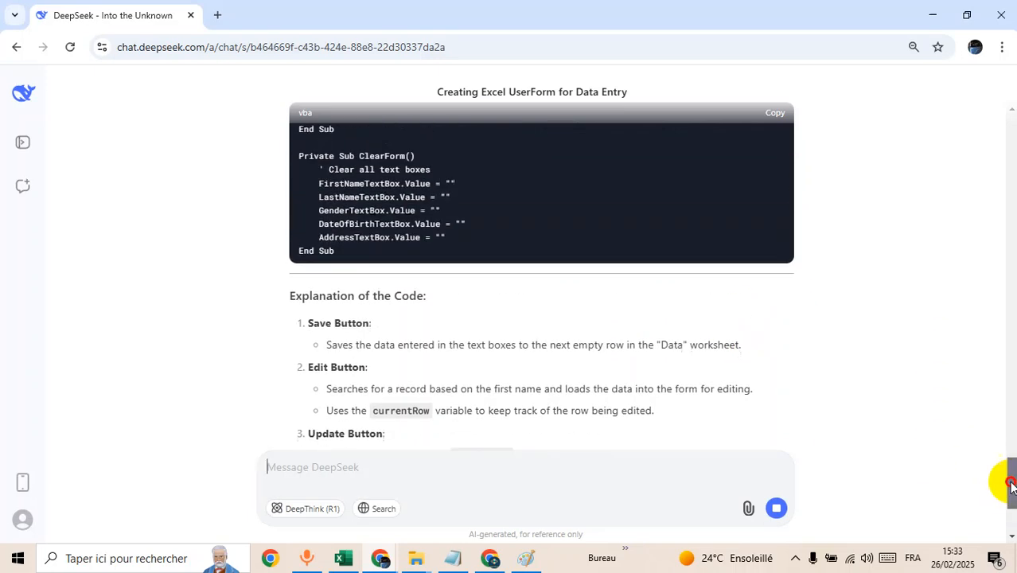
pyautogui.scroll(3)
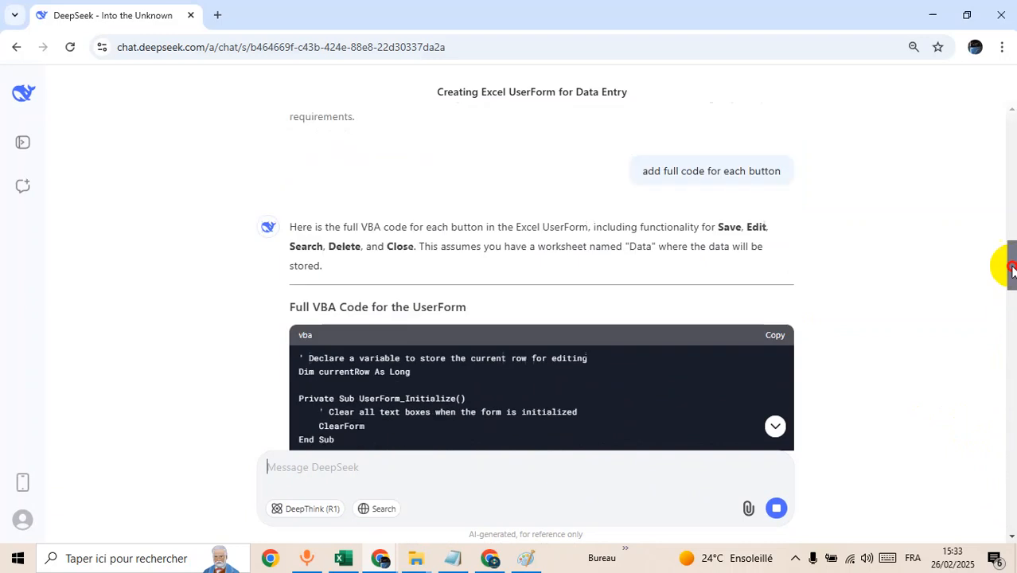
pyautogui.scroll(-3)
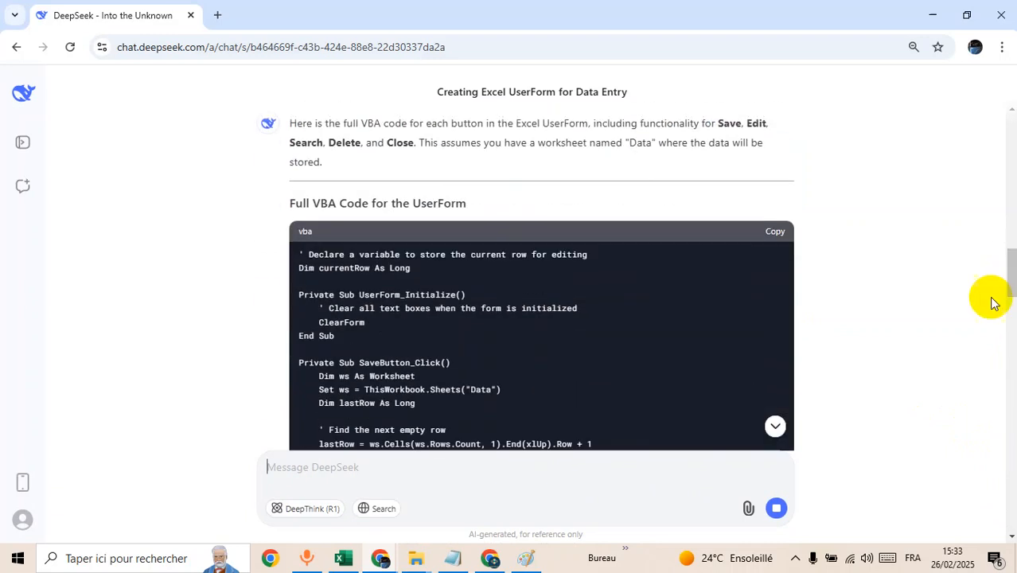
pyautogui.scroll(-3)
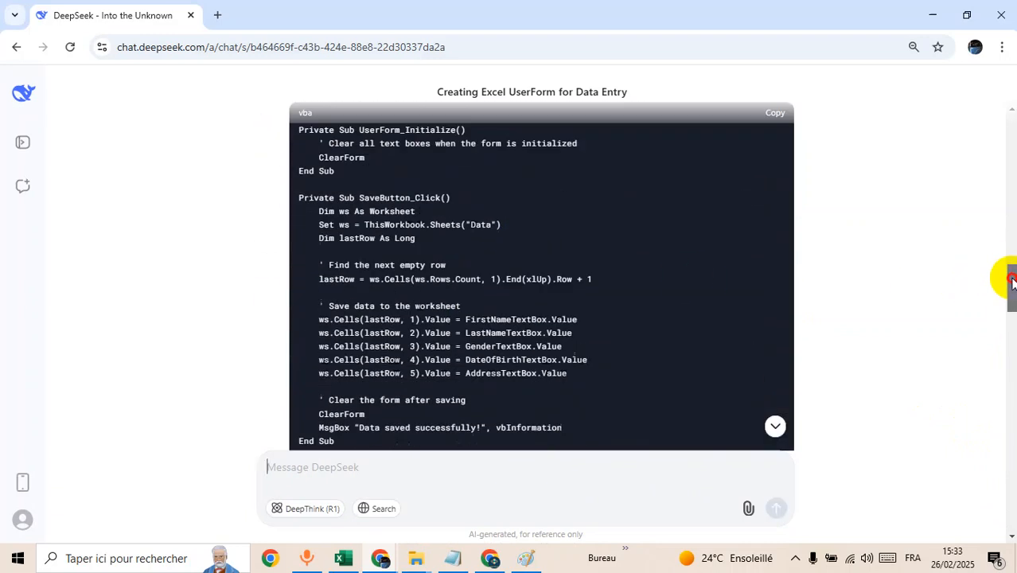
pyautogui.scroll(-3)
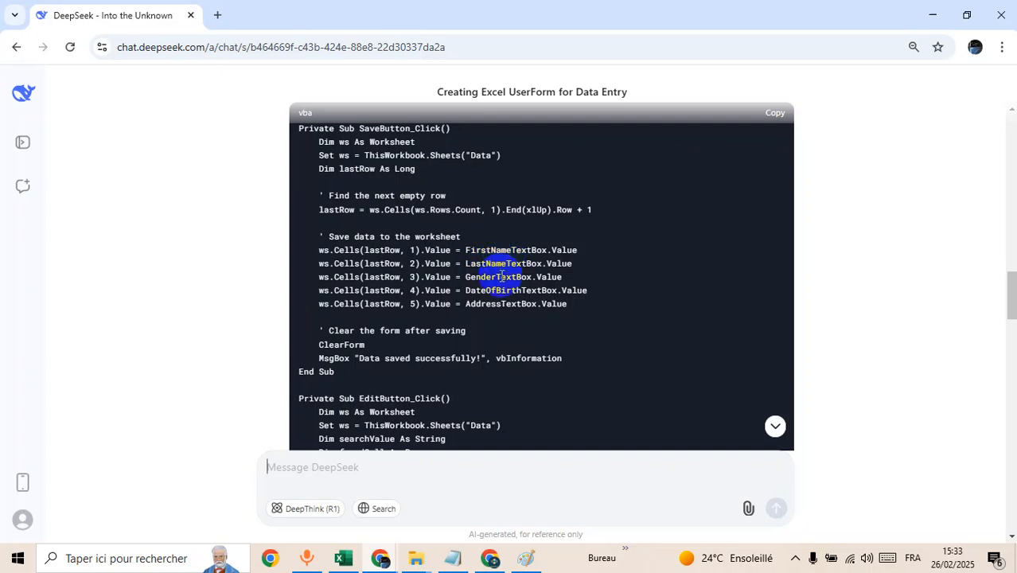
pyautogui.click(341, 557)
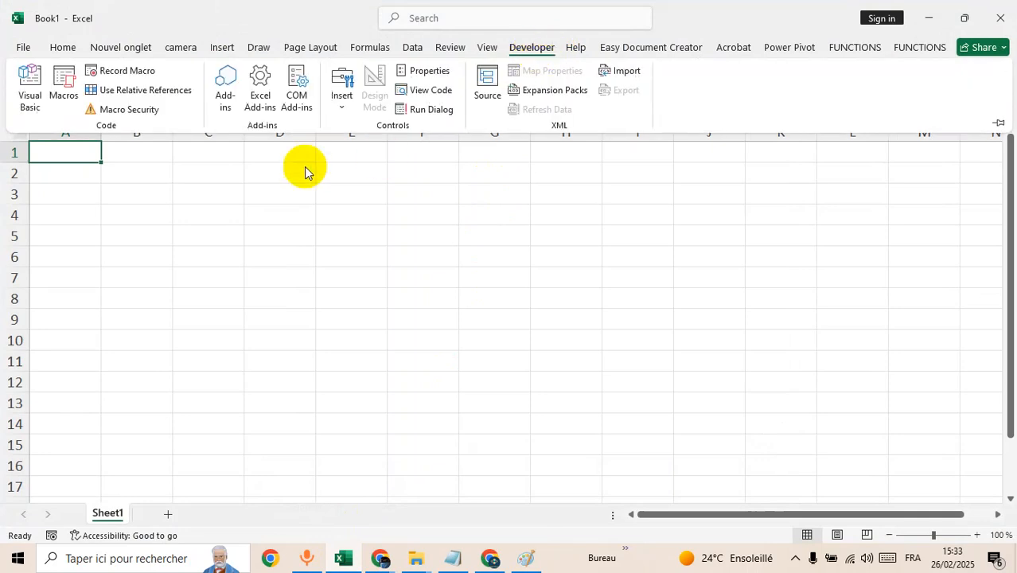
# Step: Insert a new UserForm1 in the VBA editor and resize it larger
pyautogui.click(29, 89)
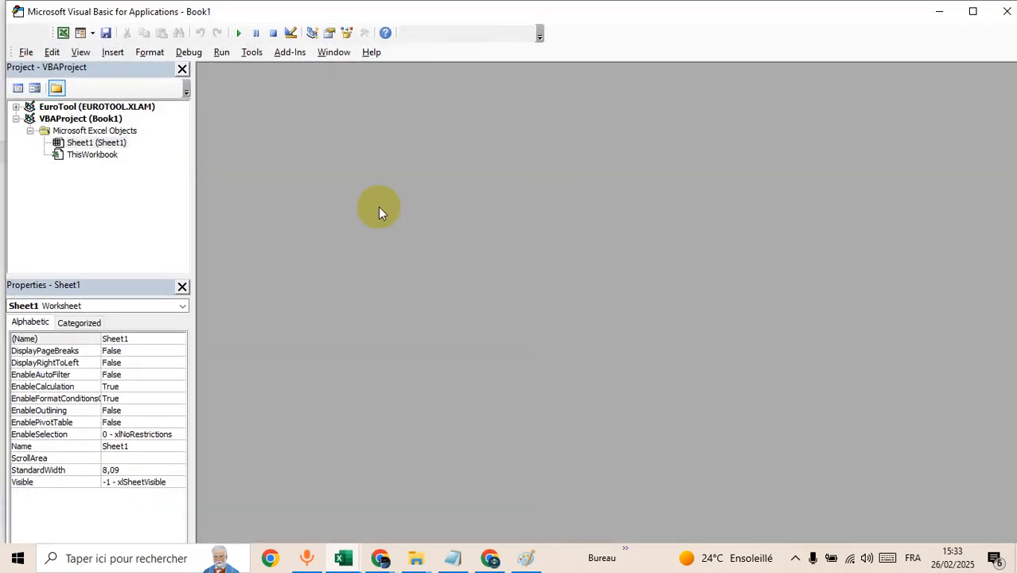
pyautogui.click(112, 51)
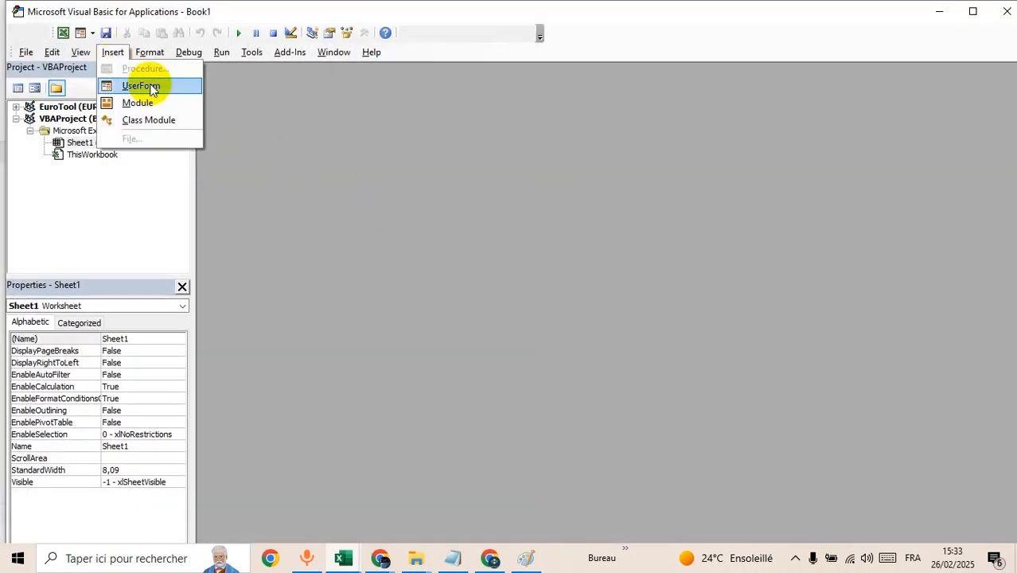
pyautogui.moveTo(168, 119)
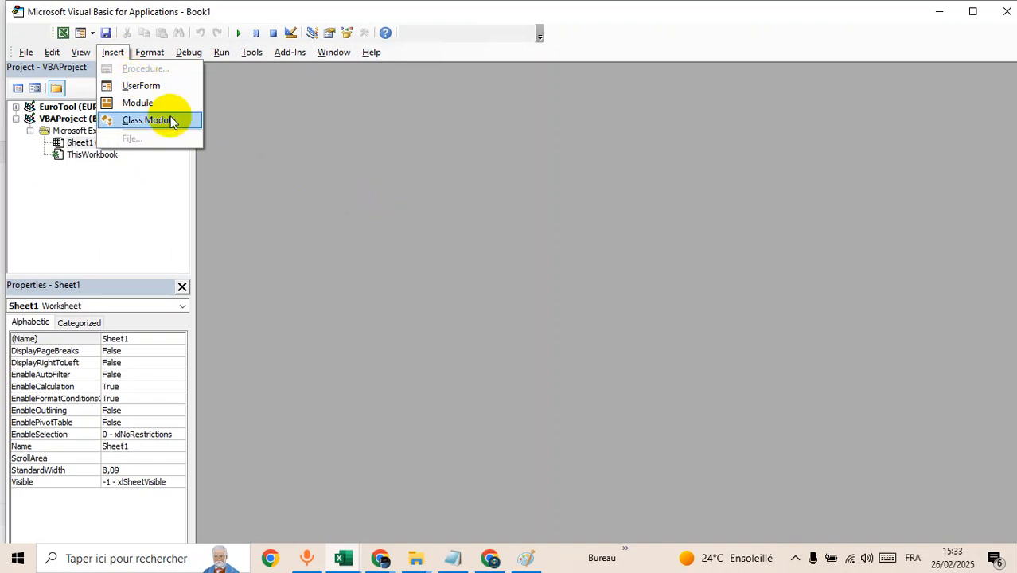
pyautogui.click(140, 86)
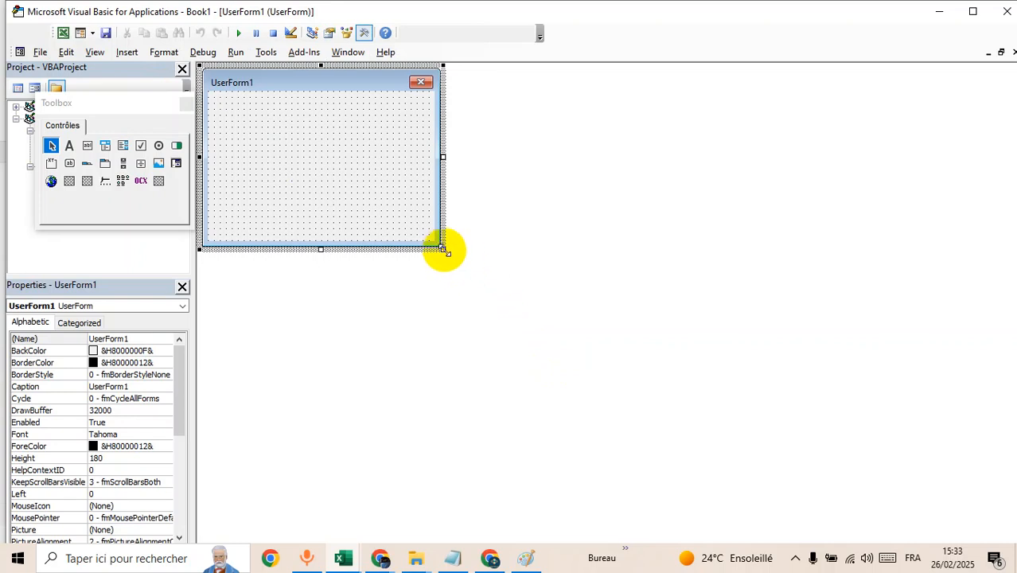
pyautogui.moveTo(443, 249); pyautogui.dragTo(796, 369)
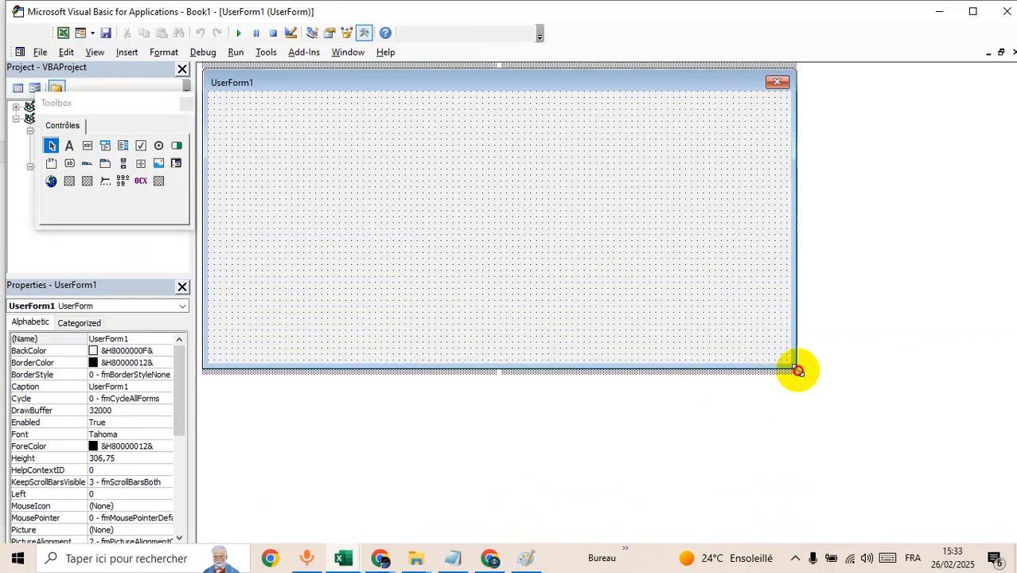
pyautogui.moveTo(797, 369); pyautogui.dragTo(758, 352)
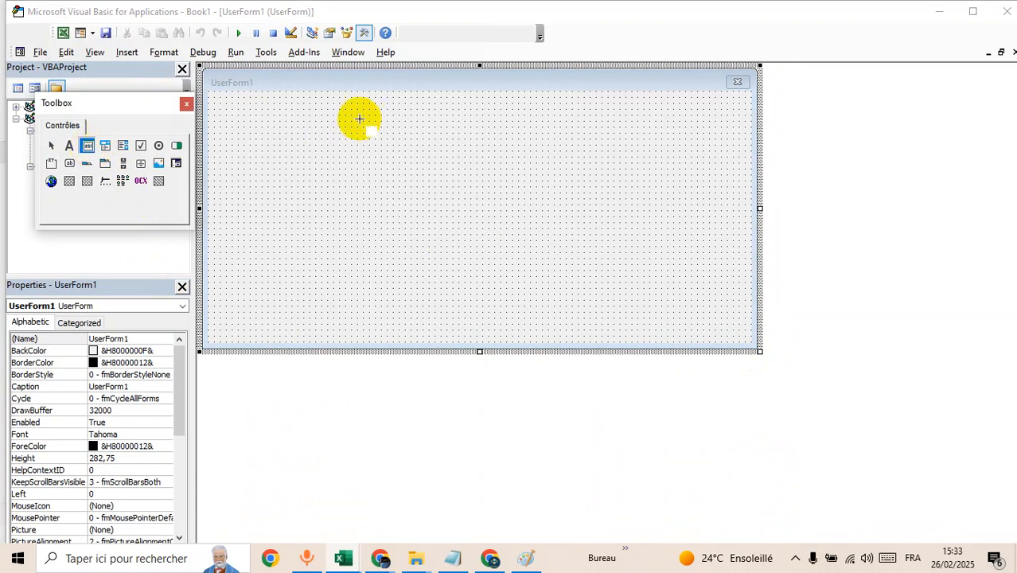
# Step: Draw a text box near the form top and copy it down into a stacked column
pyautogui.moveTo(360, 120); pyautogui.dragTo(563, 130)
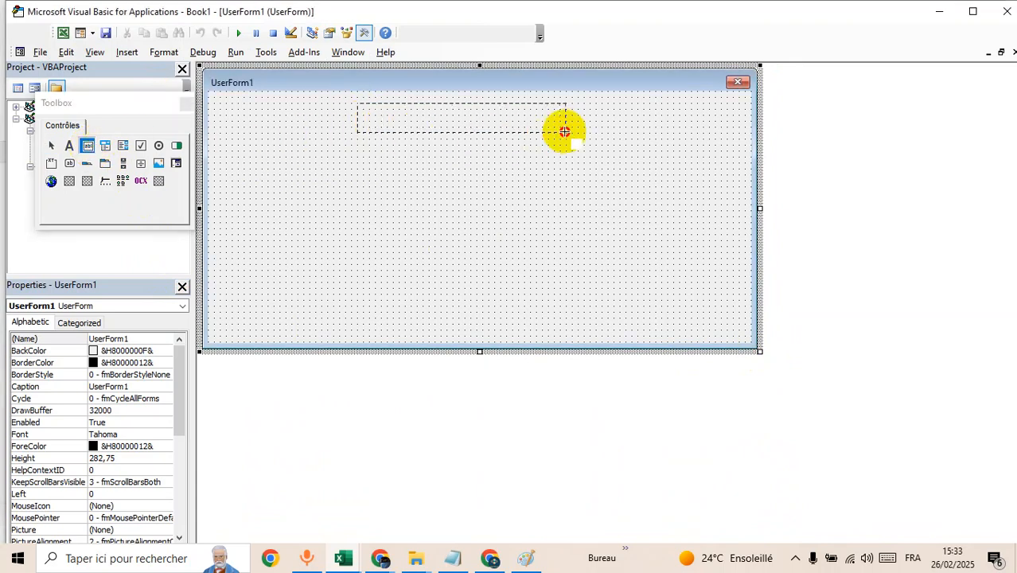
pyautogui.moveTo(356, 99); pyautogui.dragTo(581, 135)
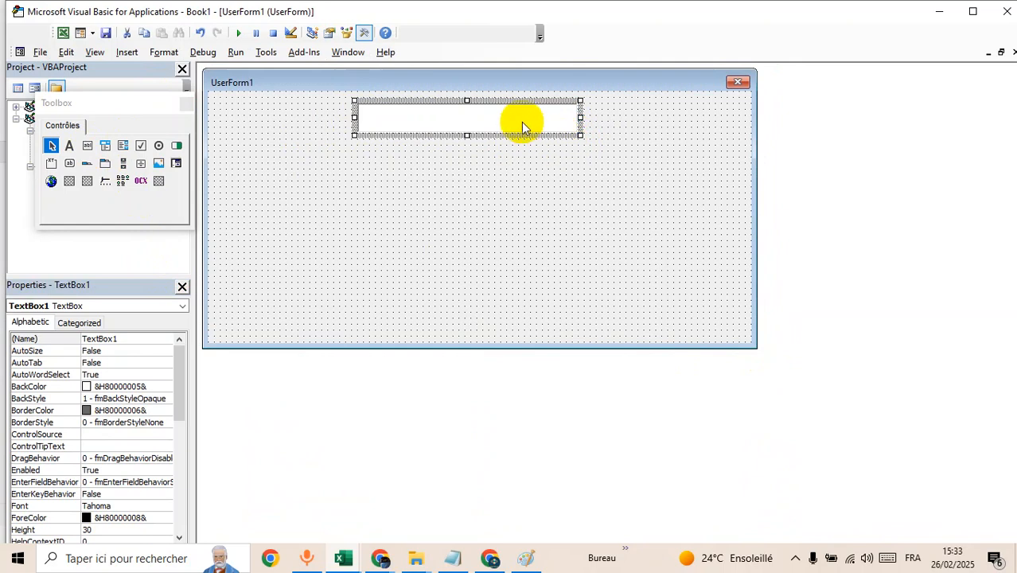
pyautogui.moveTo(522, 124); pyautogui.dragTo(525, 153)
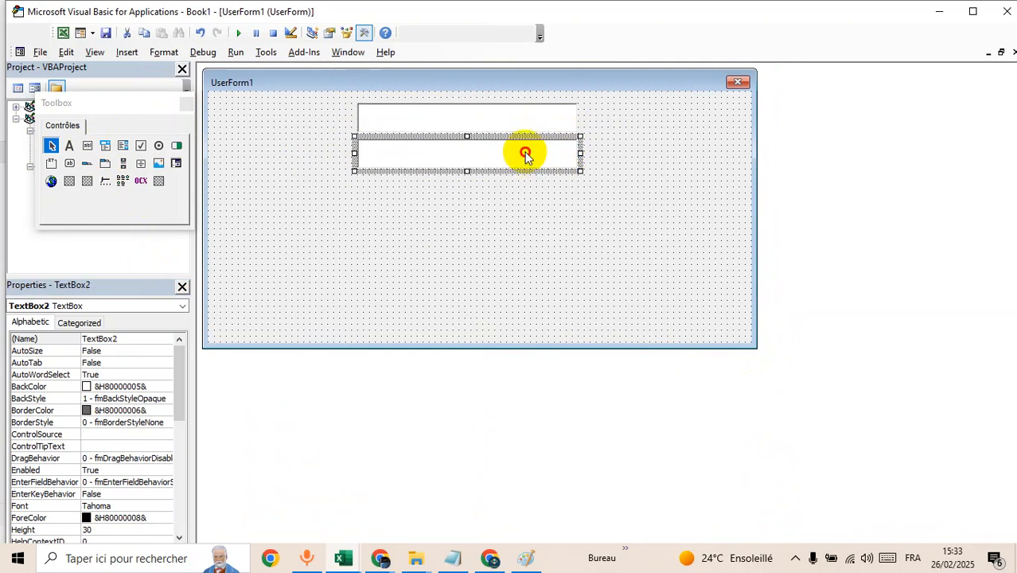
pyautogui.moveTo(525, 153); pyautogui.dragTo(525, 191)
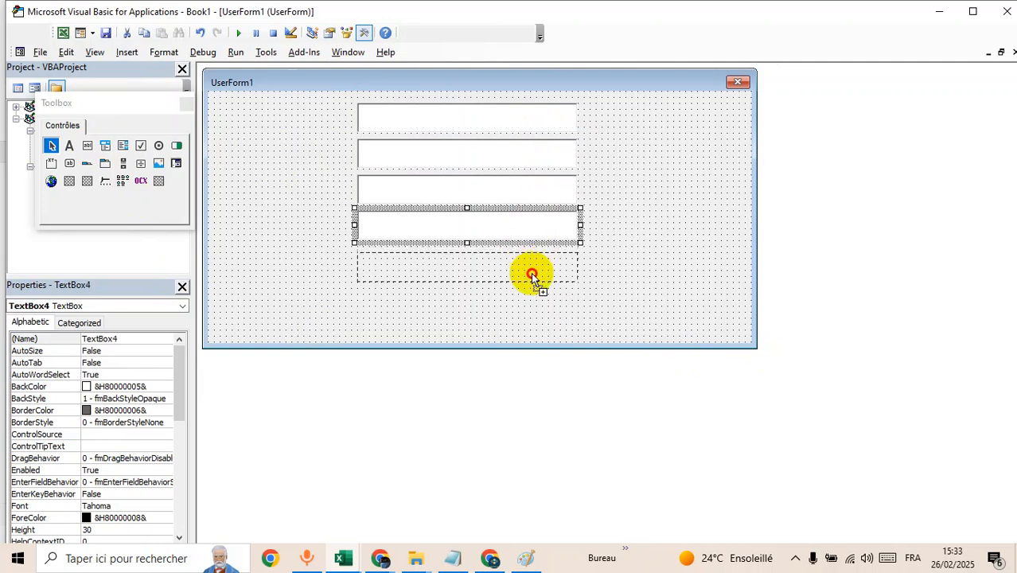
pyautogui.click(629, 271)
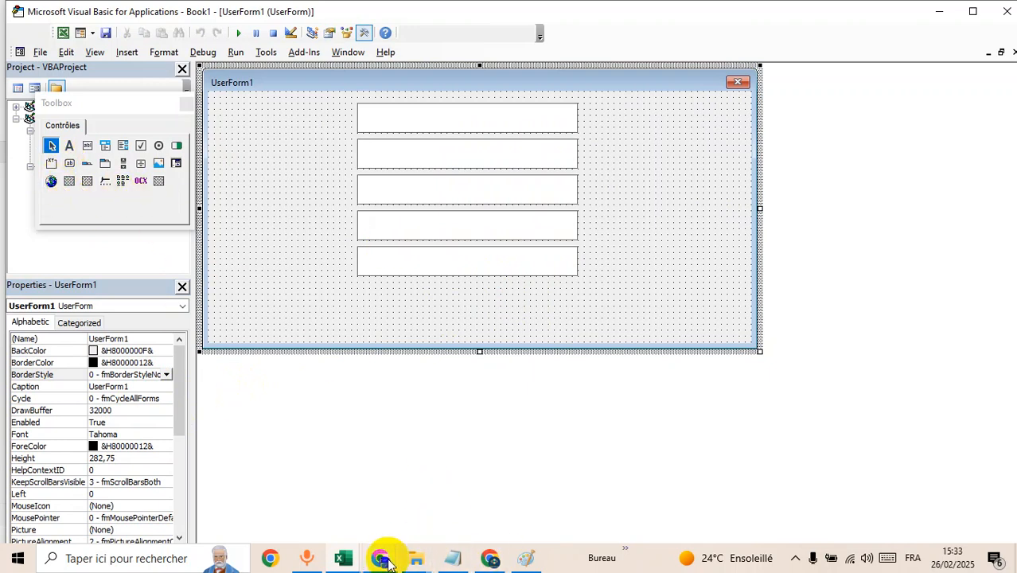
# Step: Switch to the DeepSeek chat and scroll to the 'Design the UserForm' steps
pyautogui.click(379, 557)
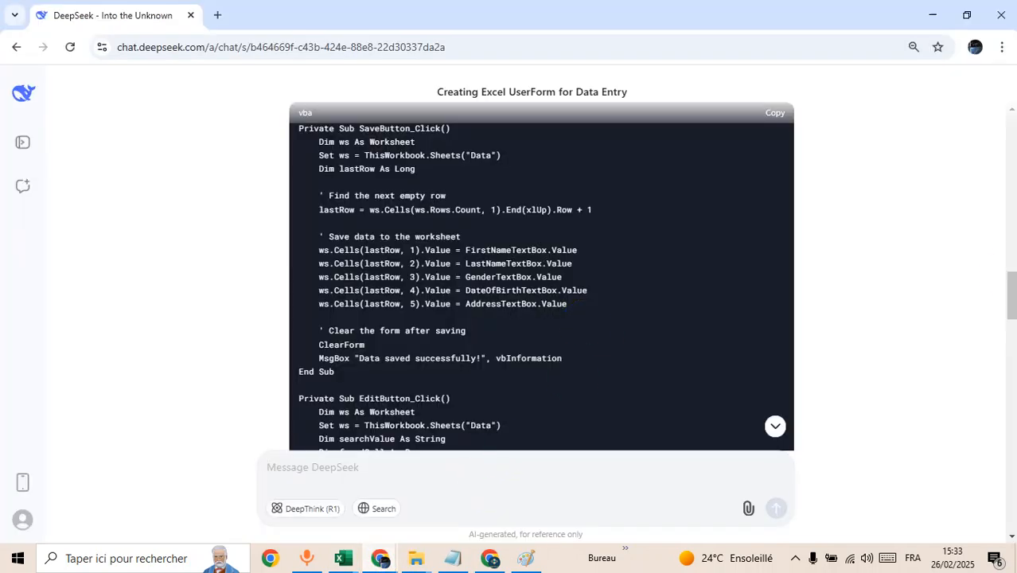
pyautogui.scroll(-3)
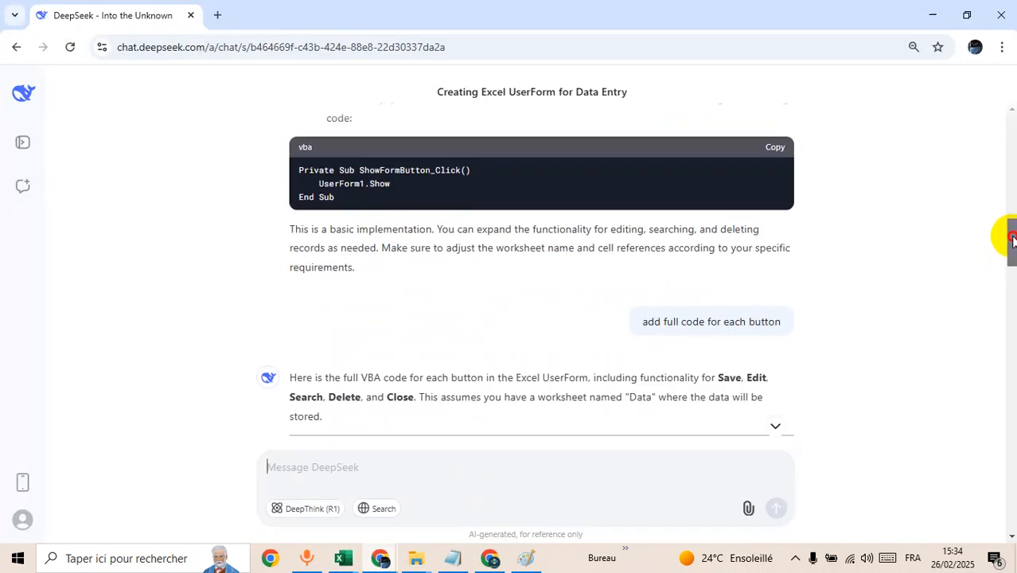
pyautogui.scroll(3)
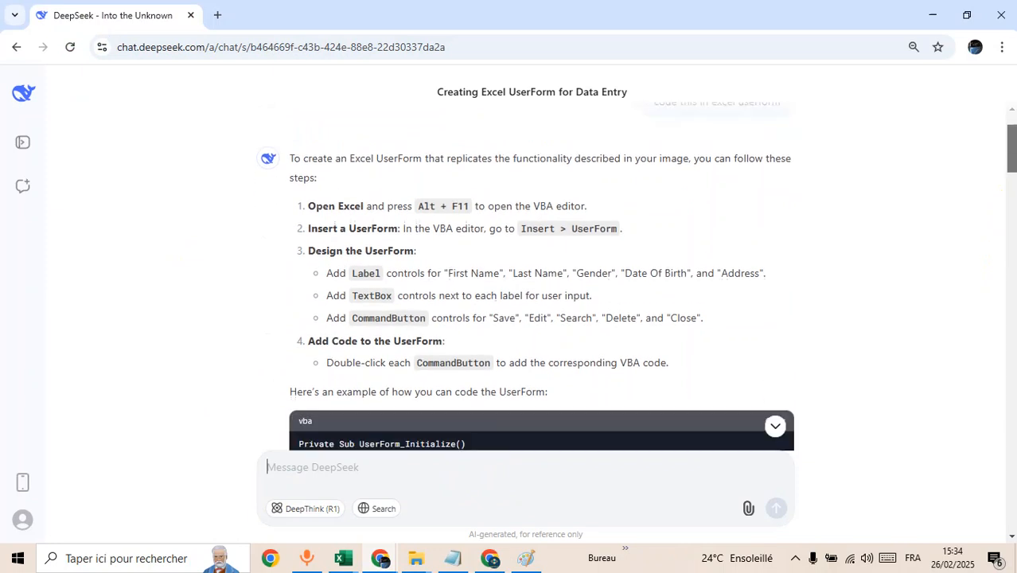
pyautogui.moveTo(533, 318)
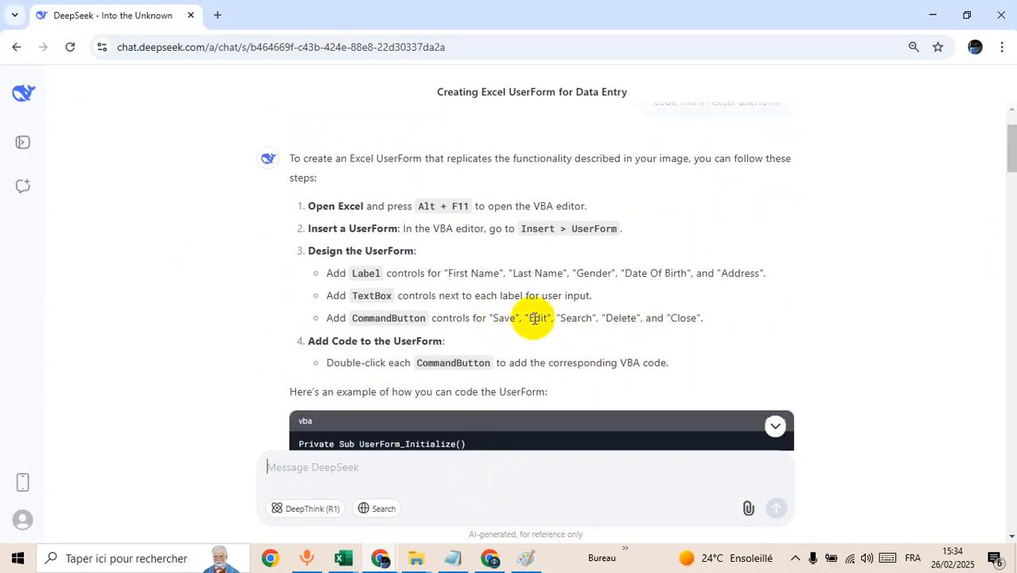
pyautogui.moveTo(651, 333)
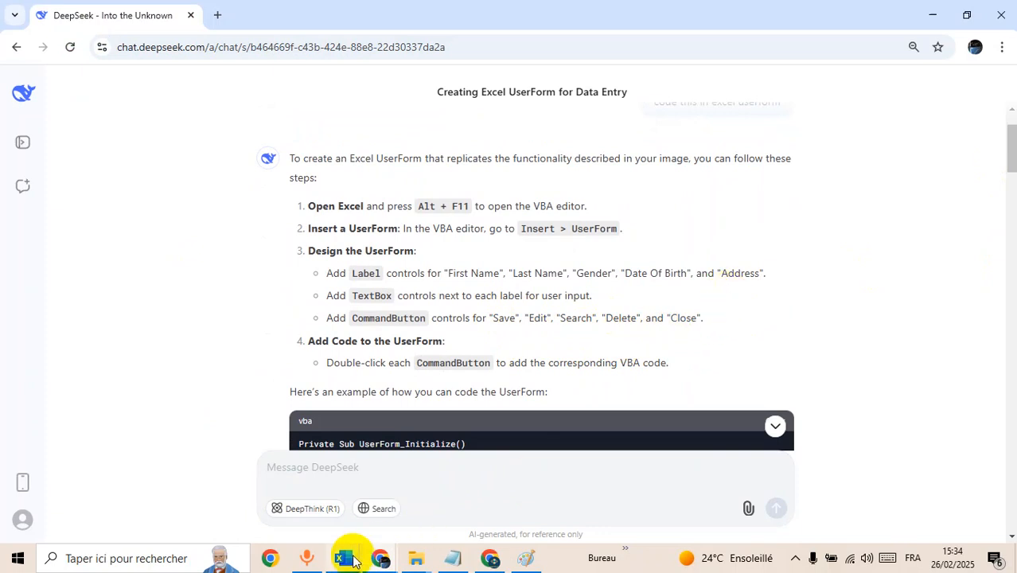
# Step: Draw a command button right of the top text box and copy it down the column
pyautogui.click(344, 557)
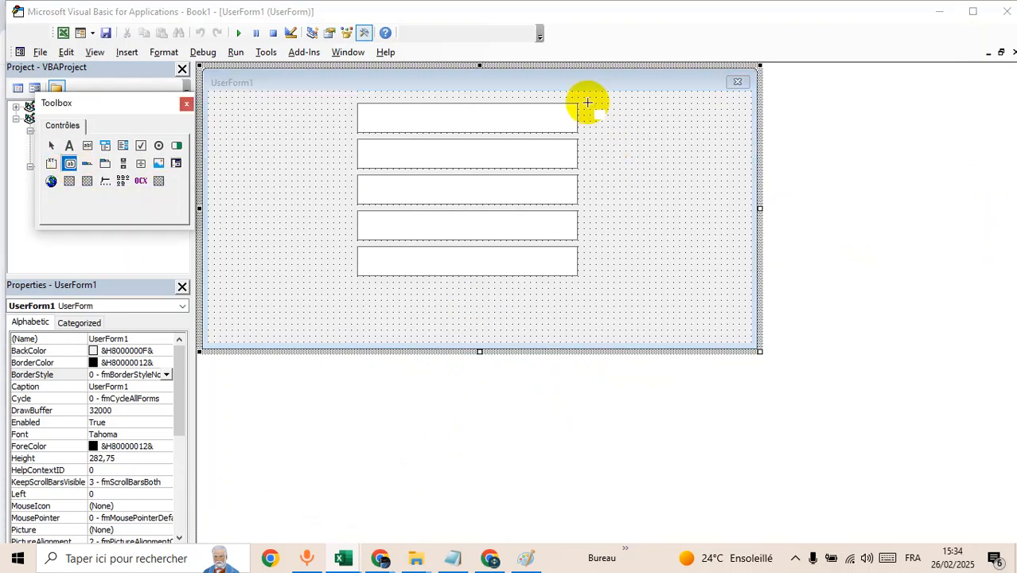
pyautogui.moveTo(587, 101); pyautogui.dragTo(719, 133)
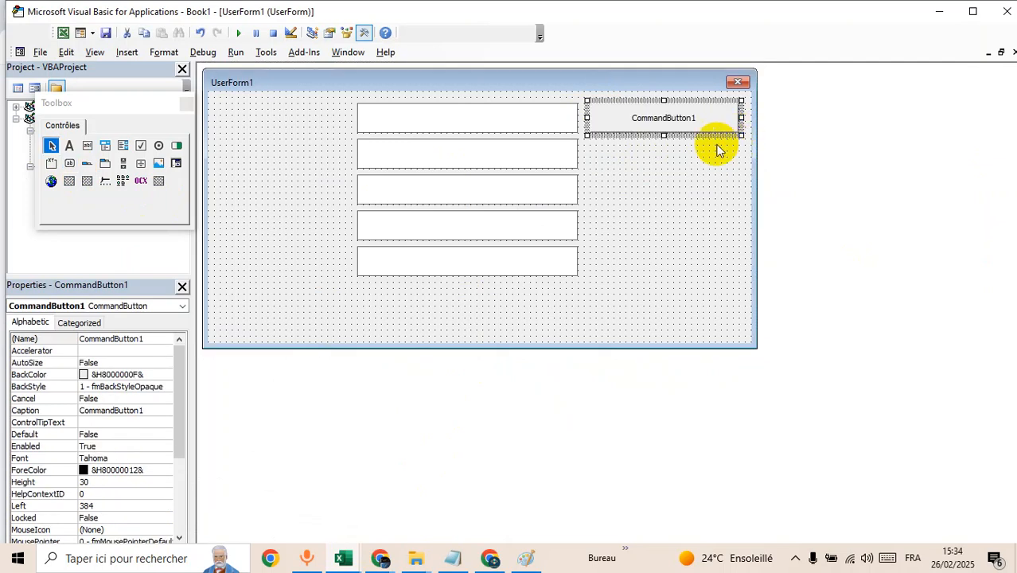
pyautogui.moveTo(676, 159)
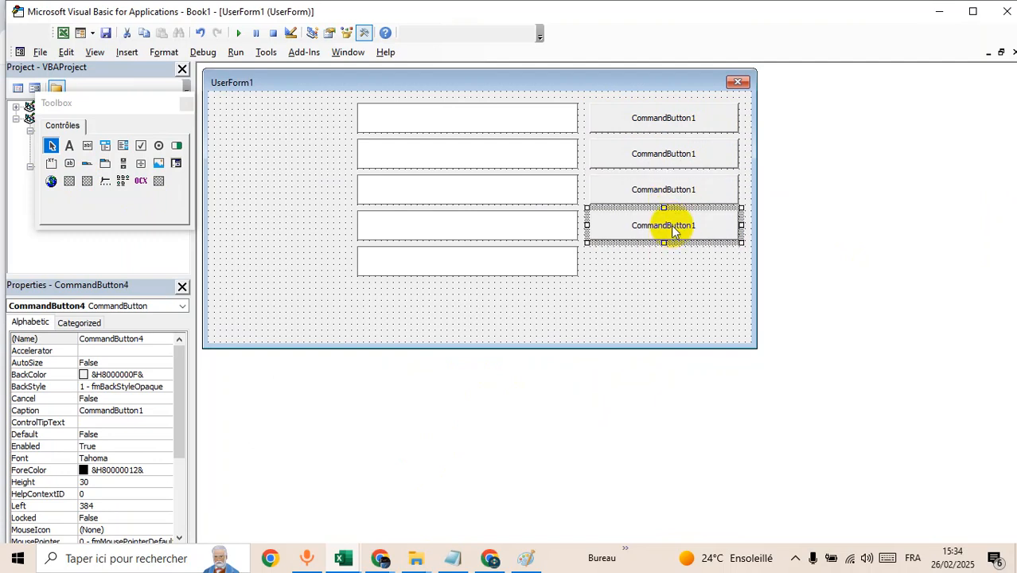
pyautogui.click(651, 306)
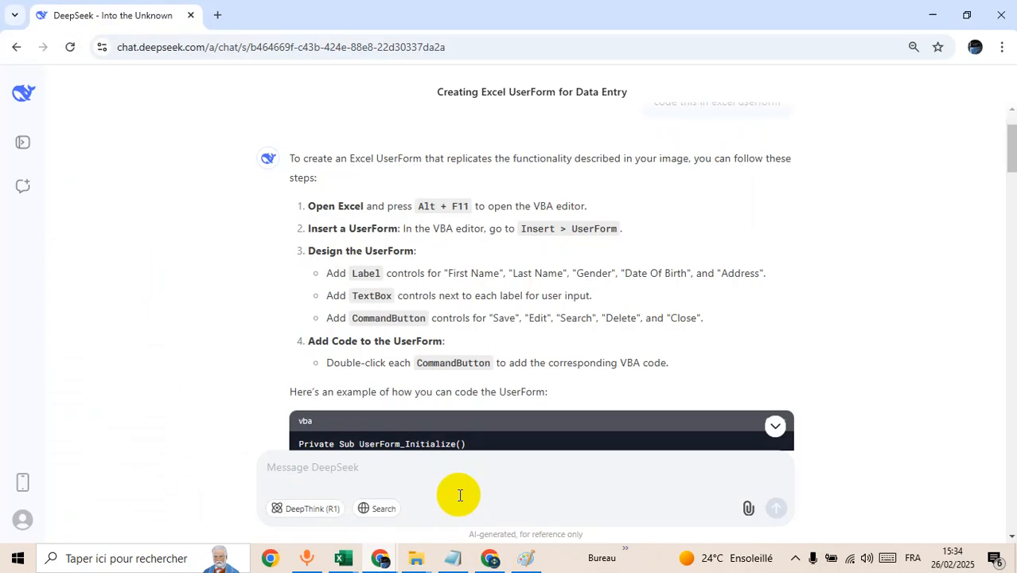
pyautogui.moveTo(358, 286)
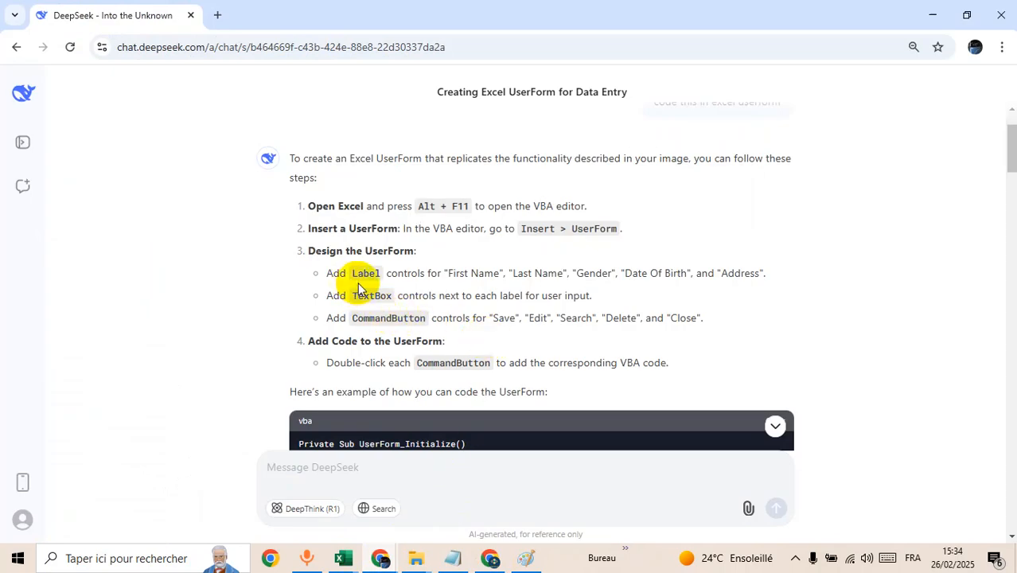
pyautogui.moveTo(533, 287)
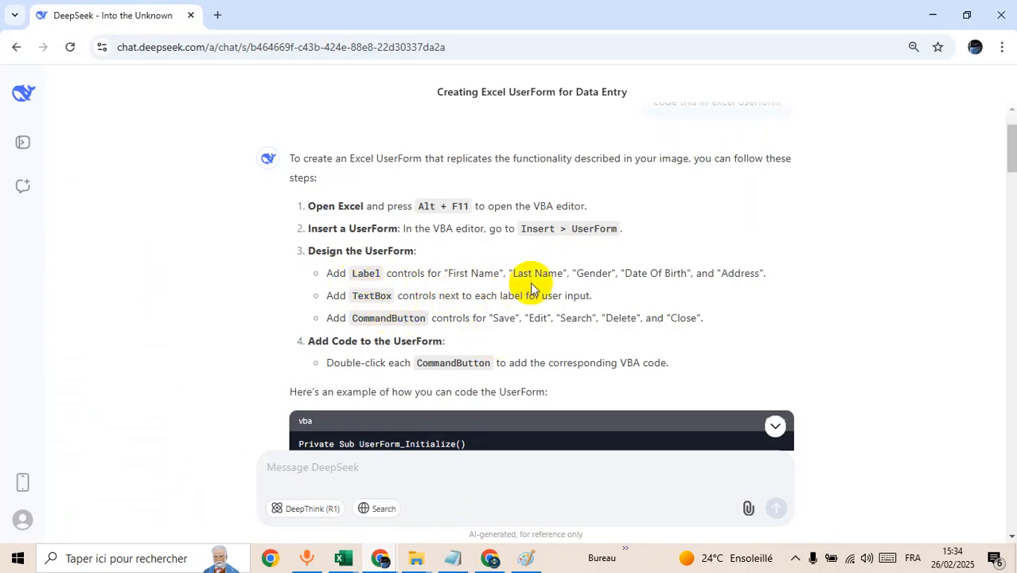
pyautogui.moveTo(497, 293)
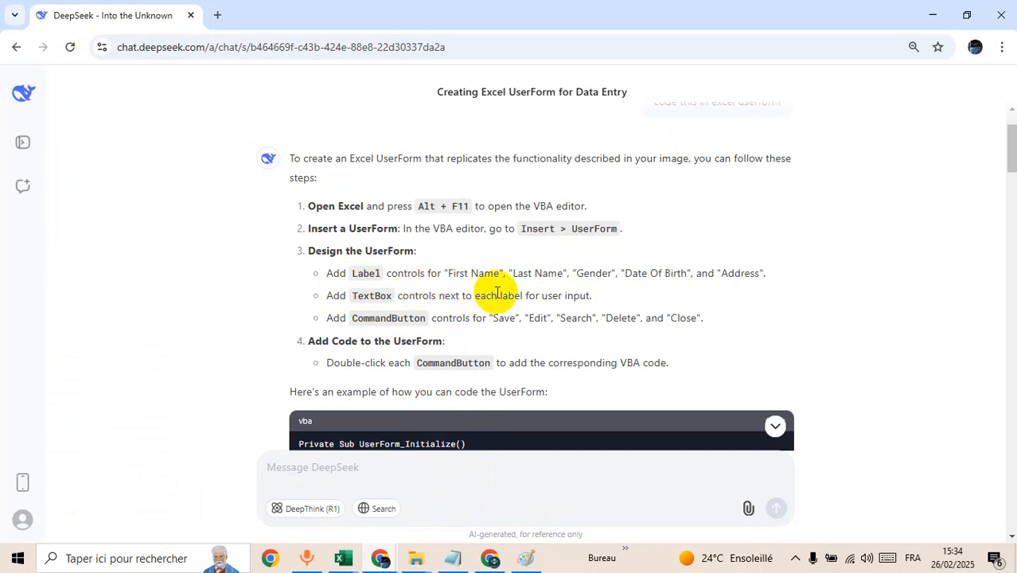
# Step: Place the first label, Label1, left of the text boxes on UserForm1
pyautogui.doubleClick(472, 273)
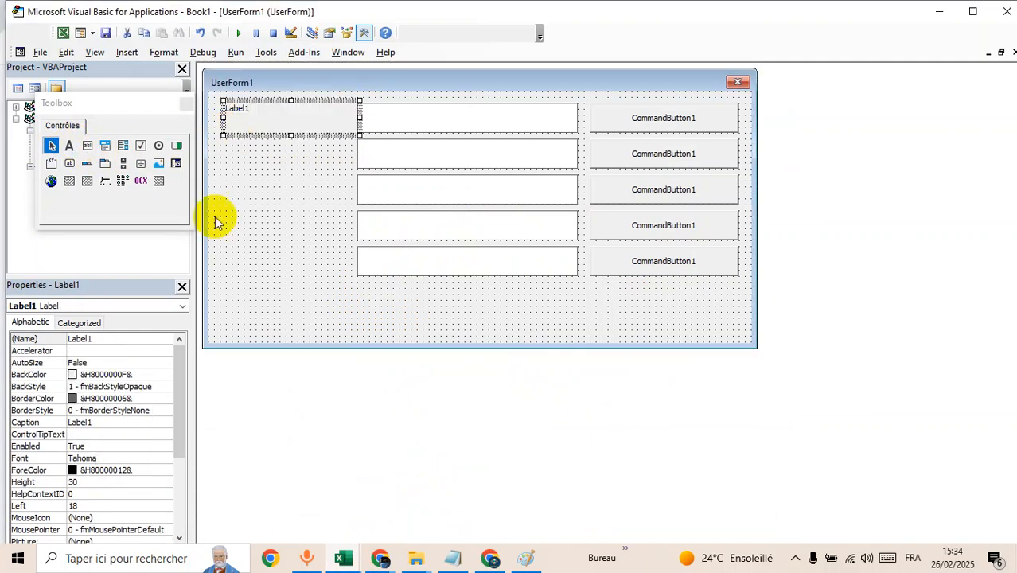
# Step: Give Label1 a single-line border and a bold Times New Roman font
pyautogui.click(120, 410)
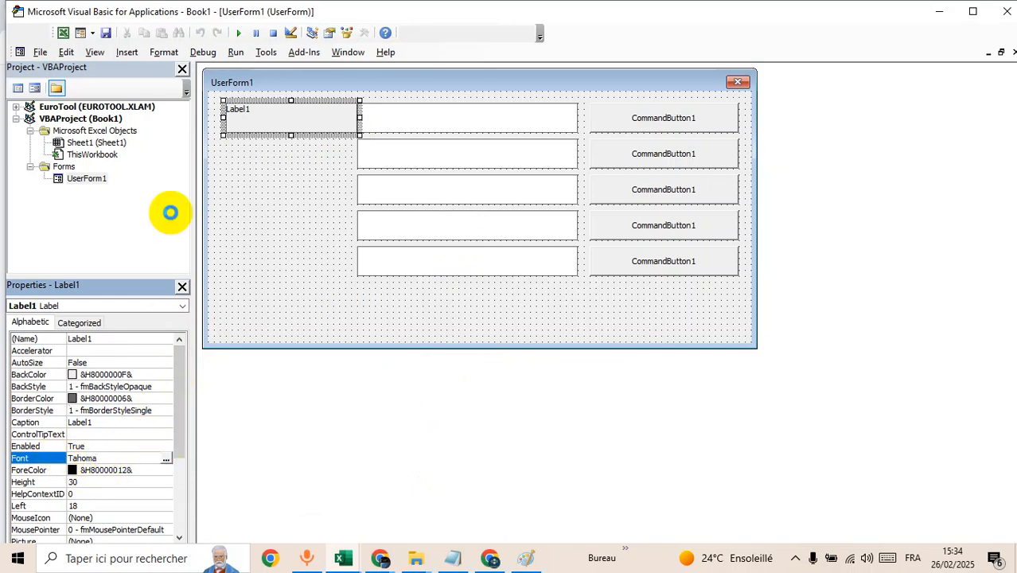
pyautogui.click(166, 458)
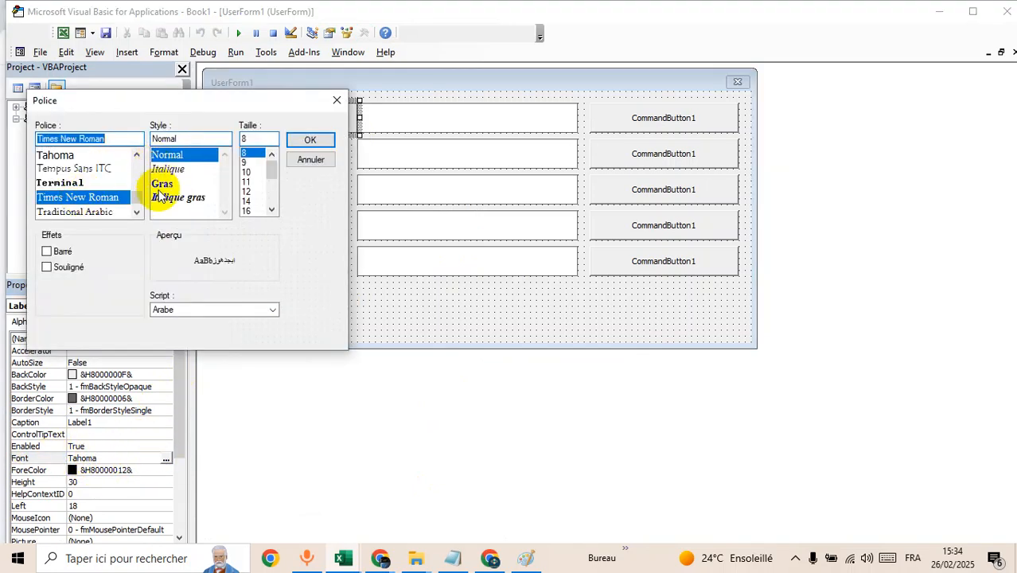
pyautogui.click(162, 185)
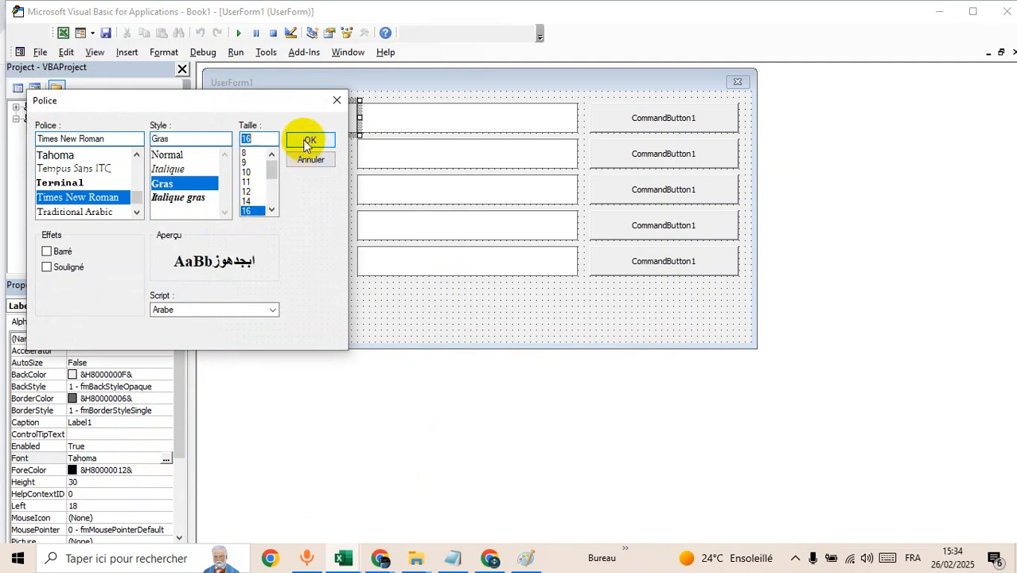
pyautogui.click(309, 140)
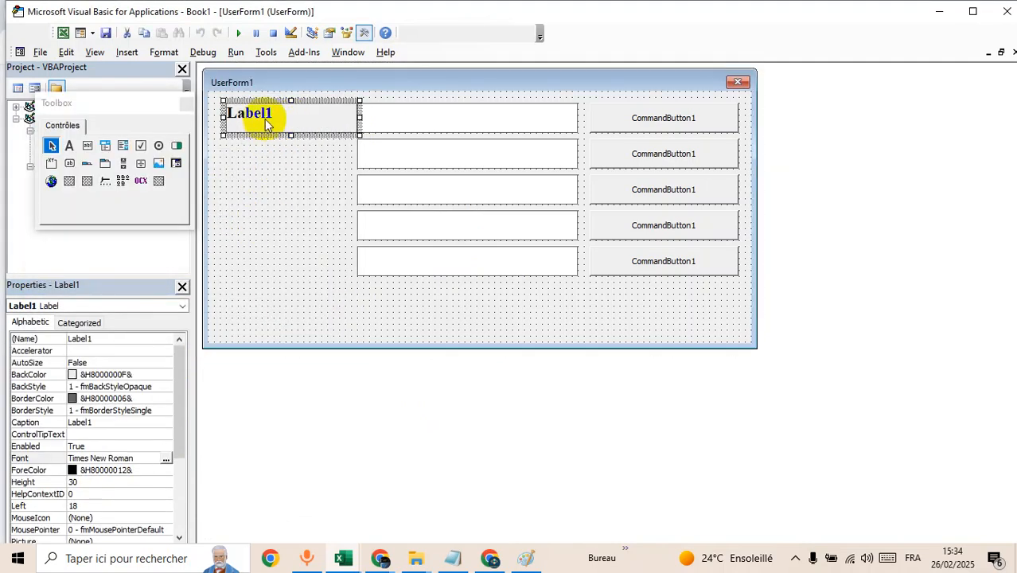
pyautogui.moveTo(278, 137)
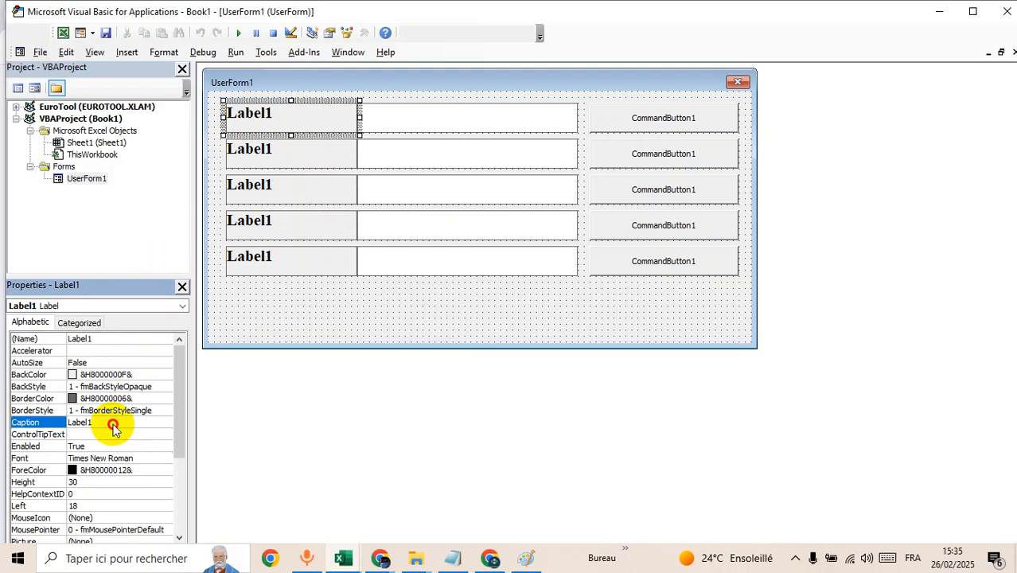
# Step: Caption the first two labels First Name and Last Name, copying Last Name from DeepSeek
pyautogui.write('First Name')
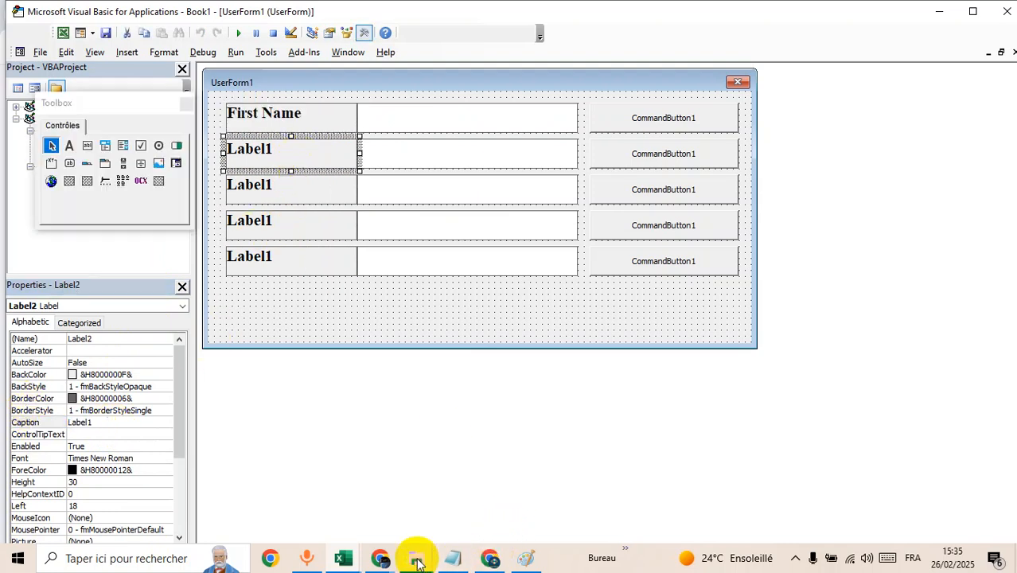
pyautogui.click(379, 557)
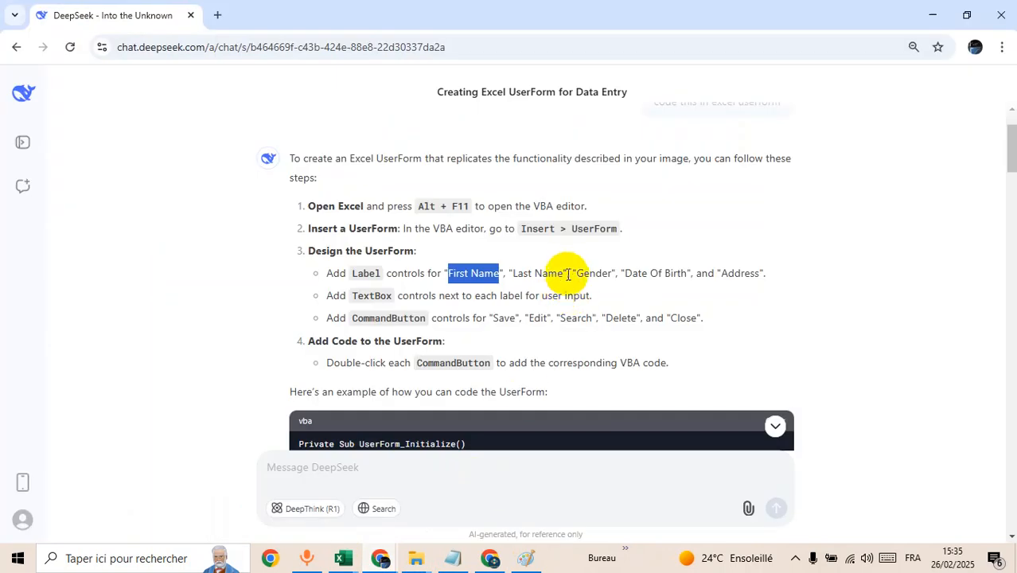
pyautogui.rightClick(544, 274)
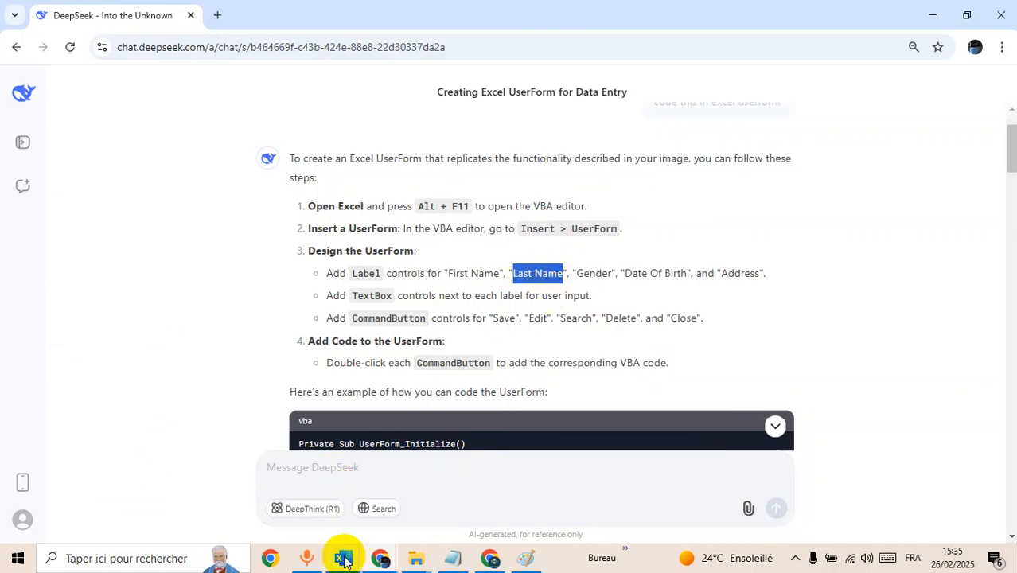
pyautogui.click(343, 557)
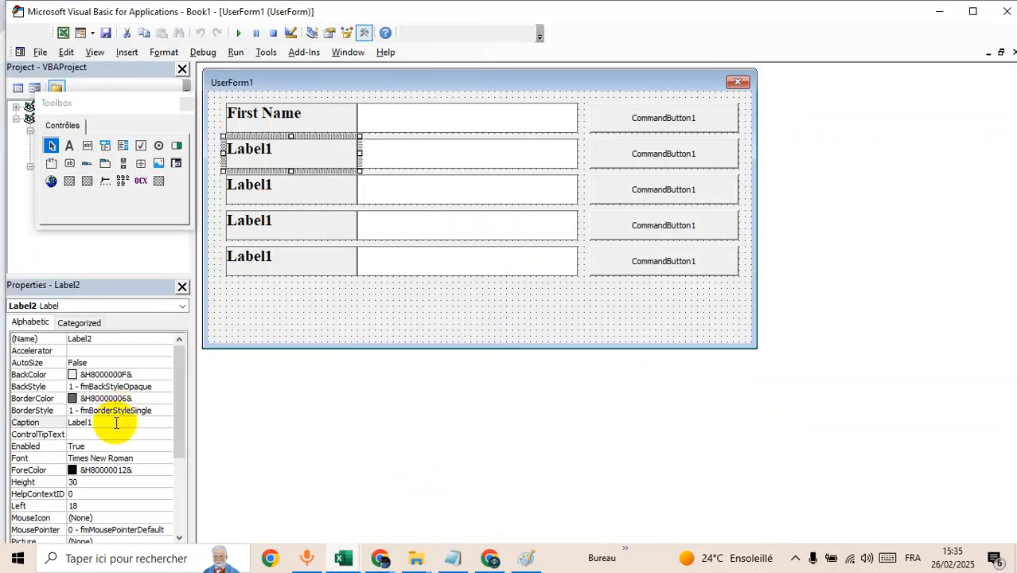
pyautogui.write('Last Name')
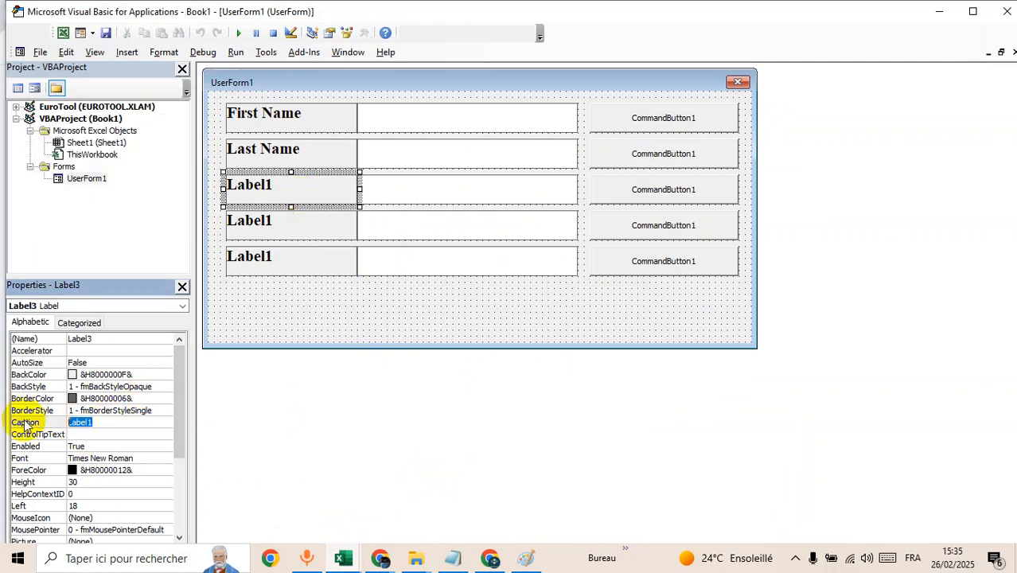
# Step: Caption the remaining three labels Gender, Date of birth and Address
pyautogui.write('Gender')
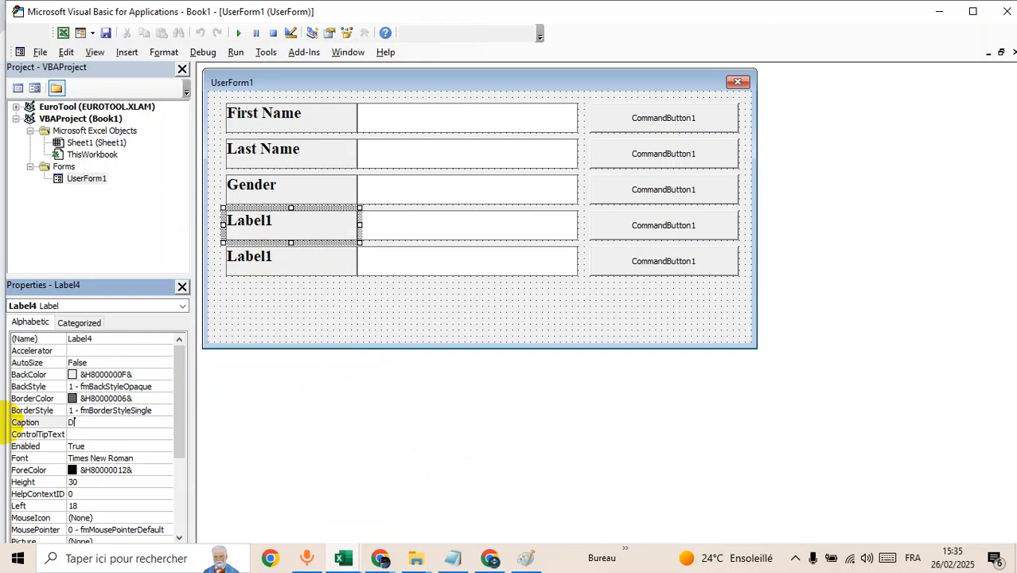
pyautogui.write('Date of')
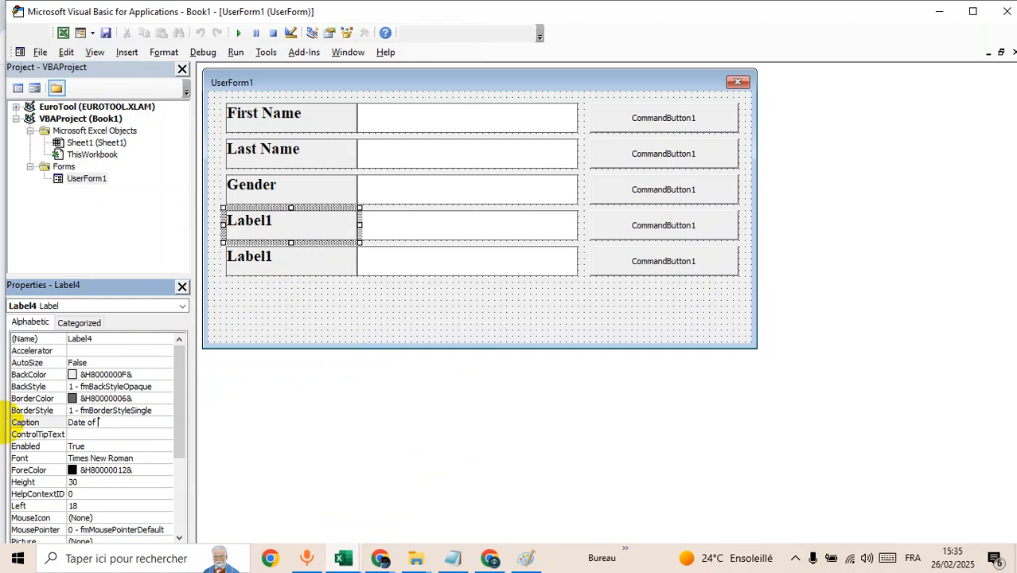
pyautogui.write('birth')
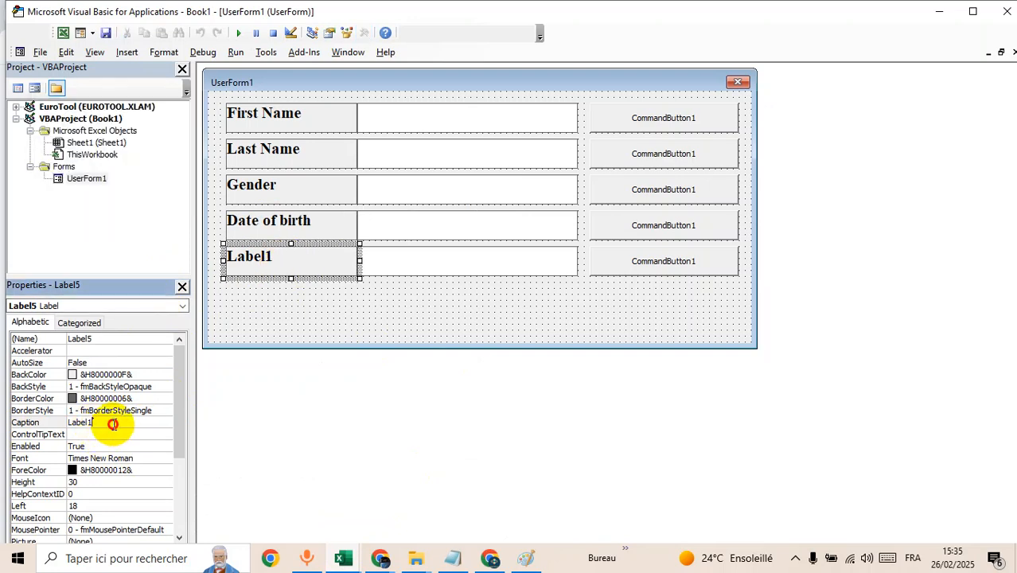
pyautogui.write('Addre')
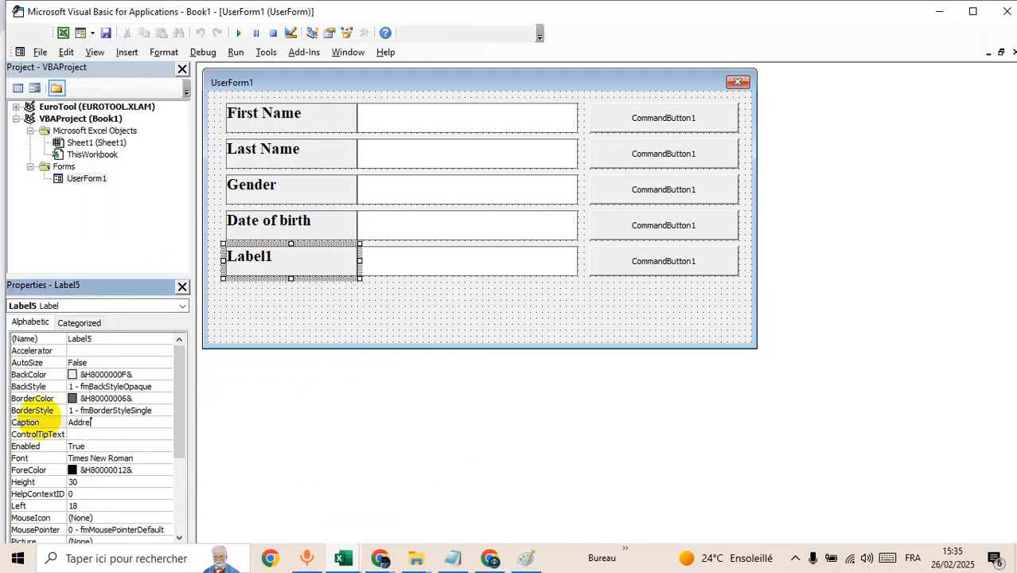
pyautogui.write('ss')
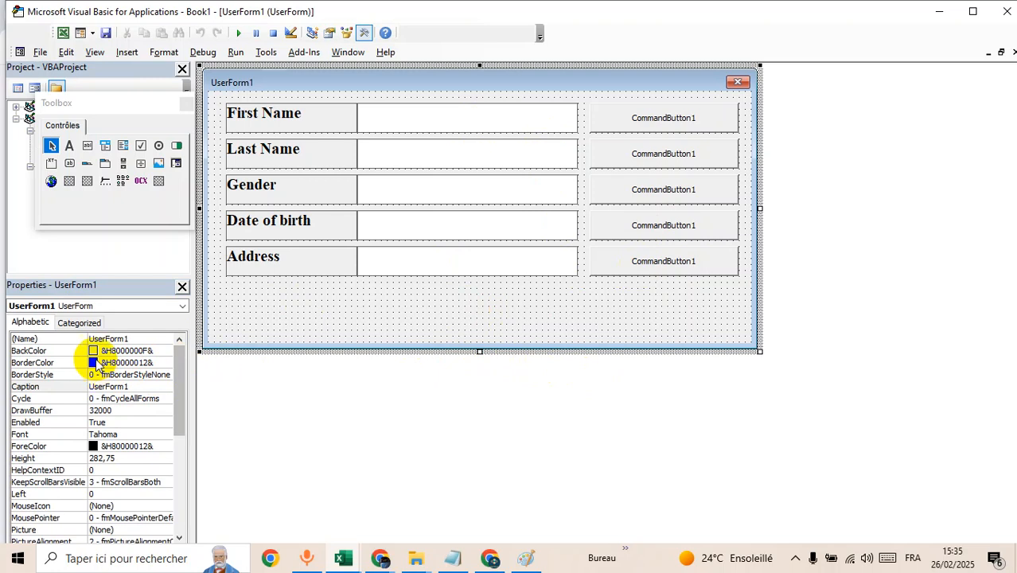
# Step: Set UserForm1's BackColor to orange and shorten the form to just below the Address row
pyautogui.click(166, 350)
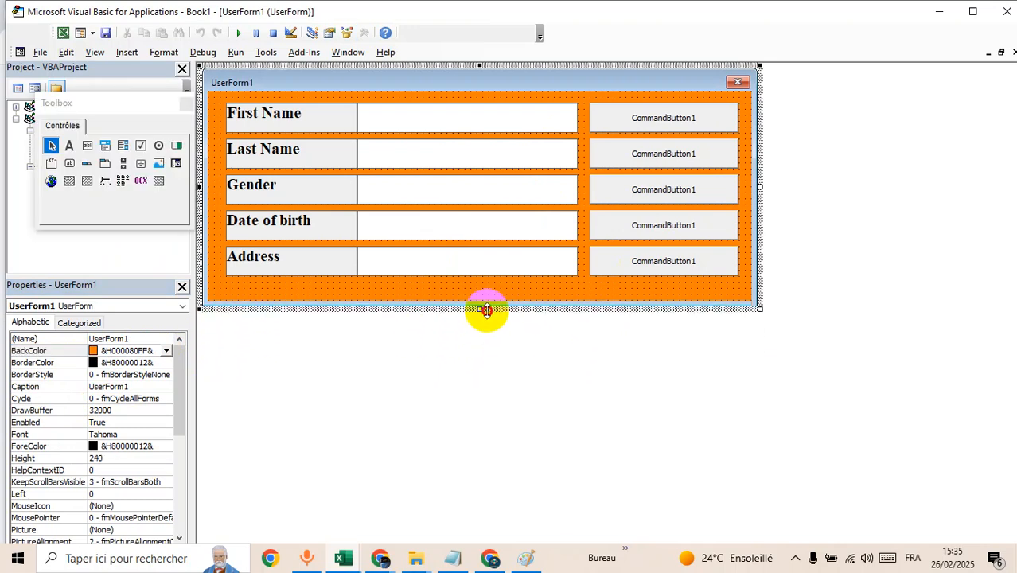
pyautogui.moveTo(487, 310); pyautogui.dragTo(487, 309)
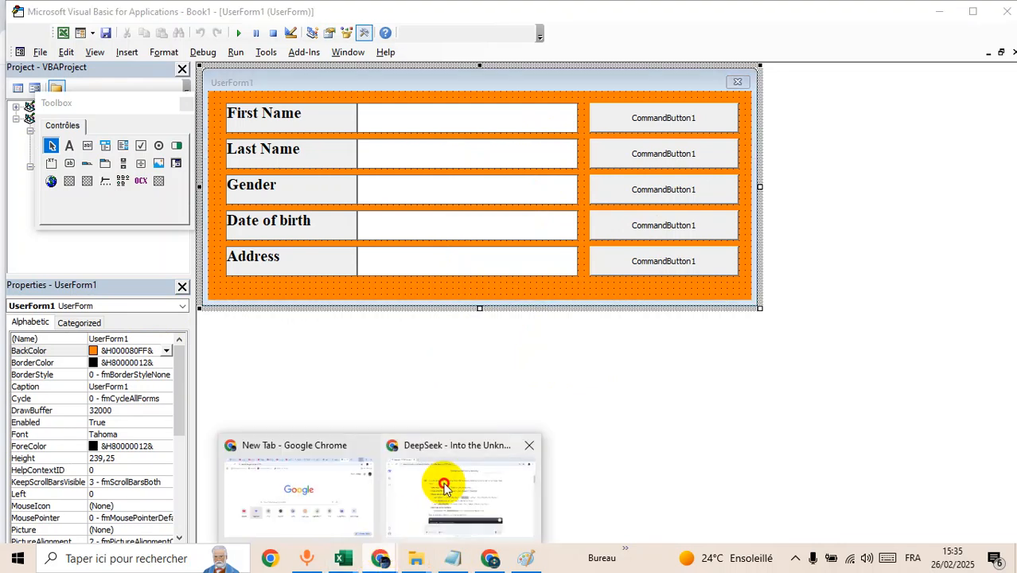
# Step: Rename the text boxes to FirstNameTextBox, LastNameTextBox etc., copying names from the DeepSeek code
pyautogui.click(444, 483)
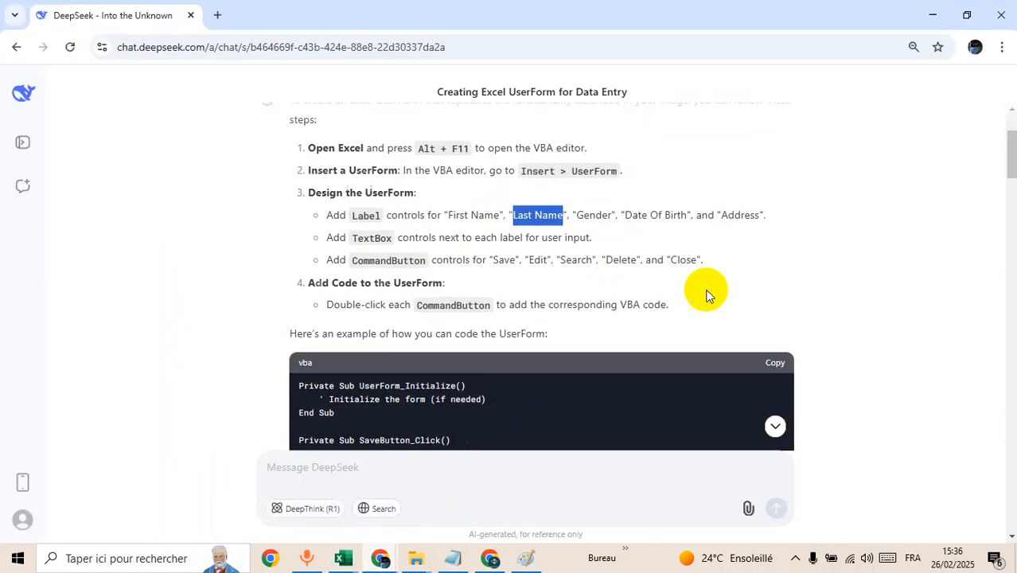
pyautogui.scroll(-3)
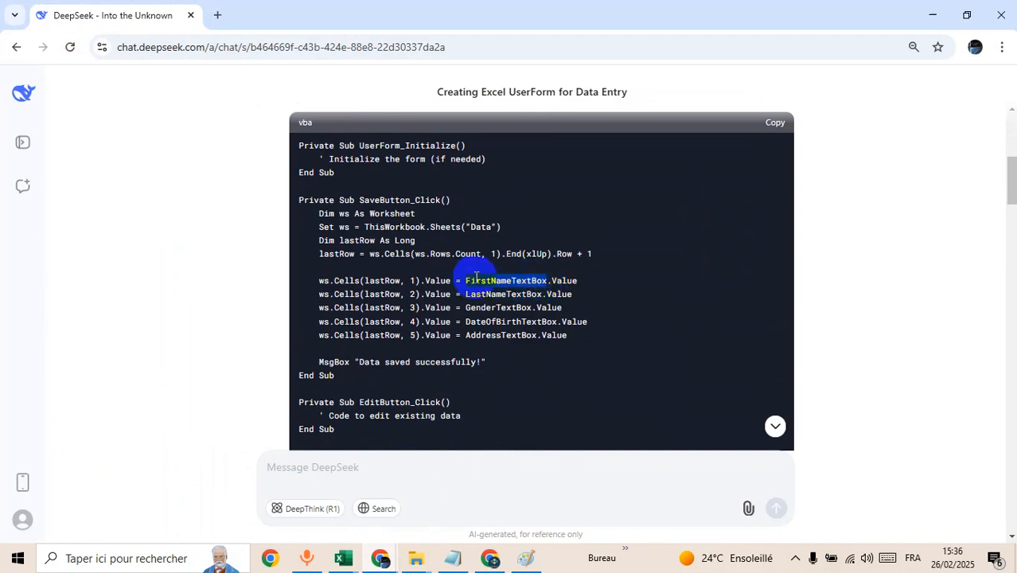
pyautogui.moveTo(340, 557)
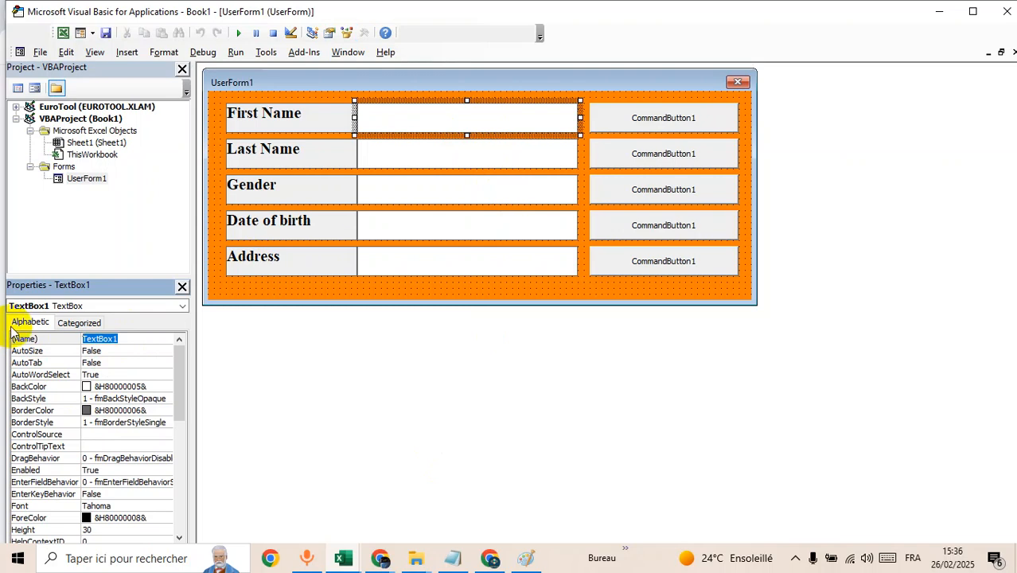
pyautogui.click(468, 153)
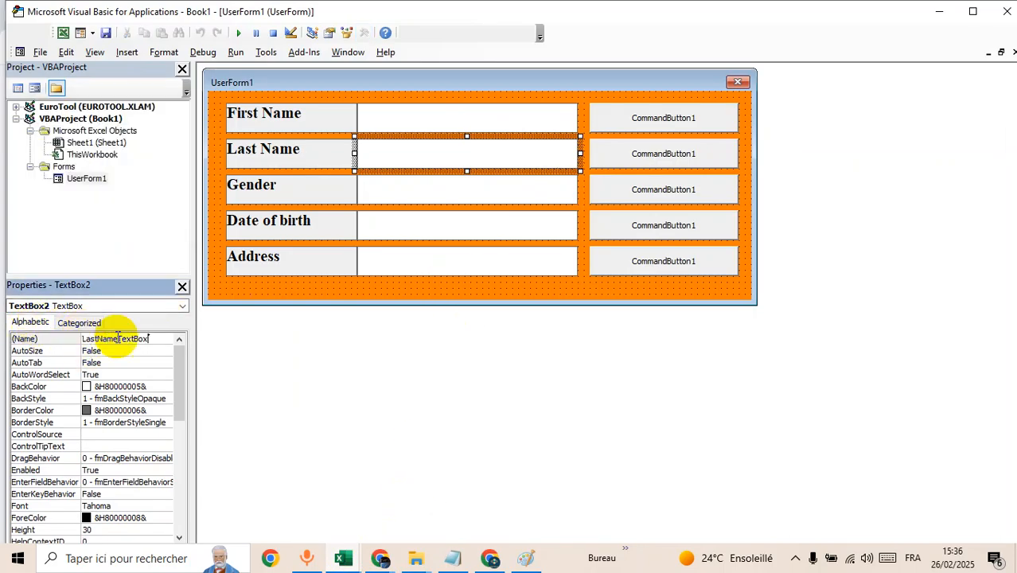
pyautogui.click(468, 188)
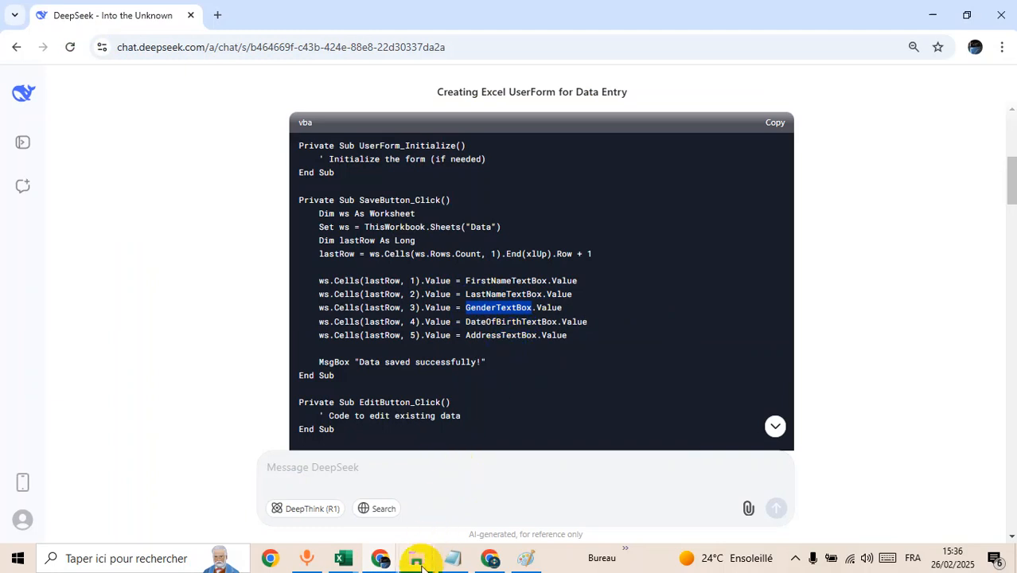
pyautogui.click(420, 557)
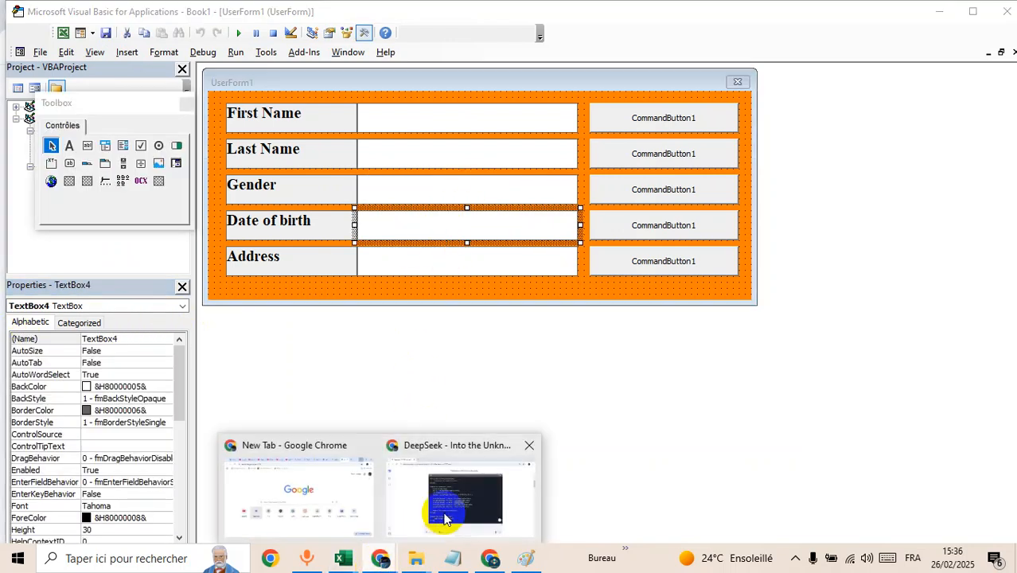
pyautogui.click(461, 493)
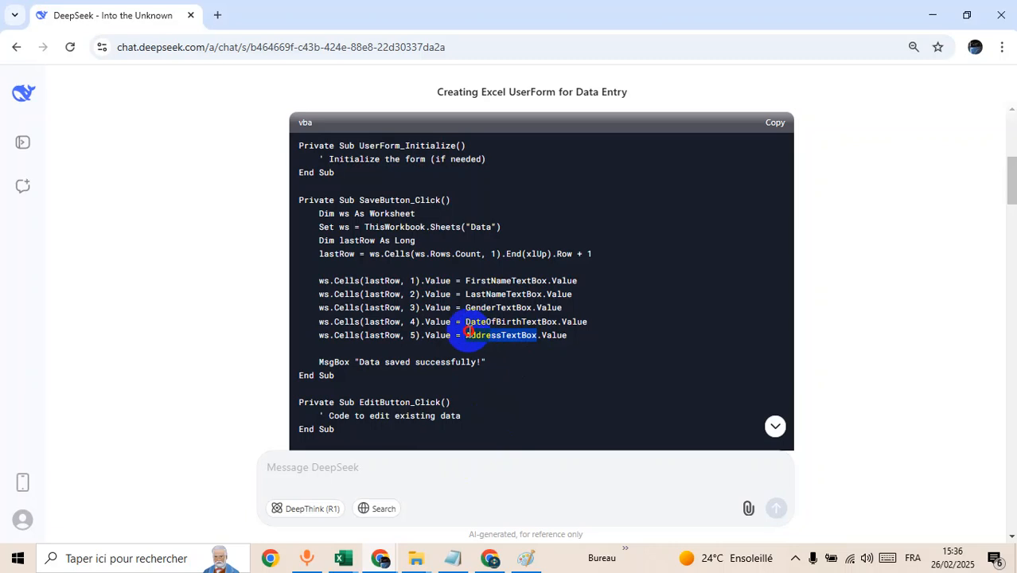
pyautogui.moveTo(344, 557)
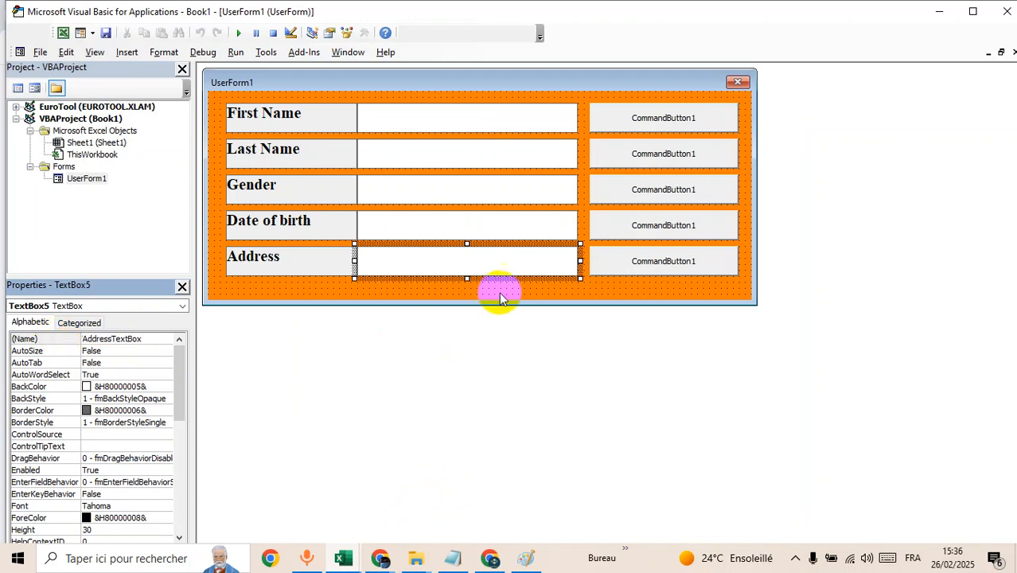
# Step: Name CommandButton1 SaveButton with caption Save, copying the name from DeepSeek's code
pyautogui.click(662, 118)
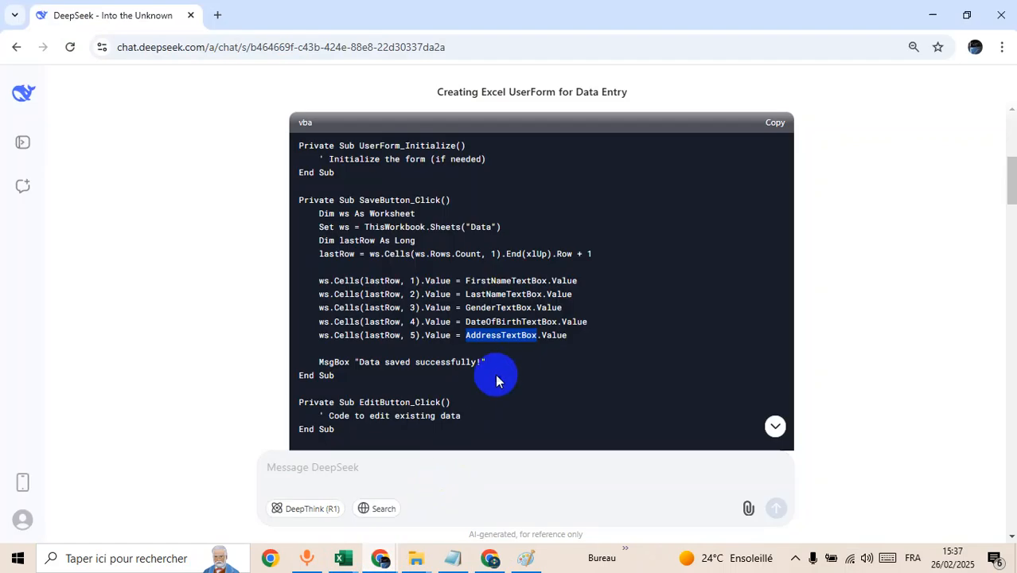
pyautogui.scroll(-3)
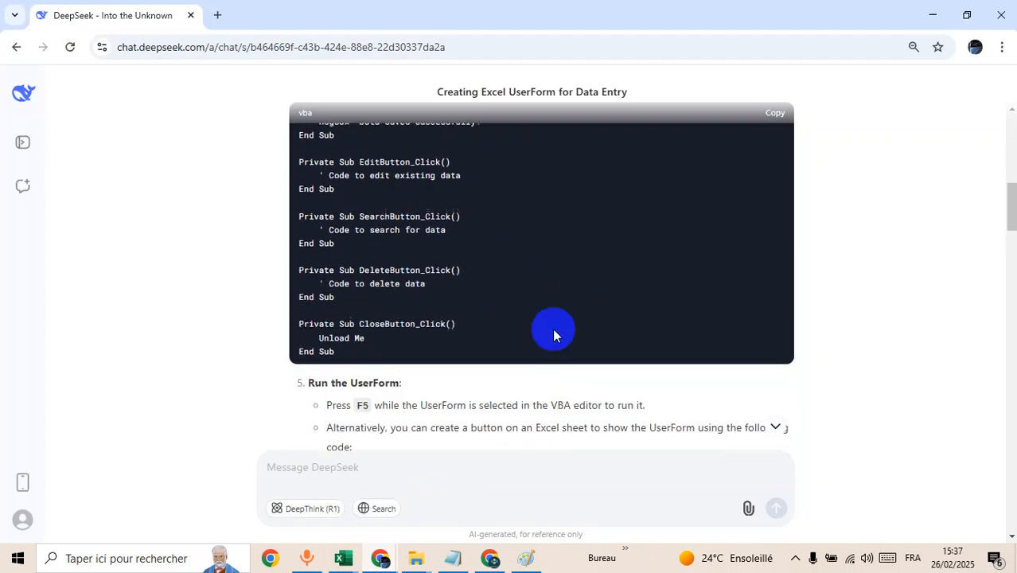
pyautogui.scroll(3)
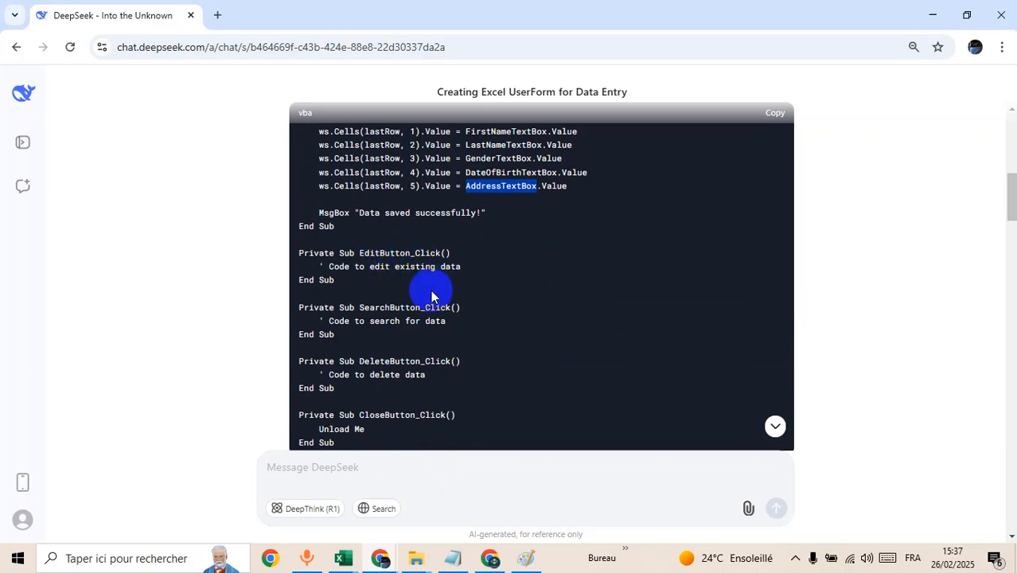
pyautogui.scroll(3)
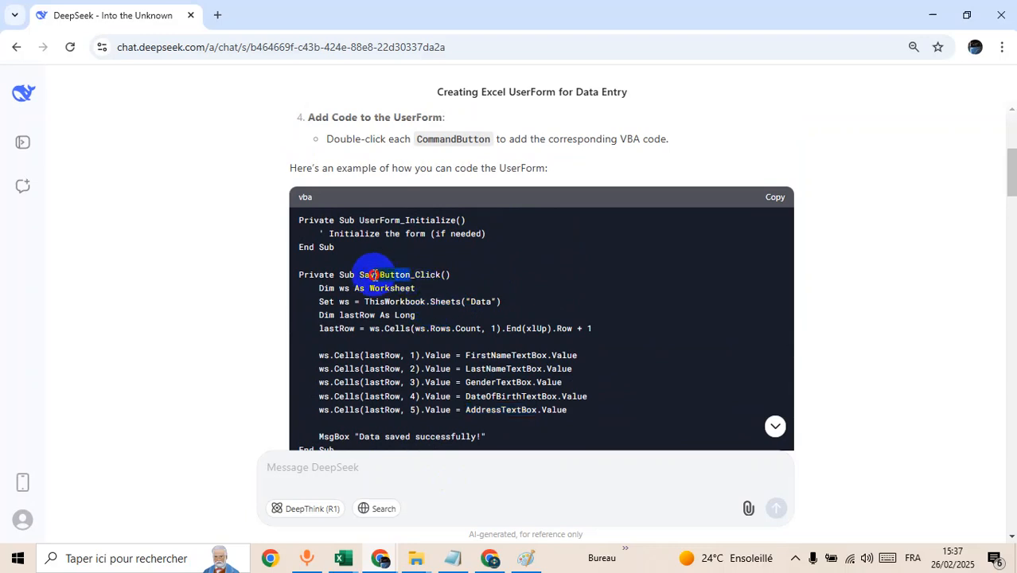
pyautogui.rightClick(385, 273)
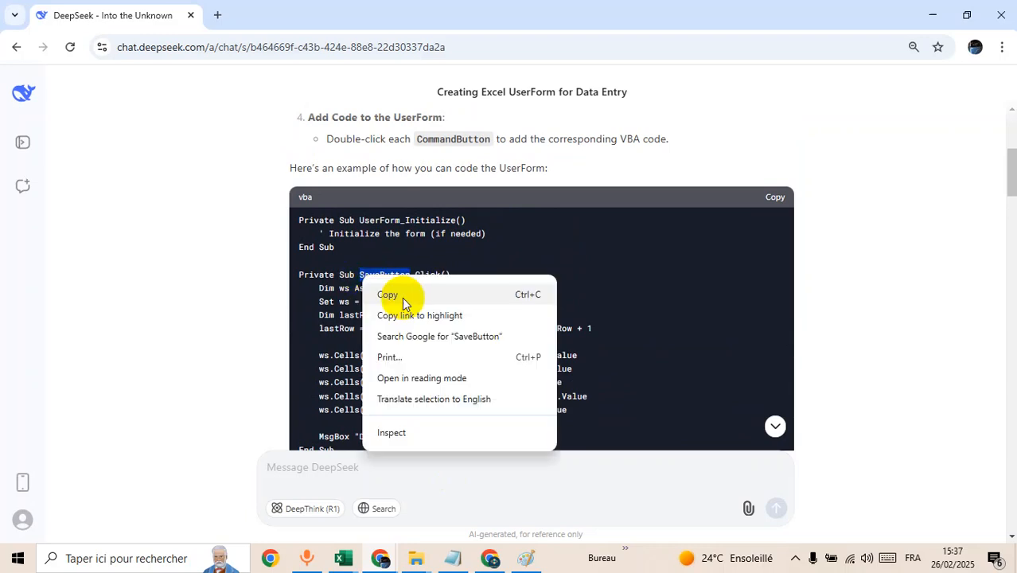
pyautogui.moveTo(343, 557)
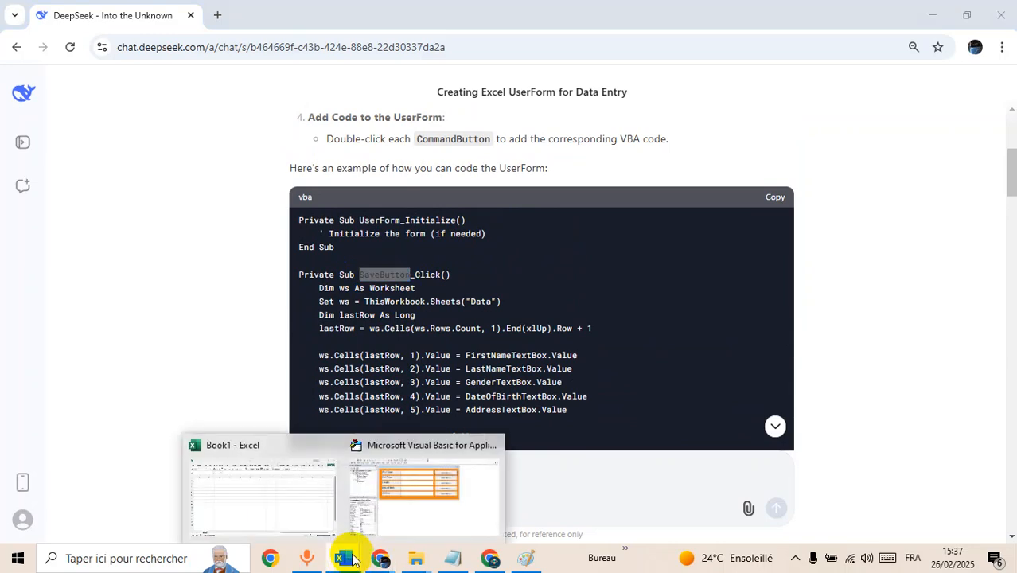
pyautogui.click(422, 485)
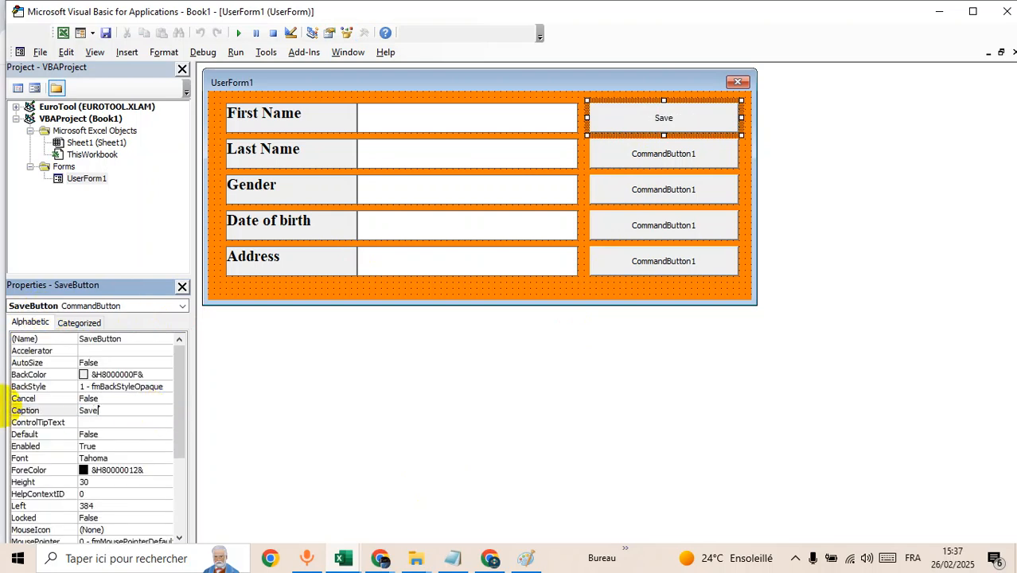
# Step: Name CommandButton2 EditButton with caption Edit
pyautogui.click(662, 153)
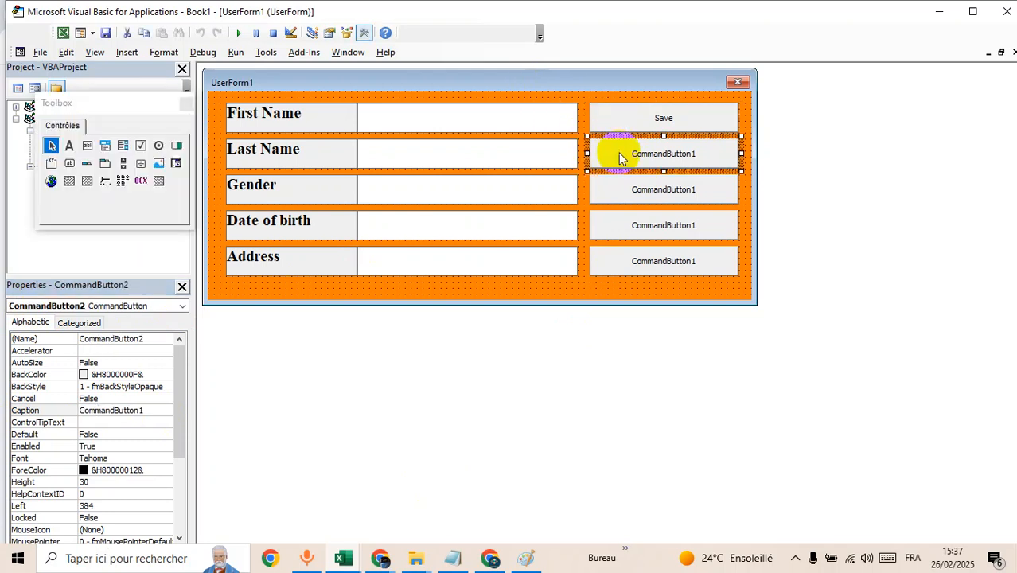
pyautogui.click(270, 557)
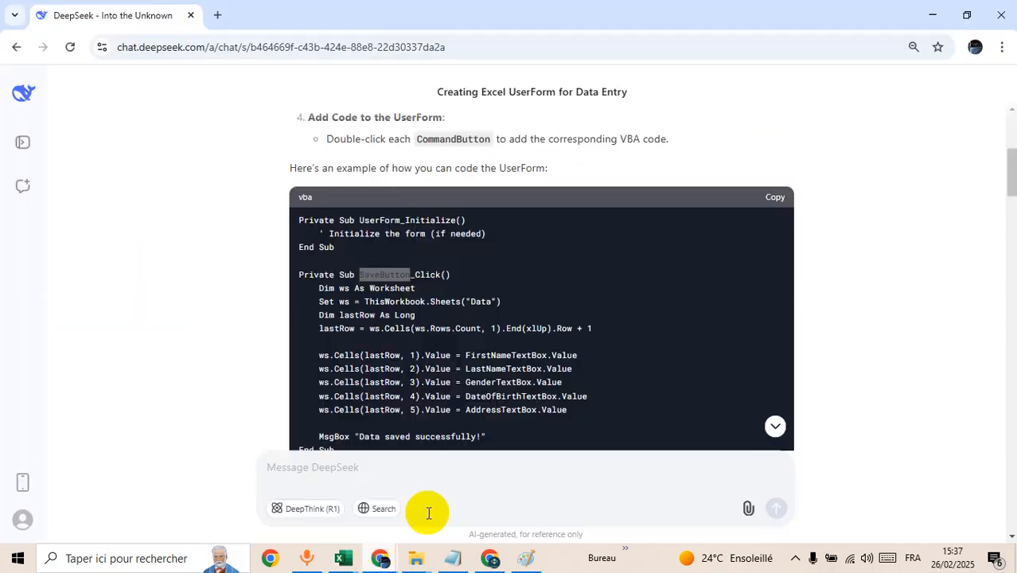
pyautogui.scroll(-3)
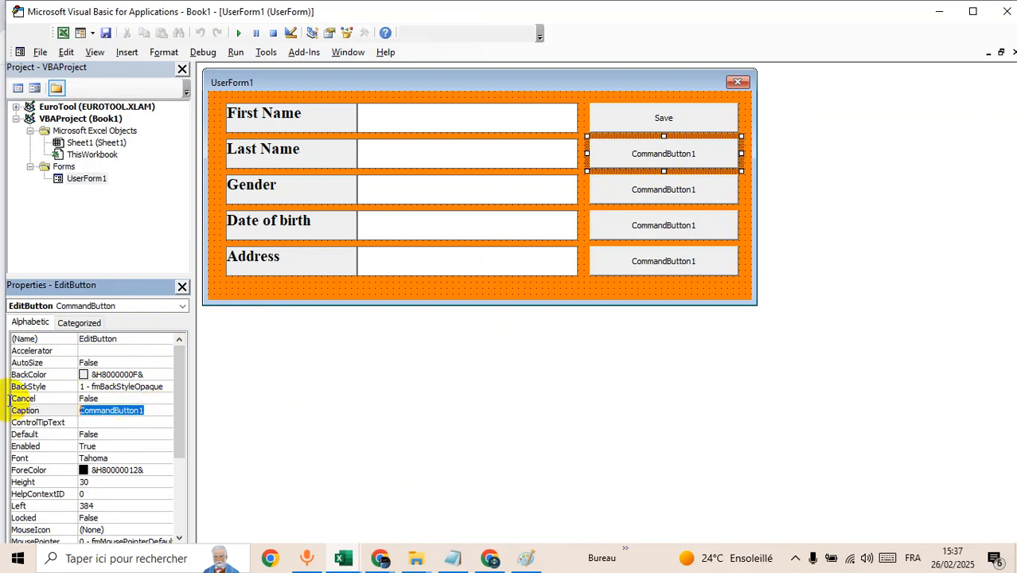
pyautogui.write('Edit')
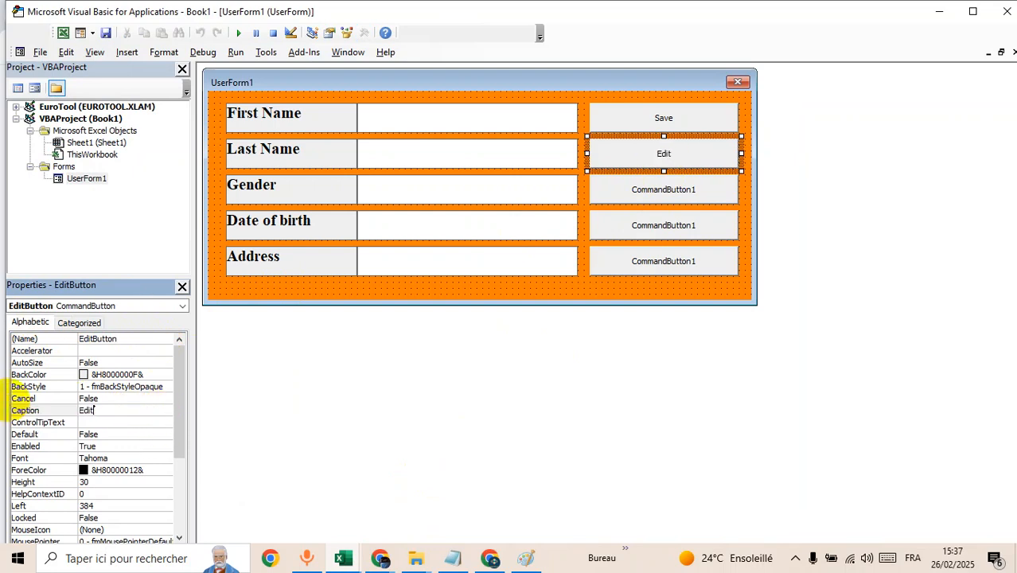
pyautogui.click(662, 190)
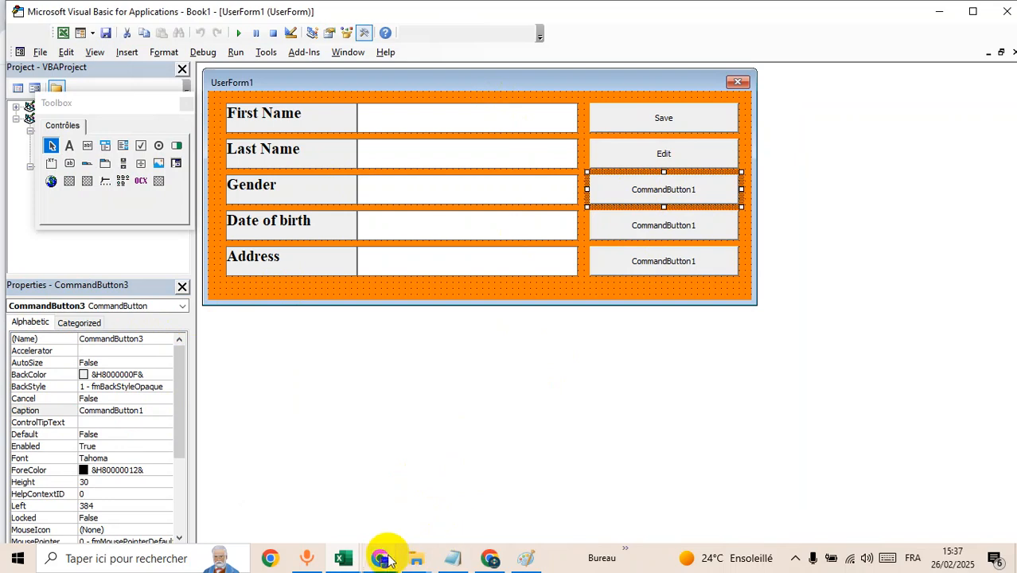
# Step: Name buttons three and four SearchButton and DeleteButton, captioned Search and Delete
pyautogui.click(379, 557)
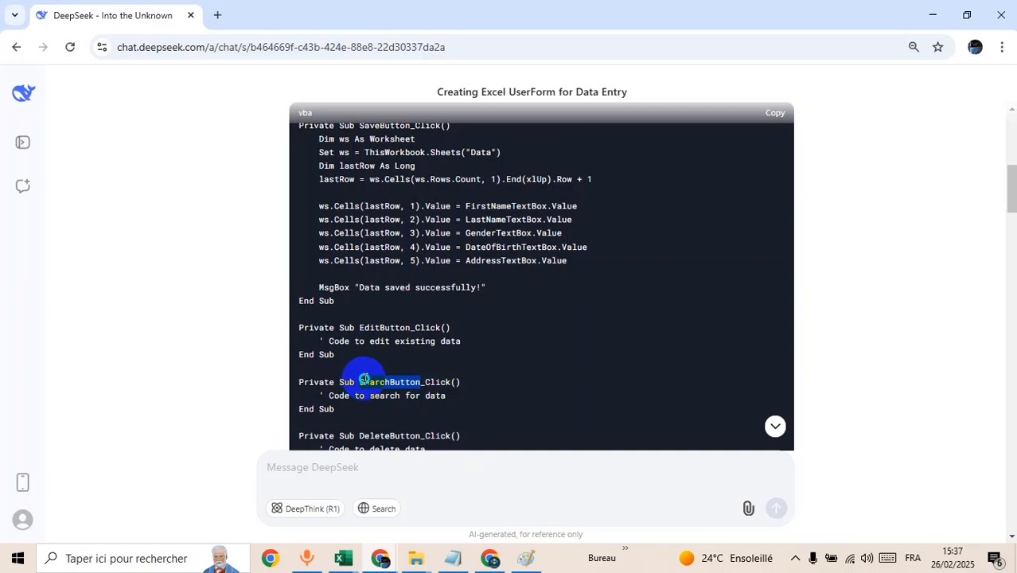
pyautogui.moveTo(344, 557)
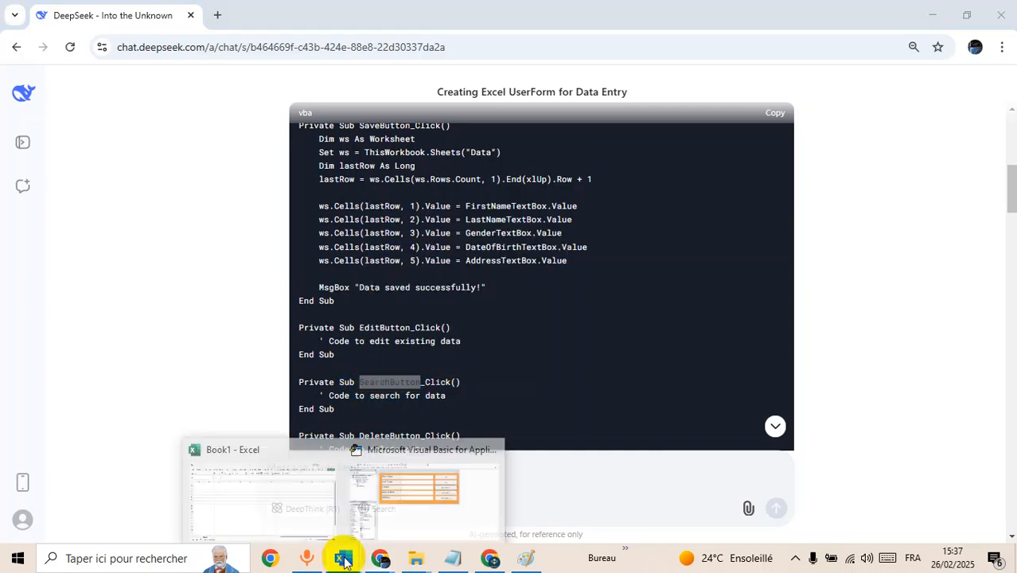
pyautogui.click(418, 487)
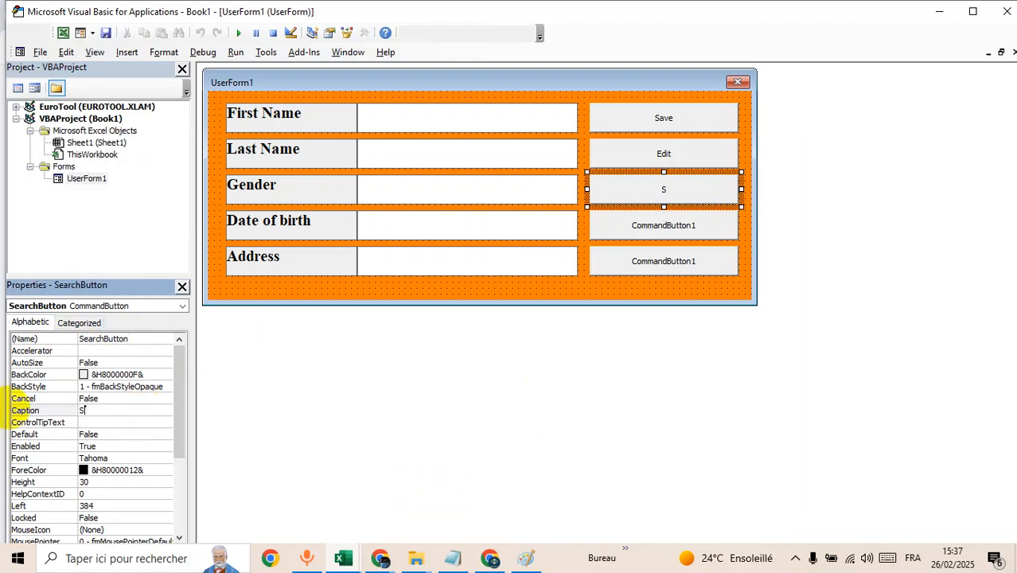
pyautogui.write('earch')
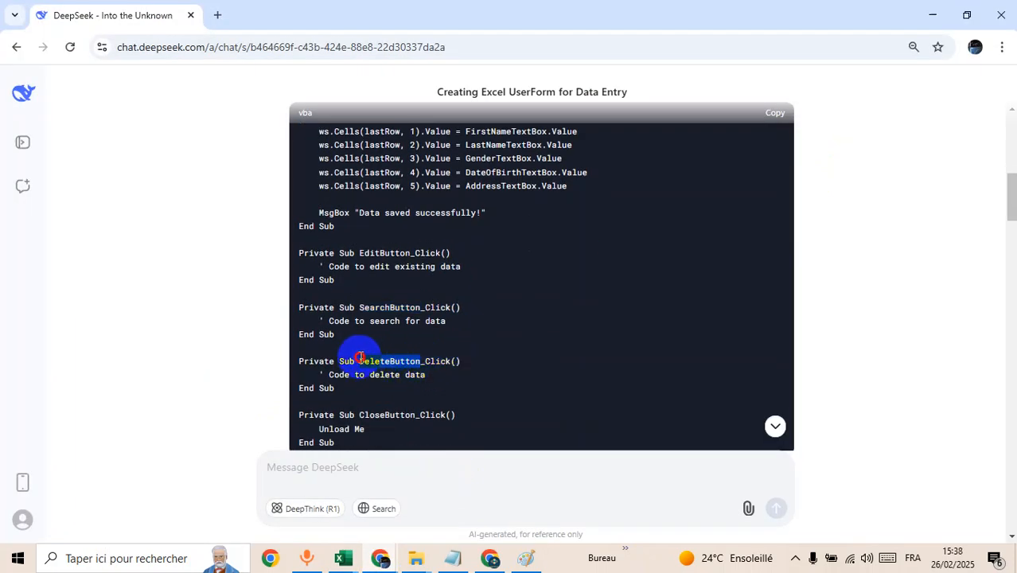
pyautogui.doubleClick(390, 360)
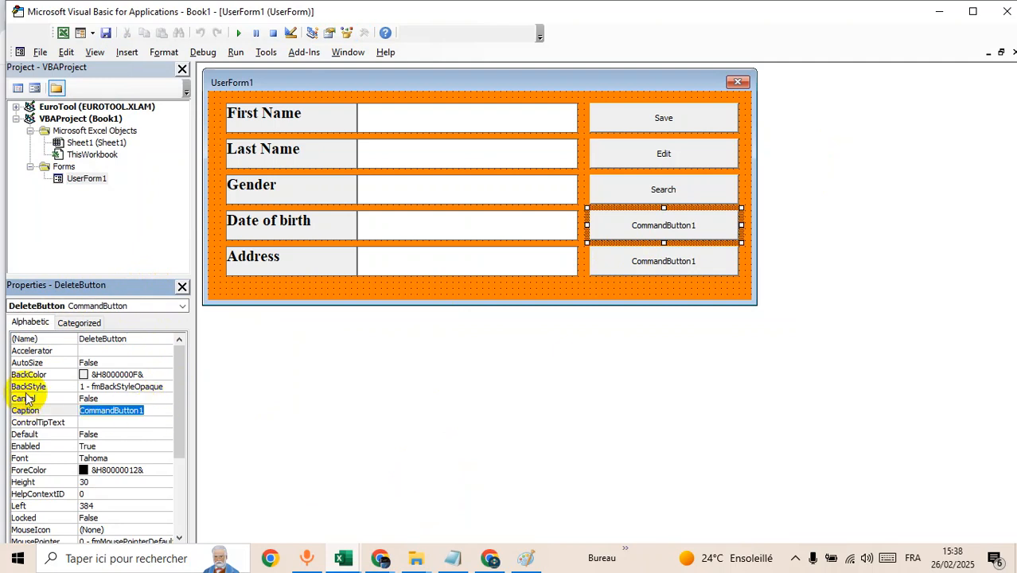
pyautogui.write('Delete')
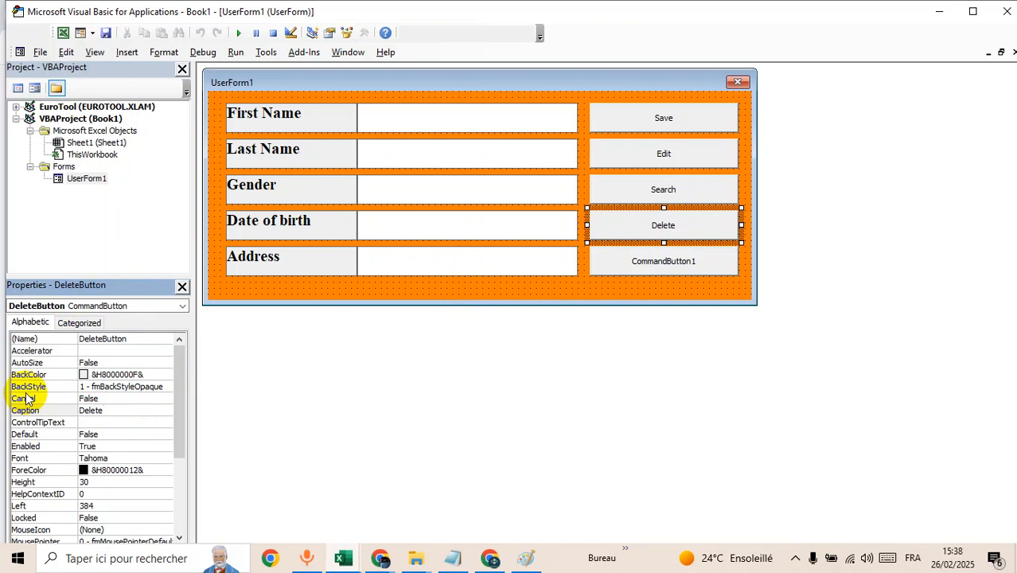
# Step: Name the fifth button CloseButton, captioned Close
pyautogui.click(662, 261)
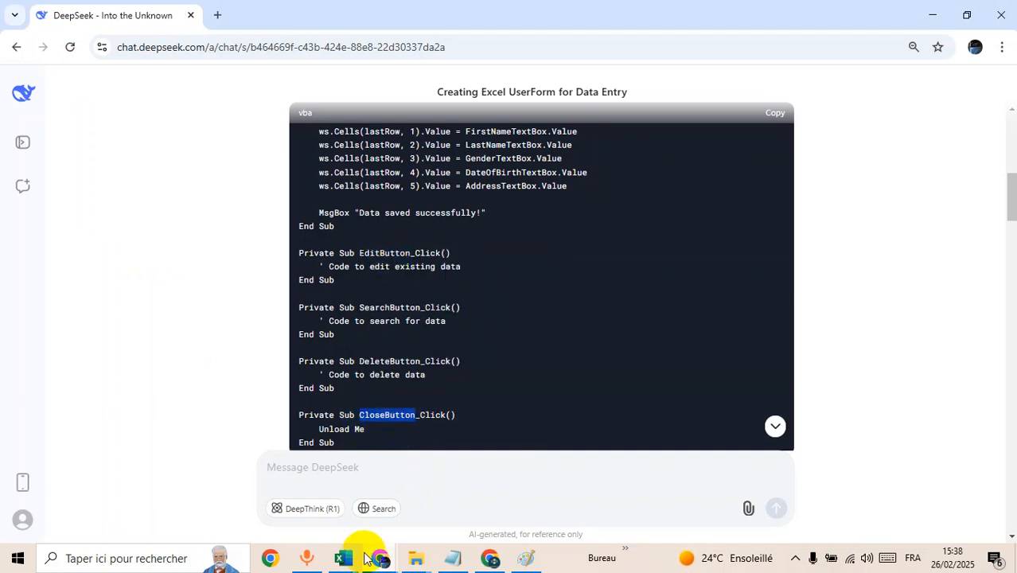
pyautogui.click(342, 557)
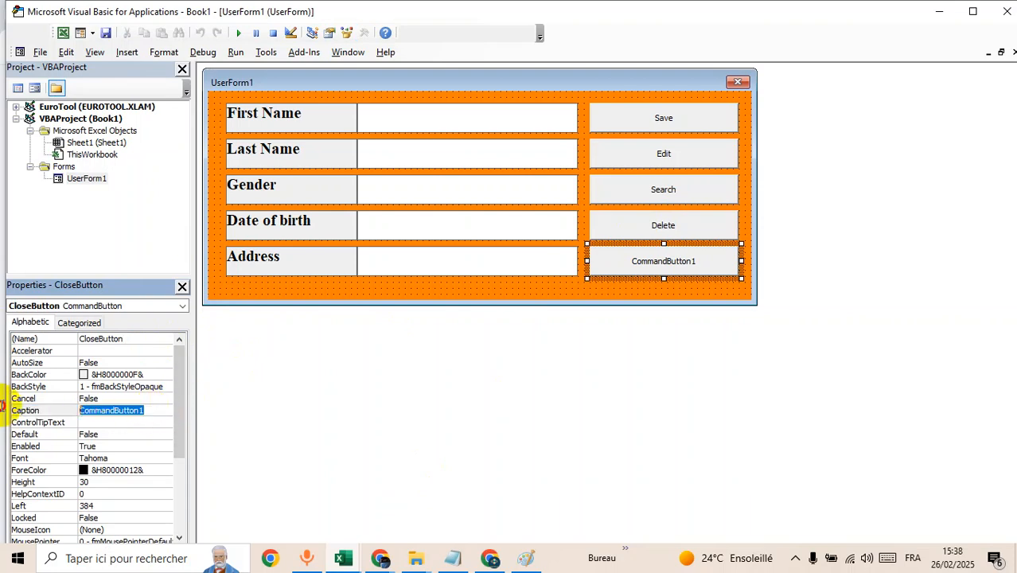
pyautogui.write('Clos')
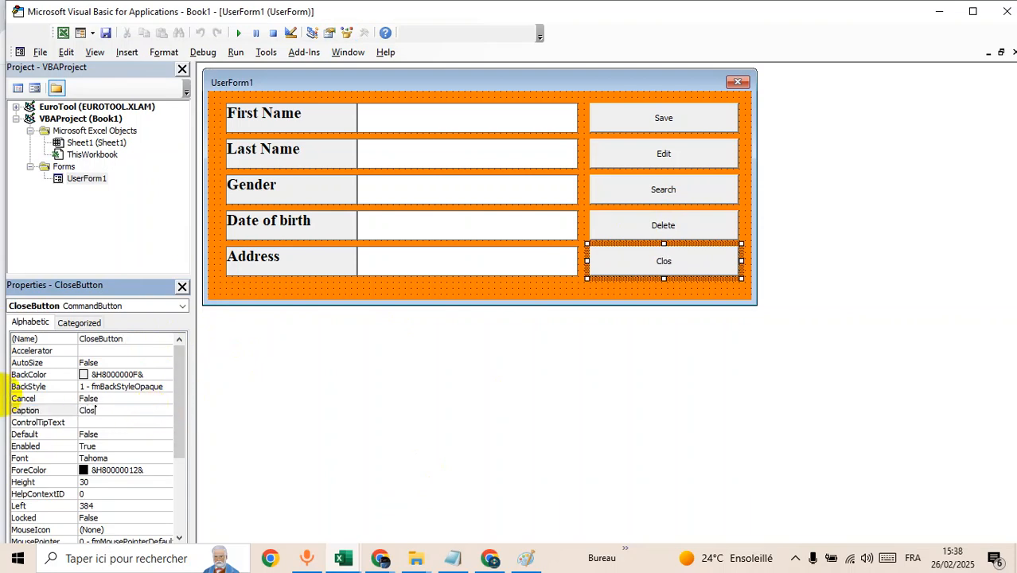
pyautogui.write('e')
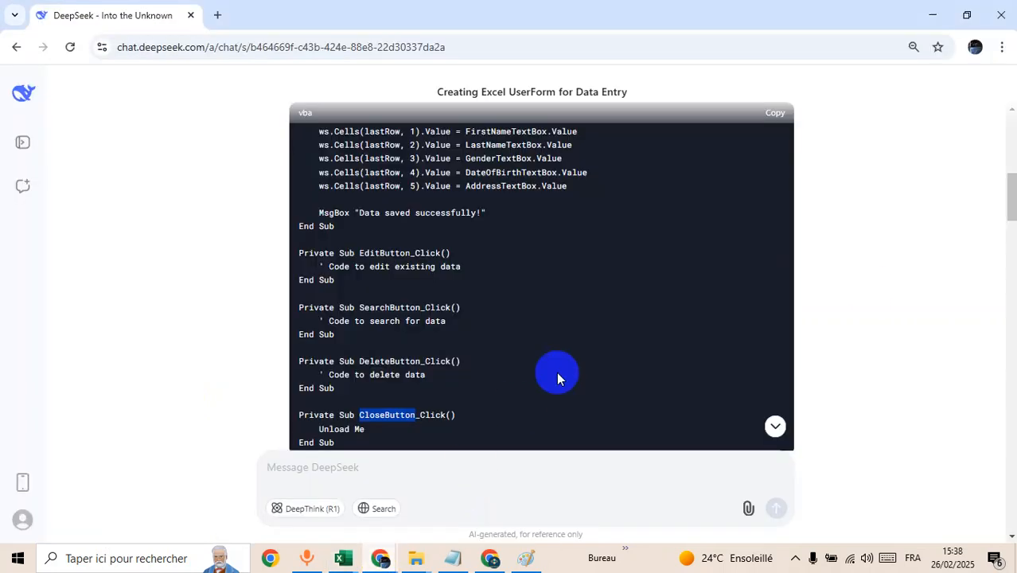
# Step: Copy DeepSeek's full button code and paste it into UserForm1's code module
pyautogui.scroll(-3)
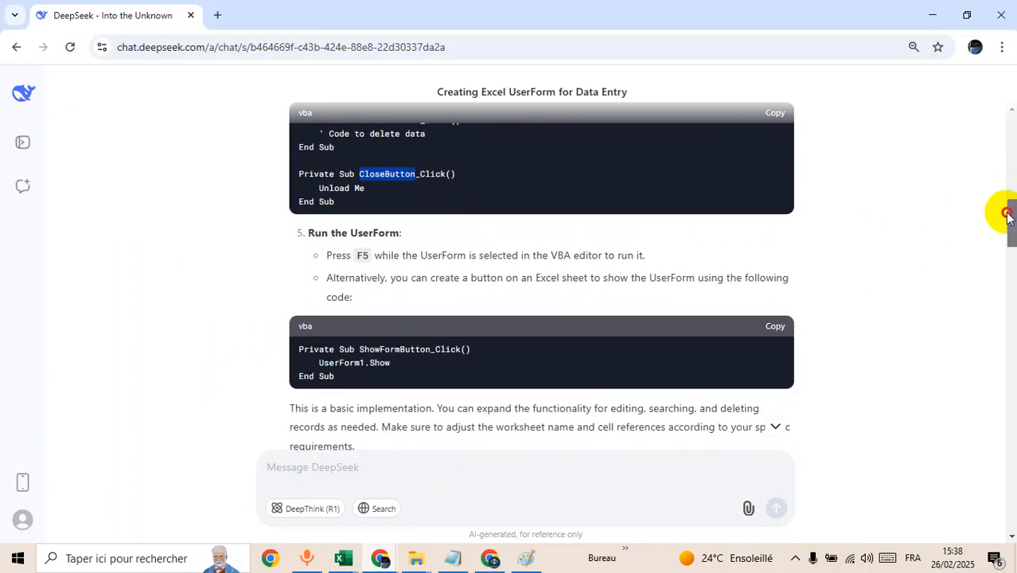
pyautogui.scroll(-3)
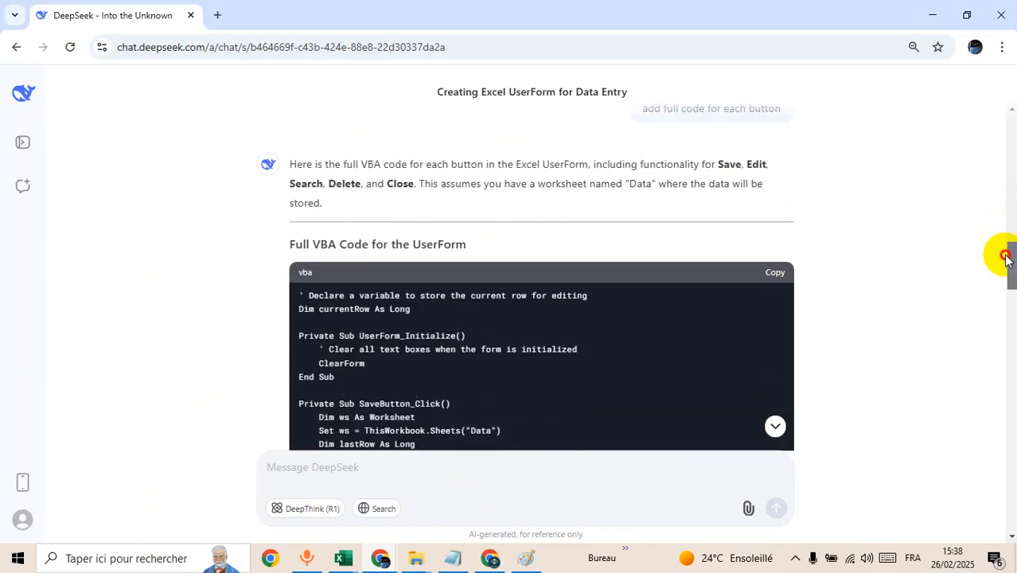
pyautogui.scroll(3)
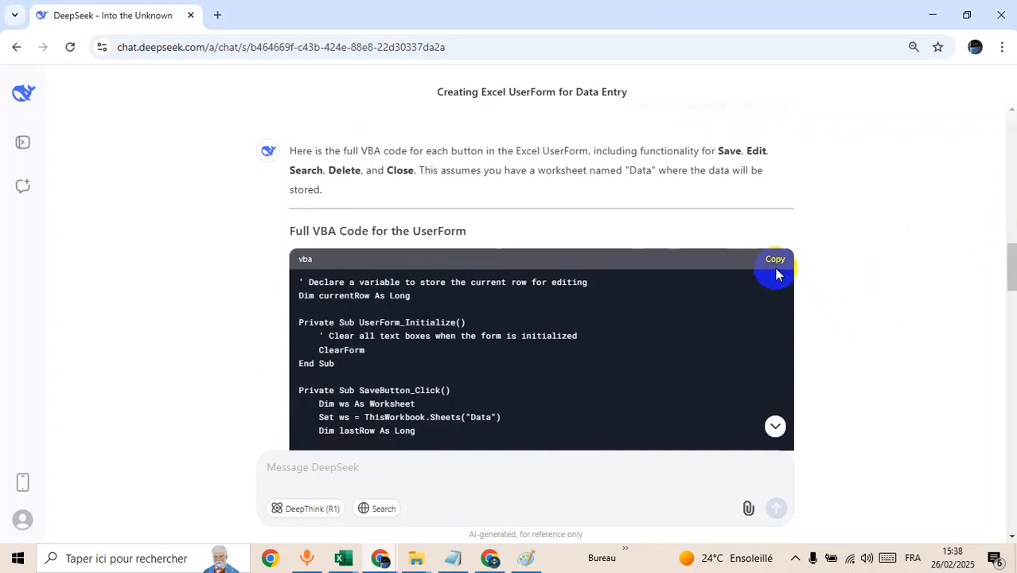
pyautogui.moveTo(996, 248)
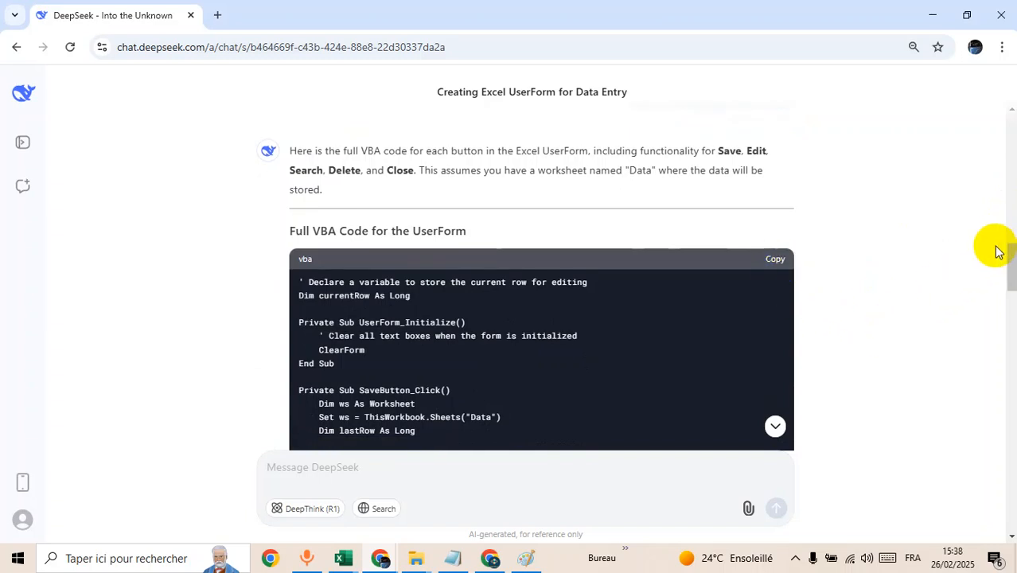
pyautogui.moveTo(342, 557)
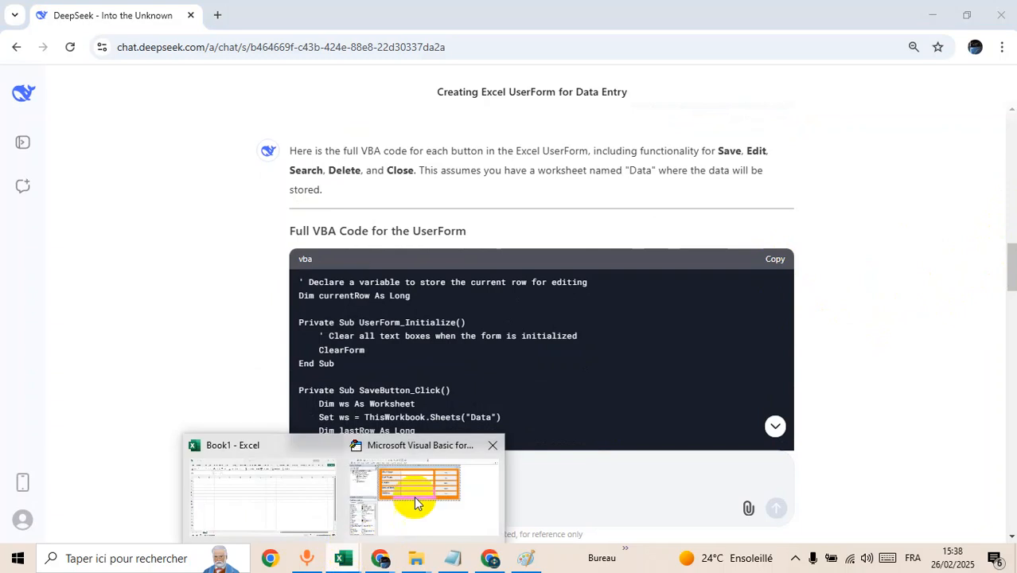
pyautogui.click(420, 485)
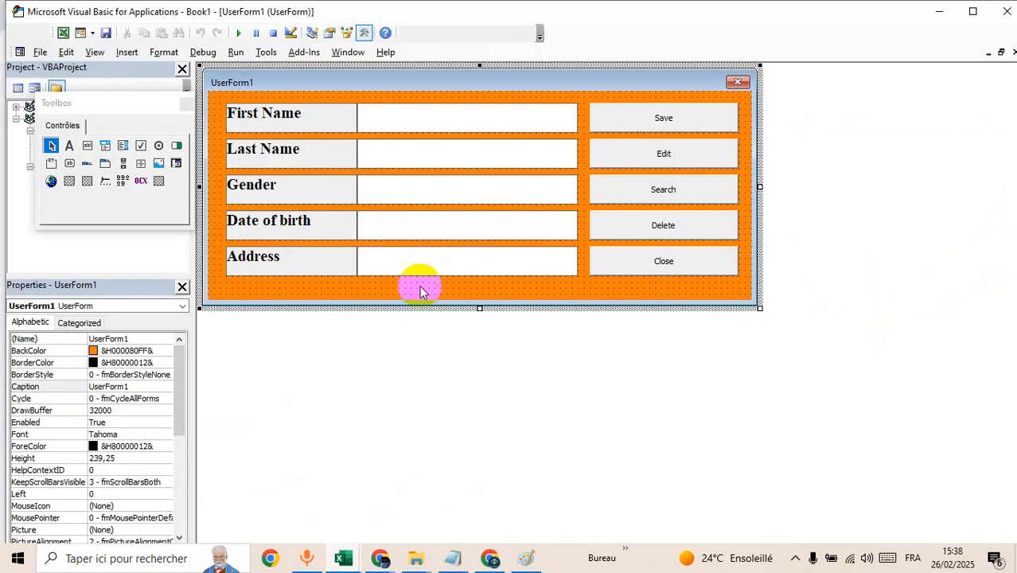
pyautogui.doubleClick(420, 287)
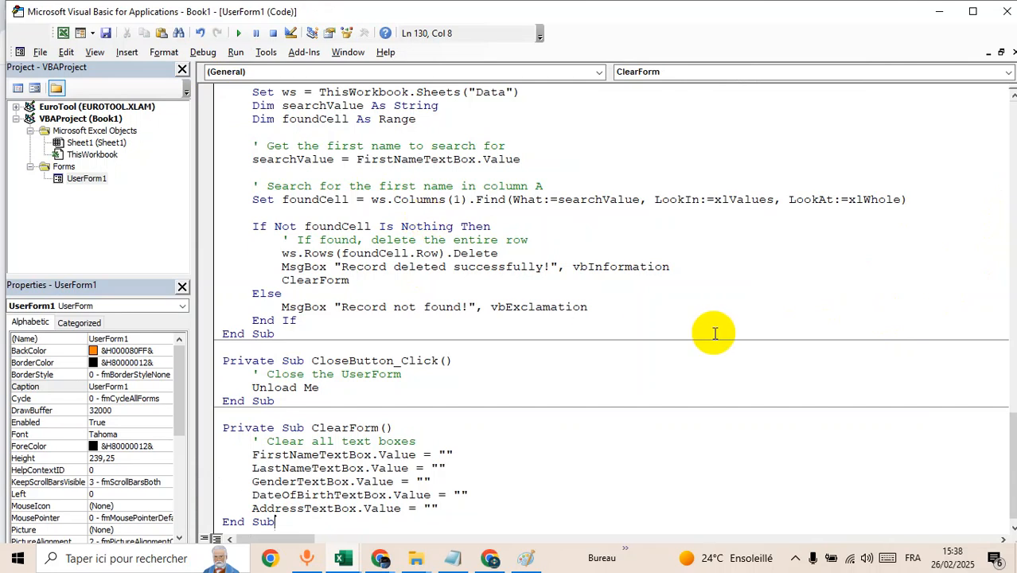
# Step: Review the pasted code from the top and return to the Excel workbook
pyautogui.scroll(3)
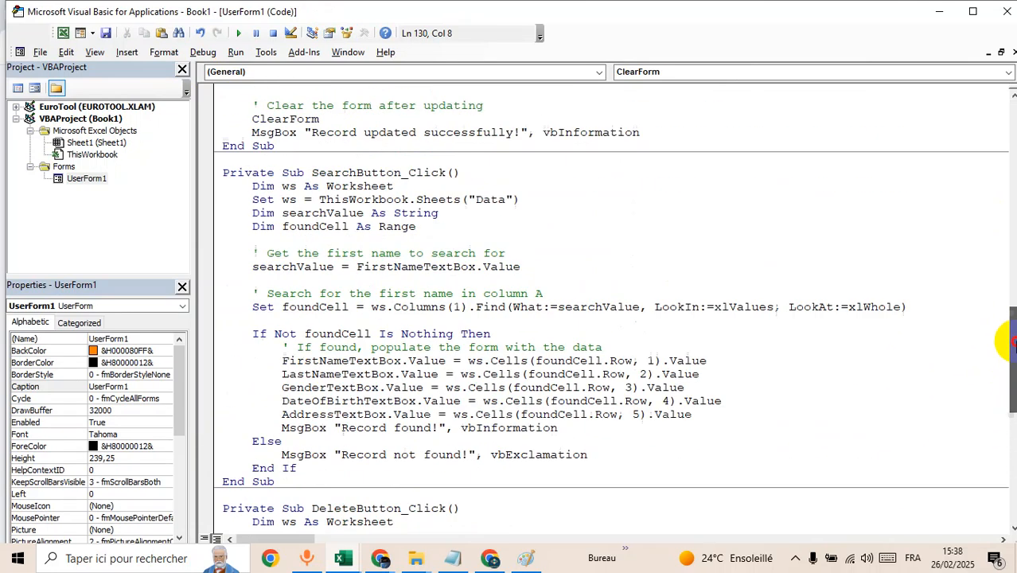
pyautogui.scroll(3)
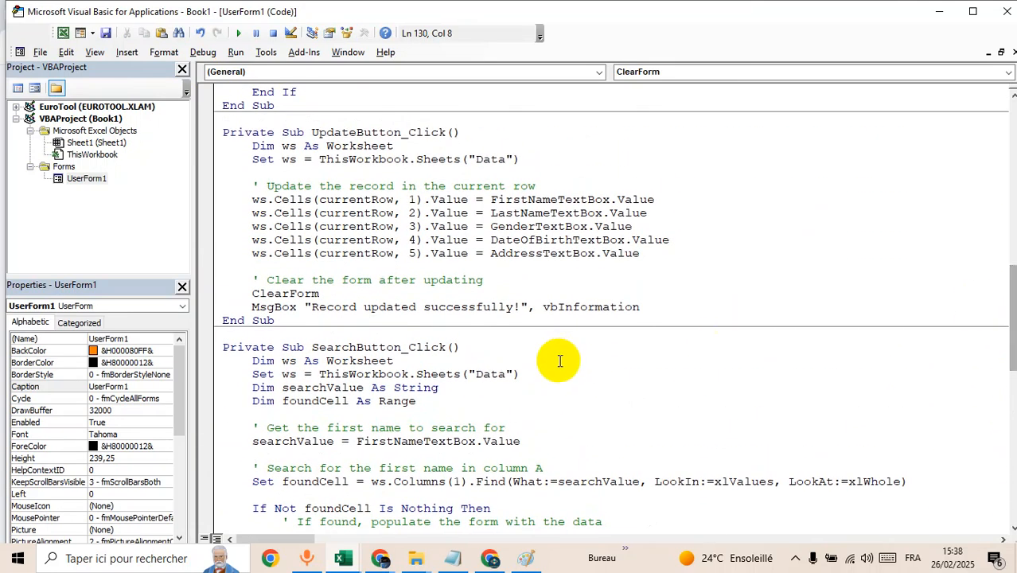
pyautogui.doubleClick(490, 374)
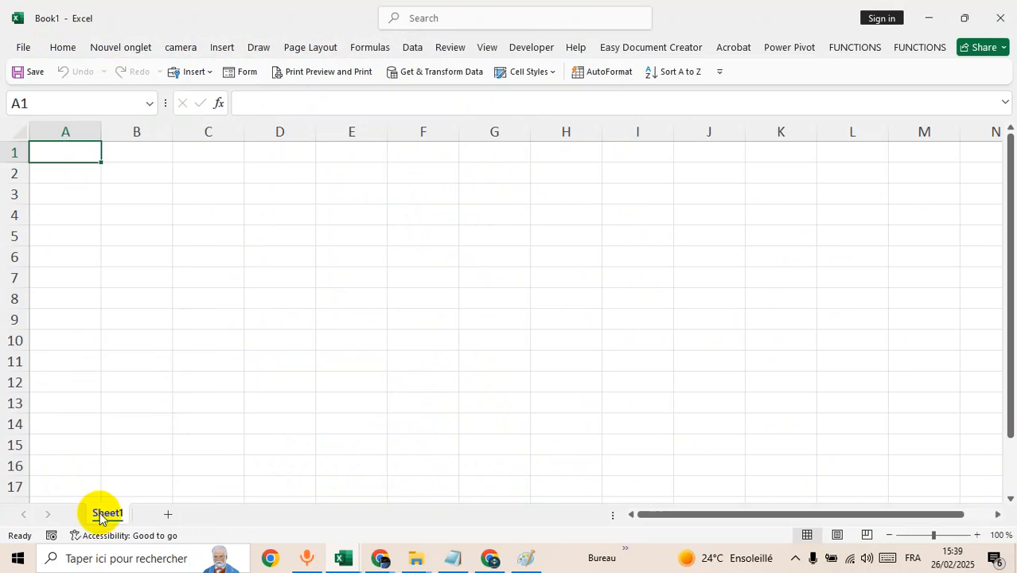
# Step: Rename worksheet Sheet1 to Data, then review UserForm1's code from the top
pyautogui.doubleClick(108, 512)
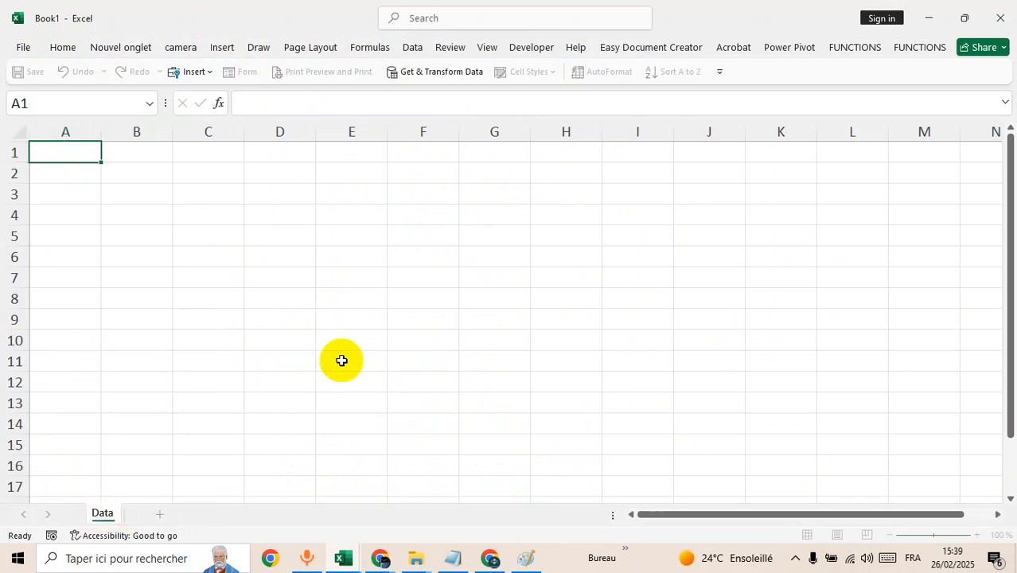
pyautogui.click(531, 48)
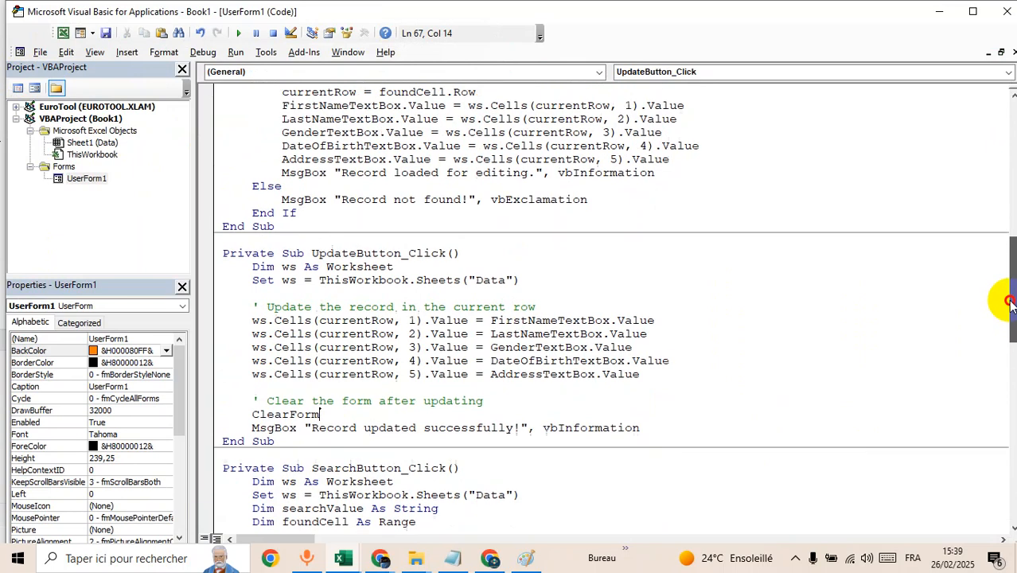
pyautogui.scroll(3)
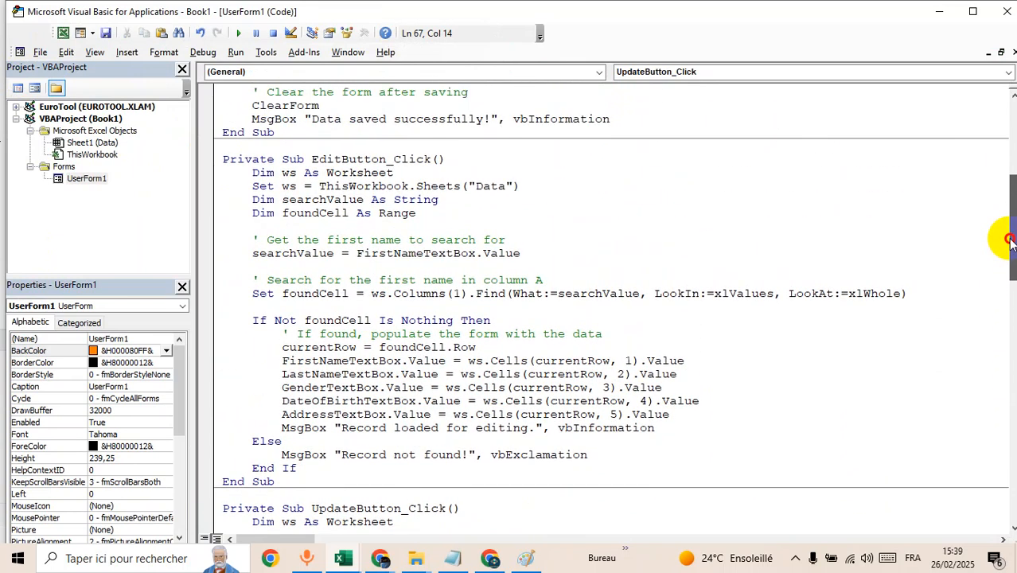
pyautogui.scroll(3)
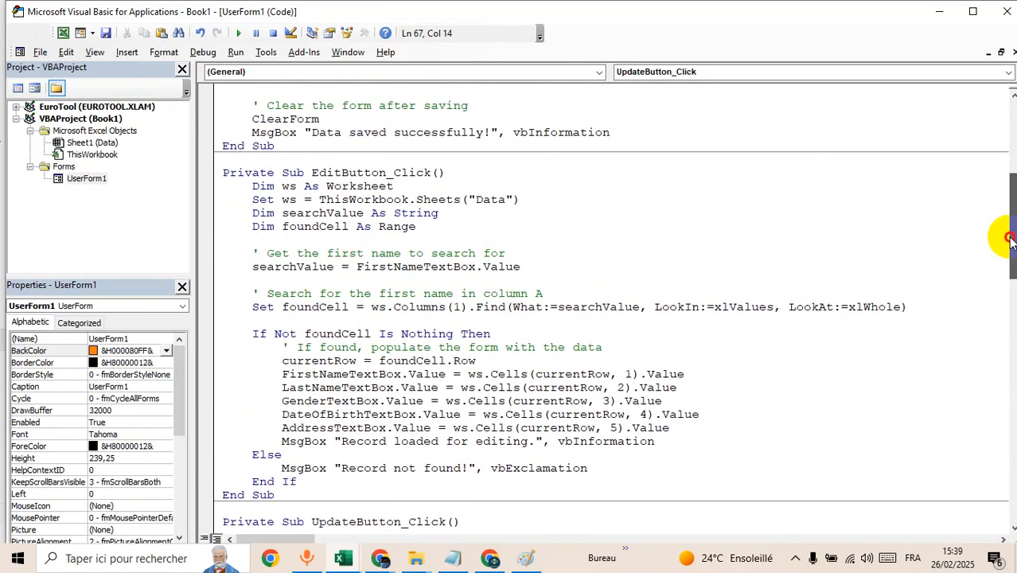
pyautogui.scroll(3)
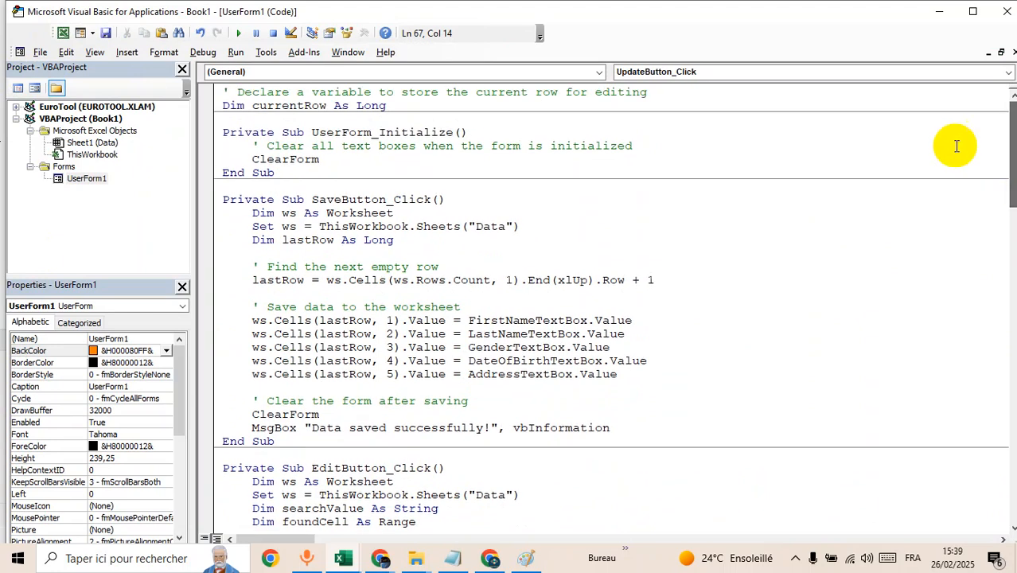
pyautogui.moveTo(687, 111)
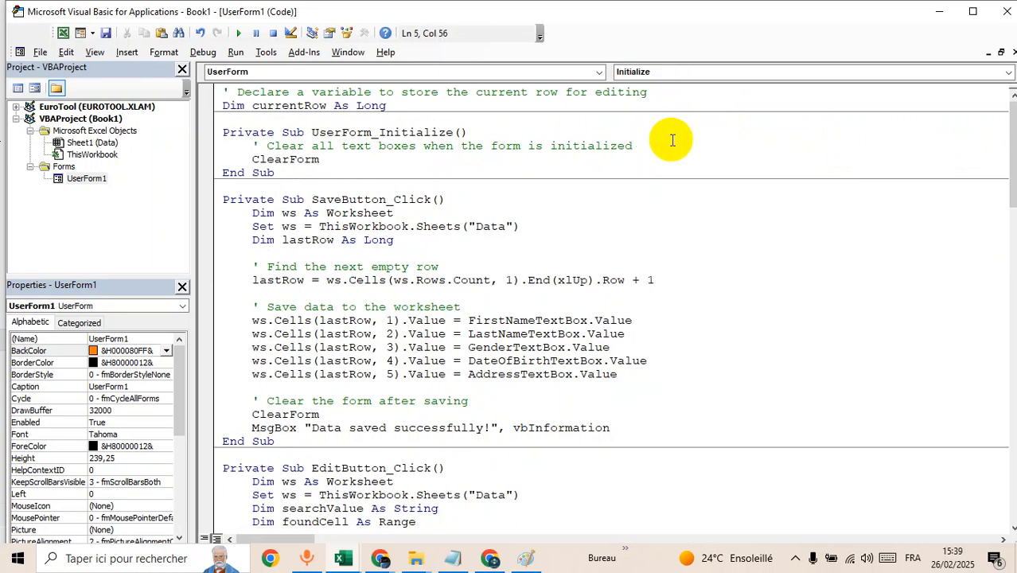
# Step: Test-run the form, then set its text boxes to bold Times New Roman 14 and adjust TextAlign
pyautogui.click(634, 146)
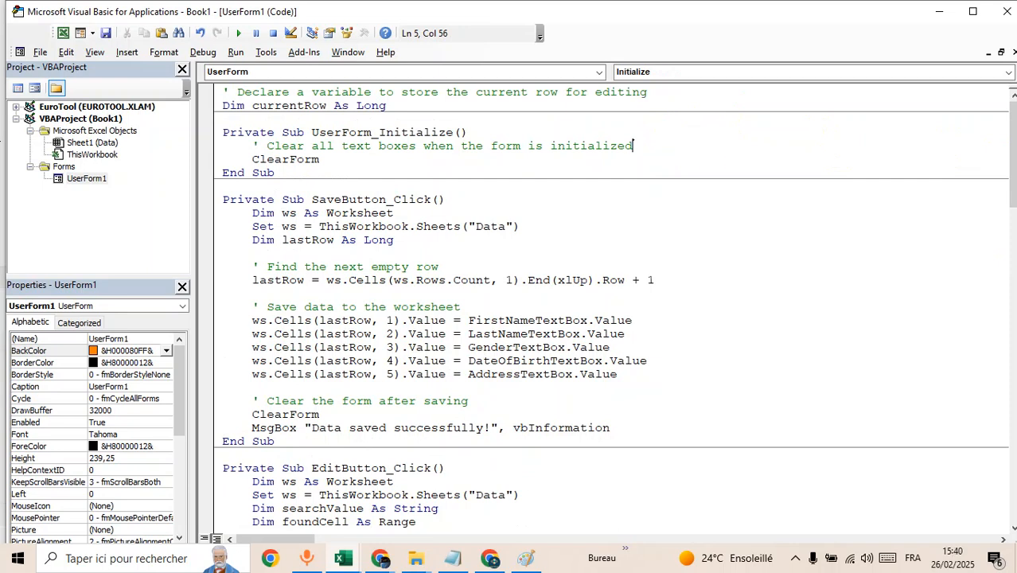
pyautogui.moveTo(656, 172)
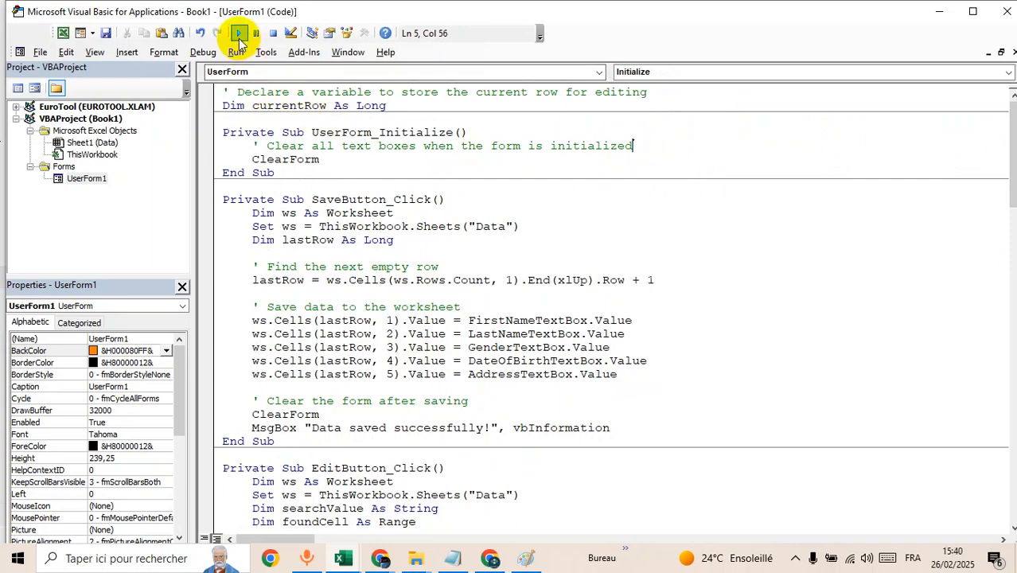
pyautogui.click(239, 32)
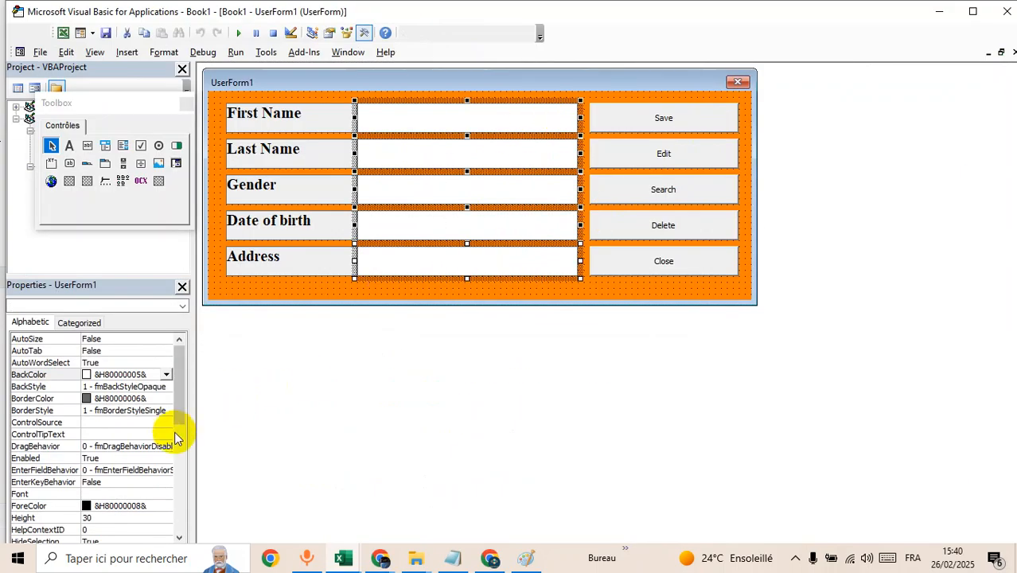
pyautogui.click(43, 493)
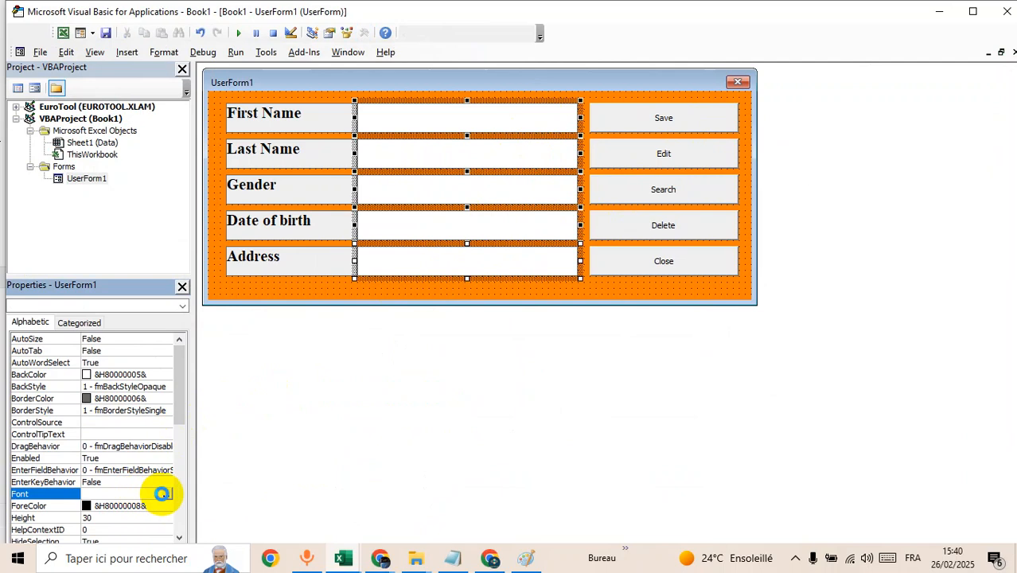
pyautogui.click(166, 493)
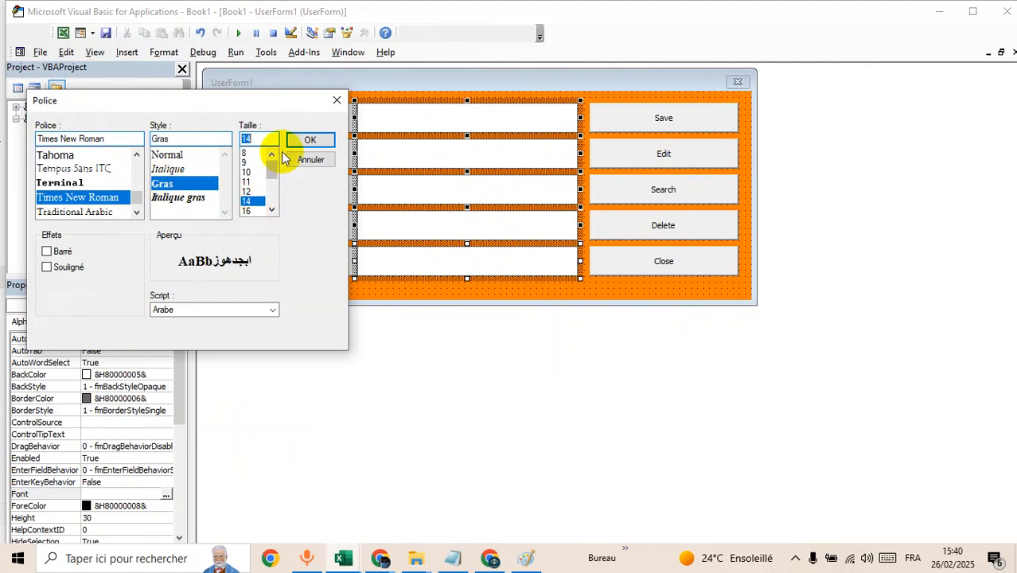
pyautogui.click(310, 140)
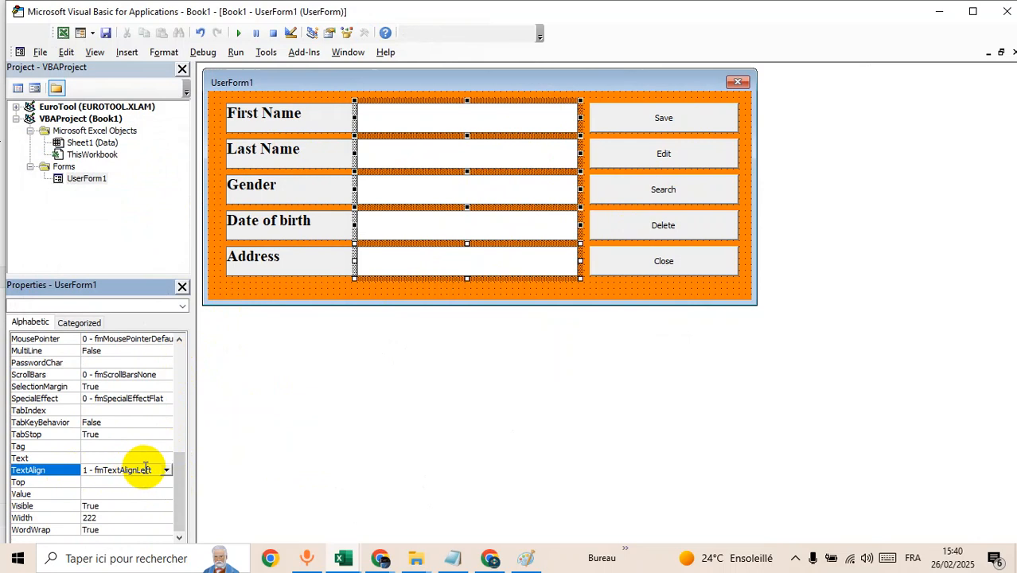
pyautogui.click(166, 470)
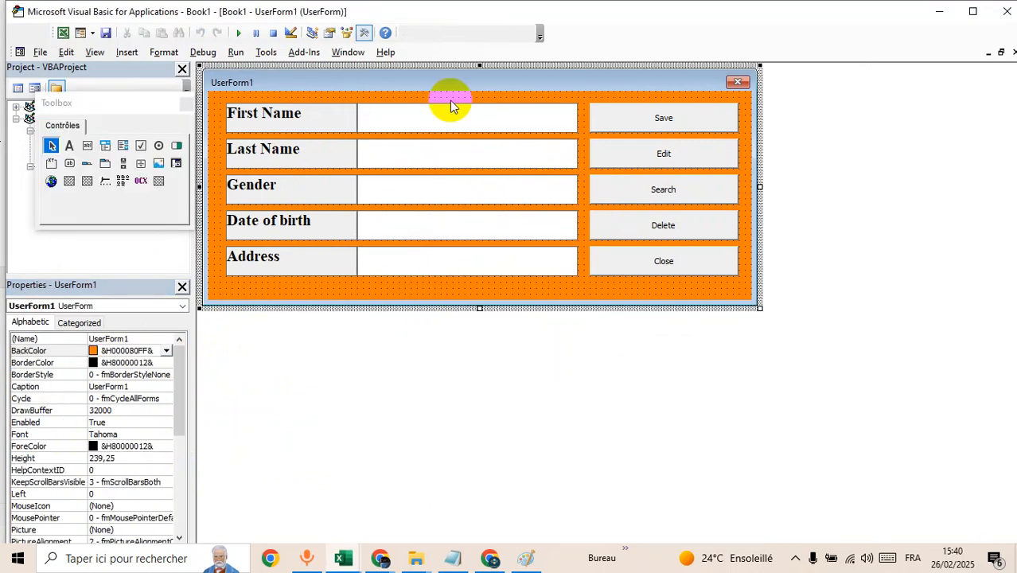
pyautogui.moveTo(401, 112)
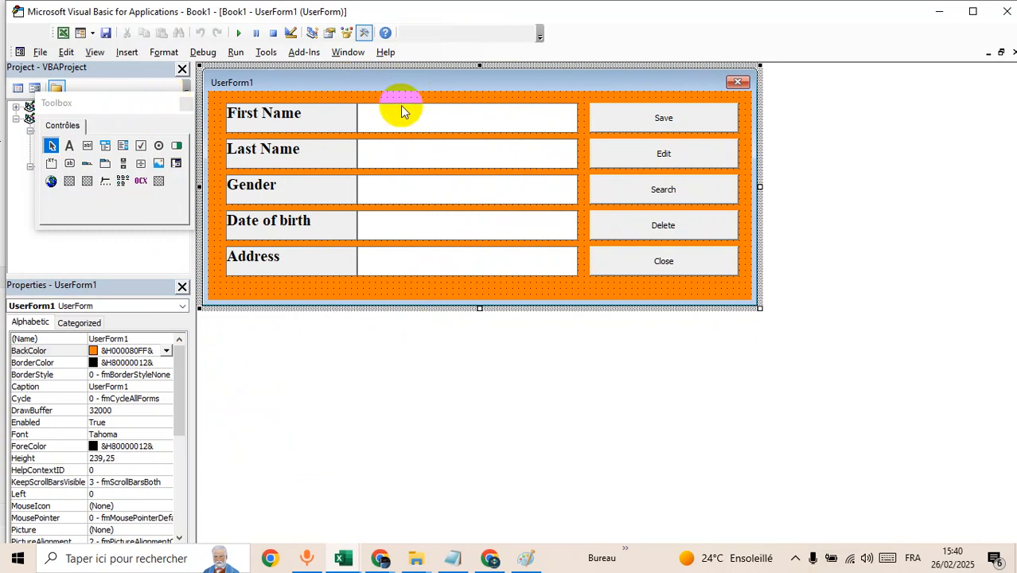
pyautogui.moveTo(63, 32)
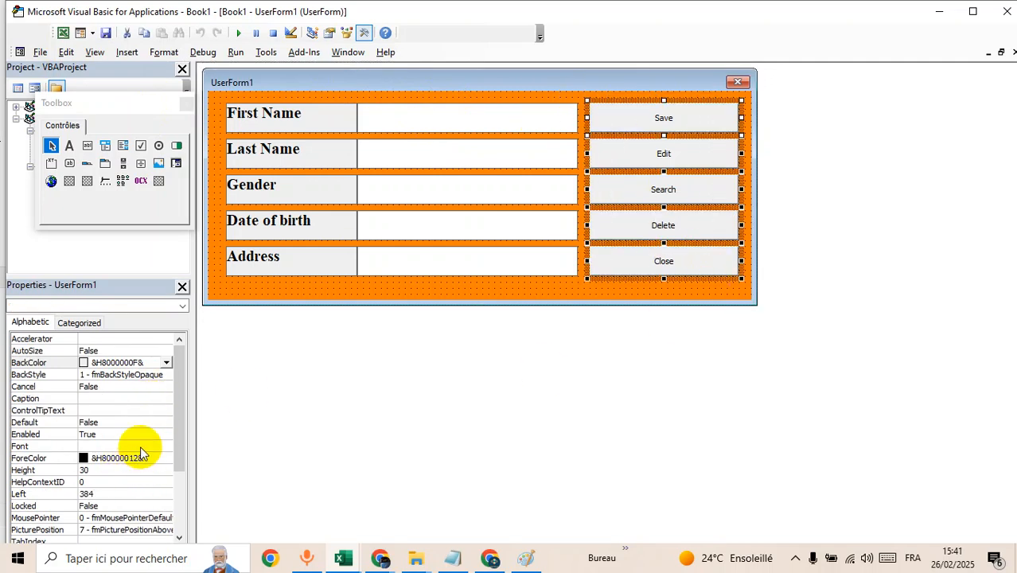
# Step: Set the buttons' font to bold Times New Roman
pyautogui.click(166, 445)
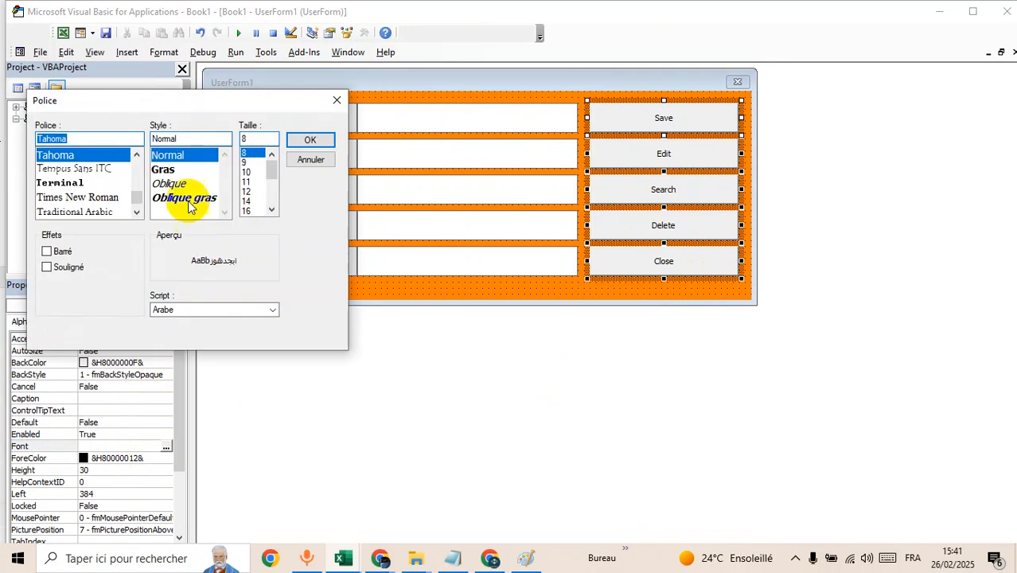
pyautogui.click(78, 197)
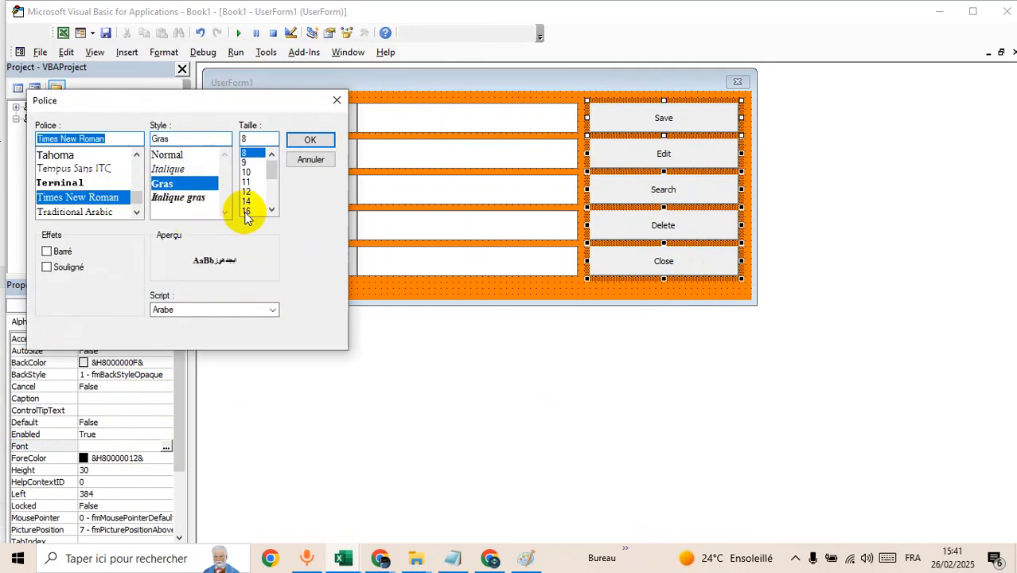
pyautogui.click(310, 140)
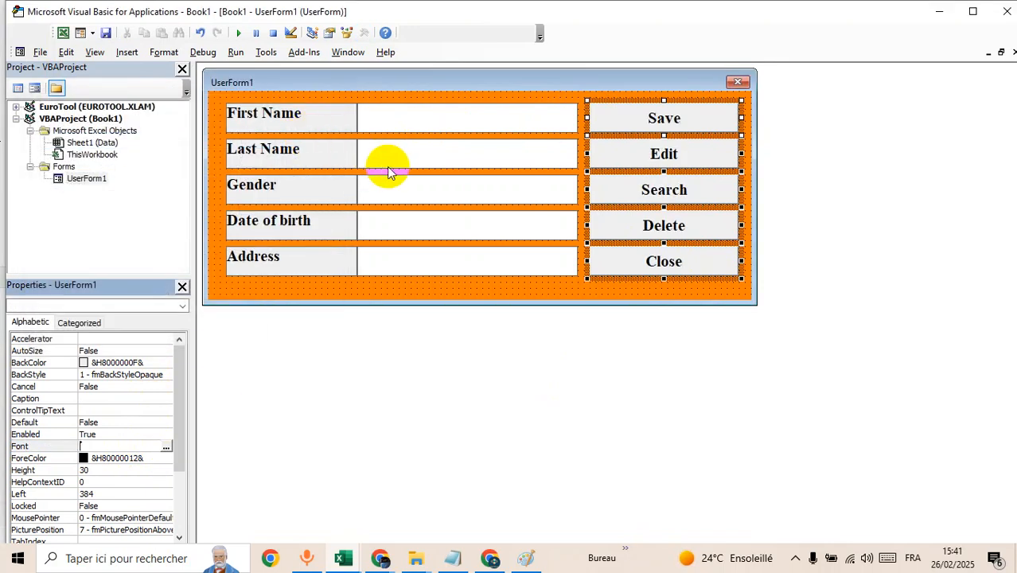
# Step: Colour Save green, Edit light cyan, Search light orange, Delete red and Close teal
pyautogui.click(664, 117)
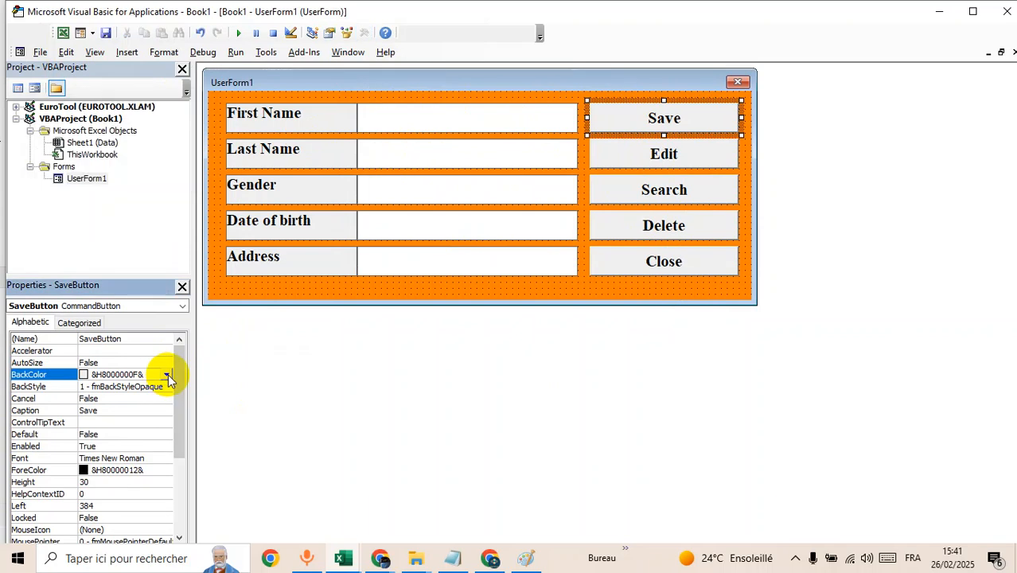
pyautogui.click(167, 375)
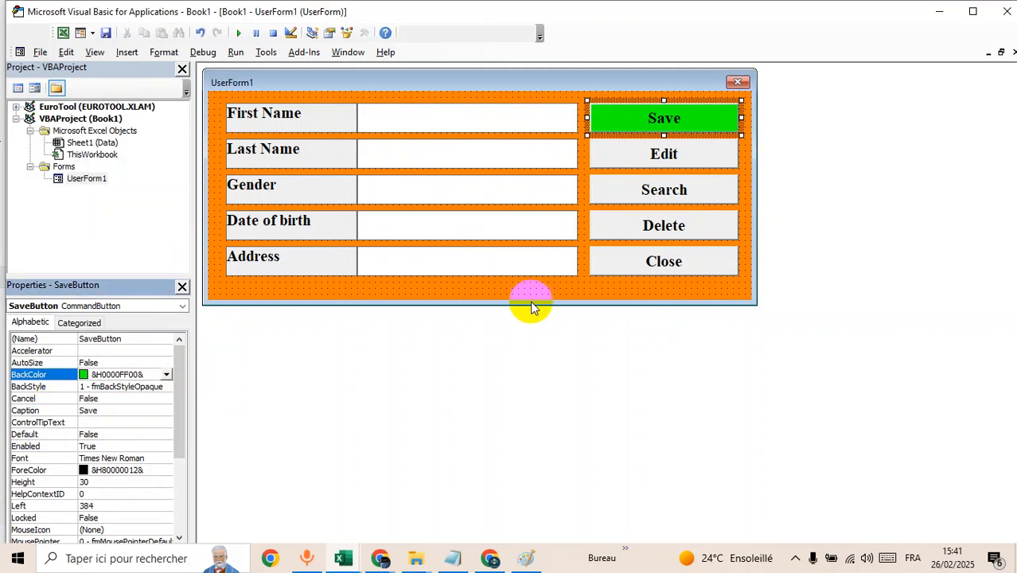
pyautogui.click(165, 374)
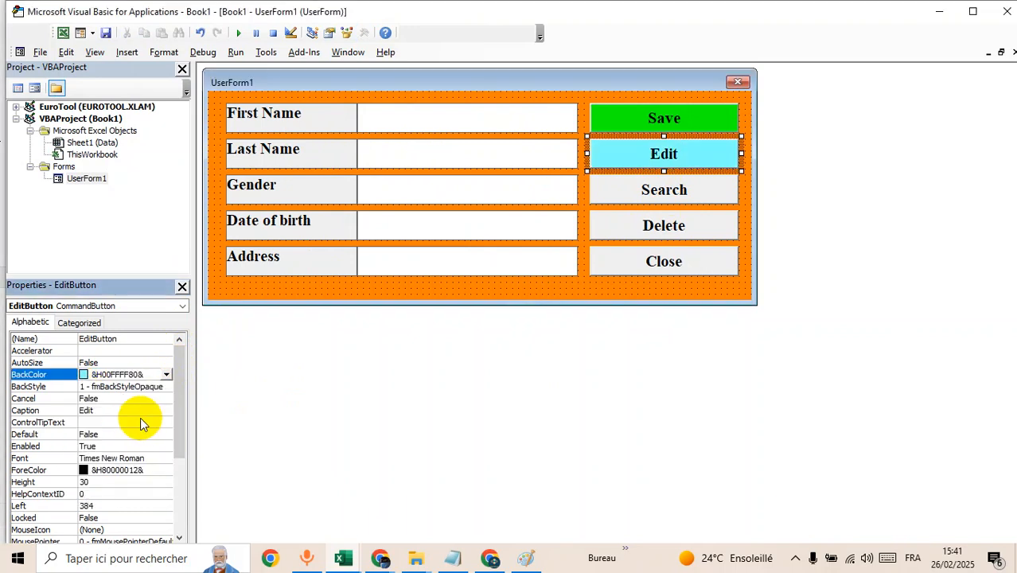
pyautogui.click(664, 189)
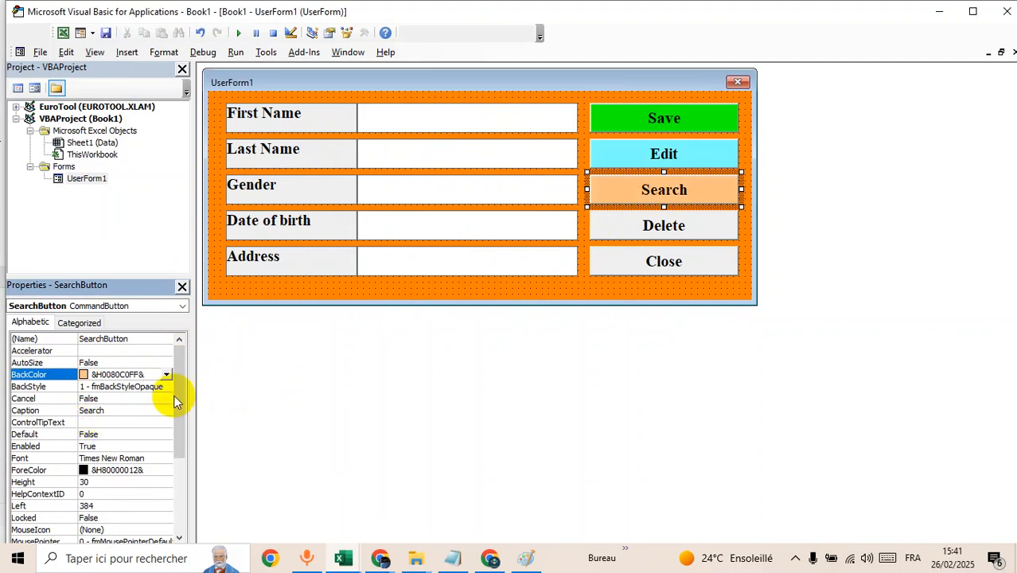
pyautogui.click(663, 226)
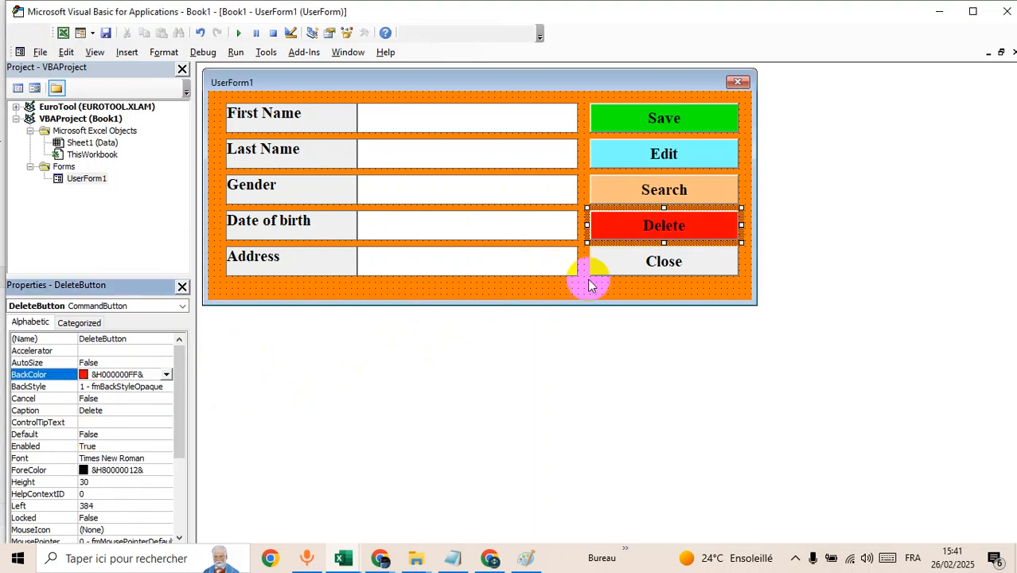
pyautogui.click(663, 261)
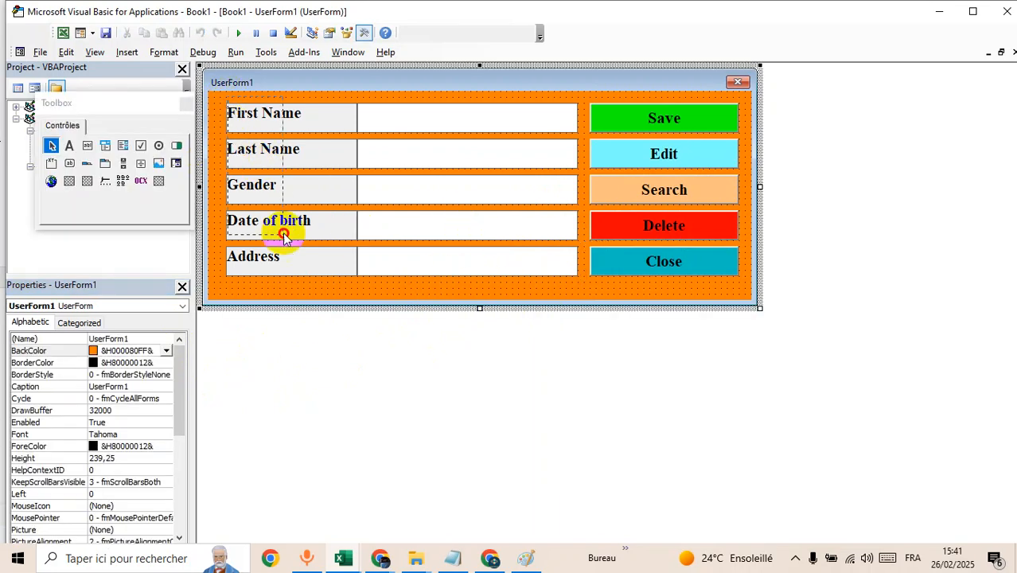
# Step: Give the five labels a pale yellow BackColor and caption the form 'Data'
pyautogui.click(165, 363)
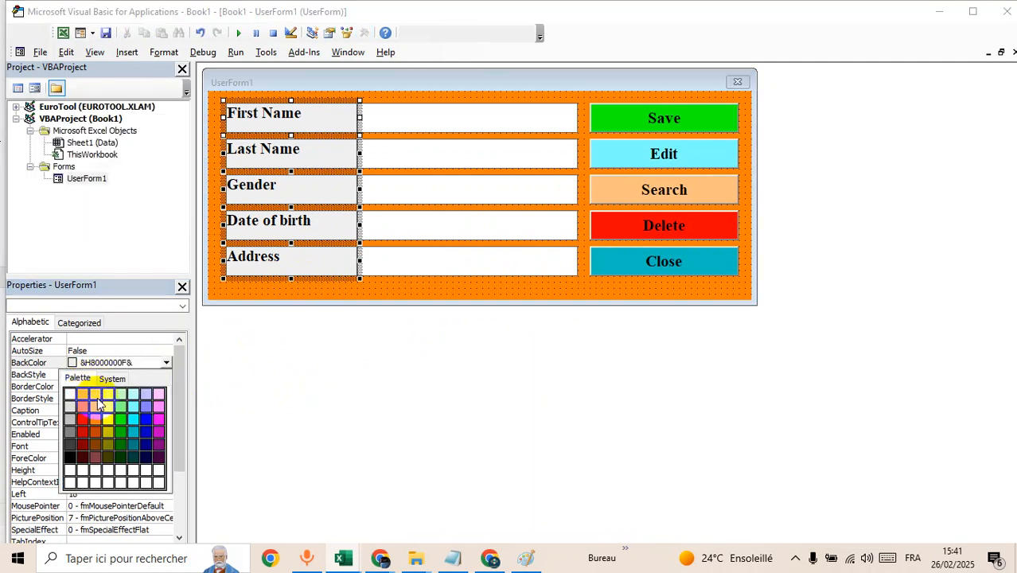
pyautogui.click(95, 395)
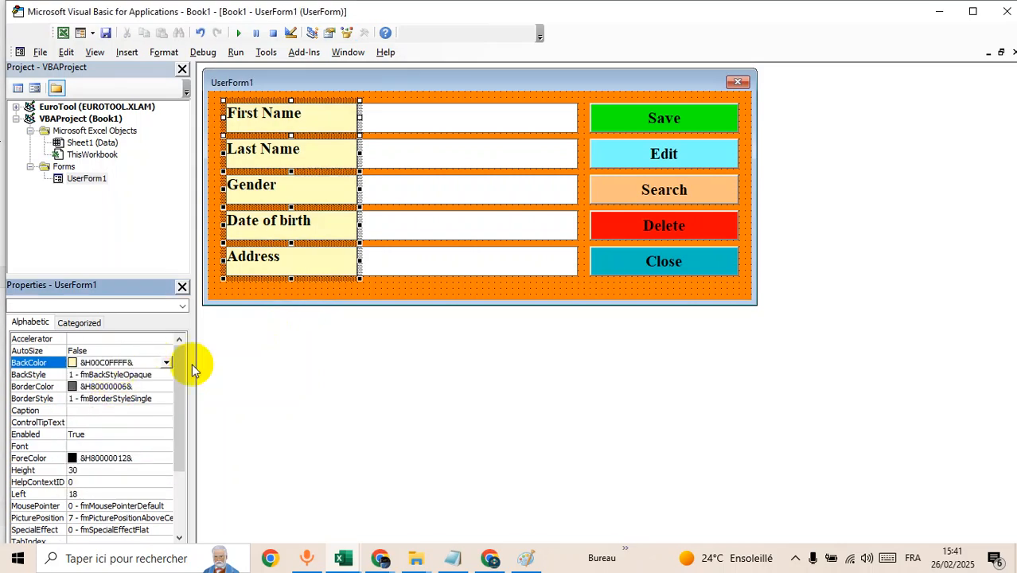
pyautogui.click(477, 294)
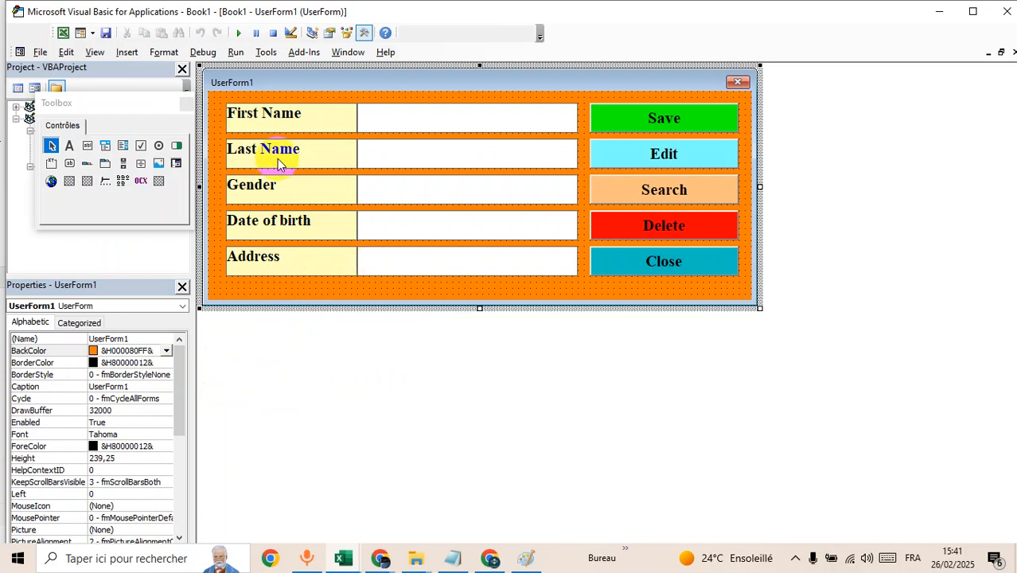
pyautogui.moveTo(232, 88)
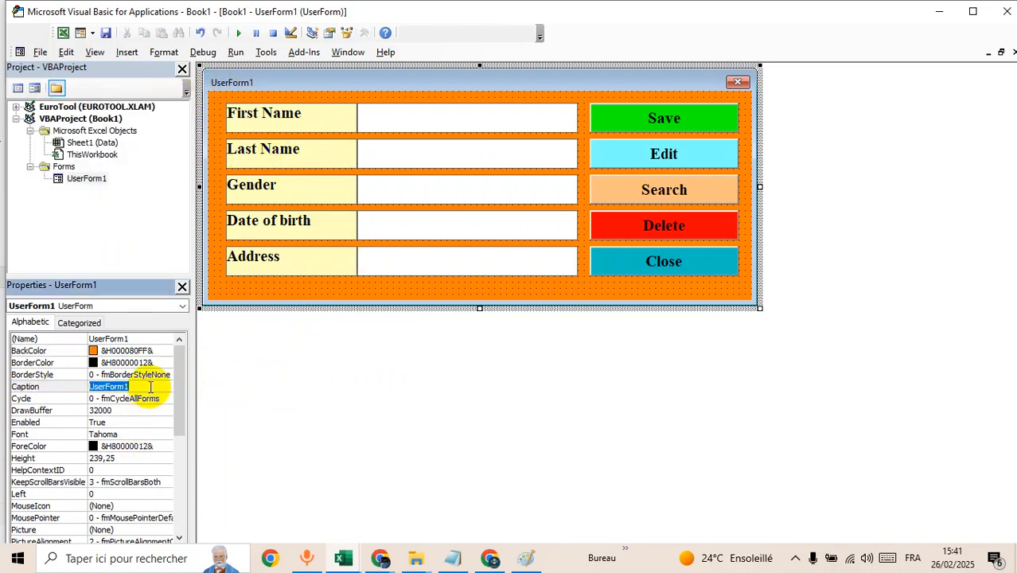
pyautogui.write('Data')
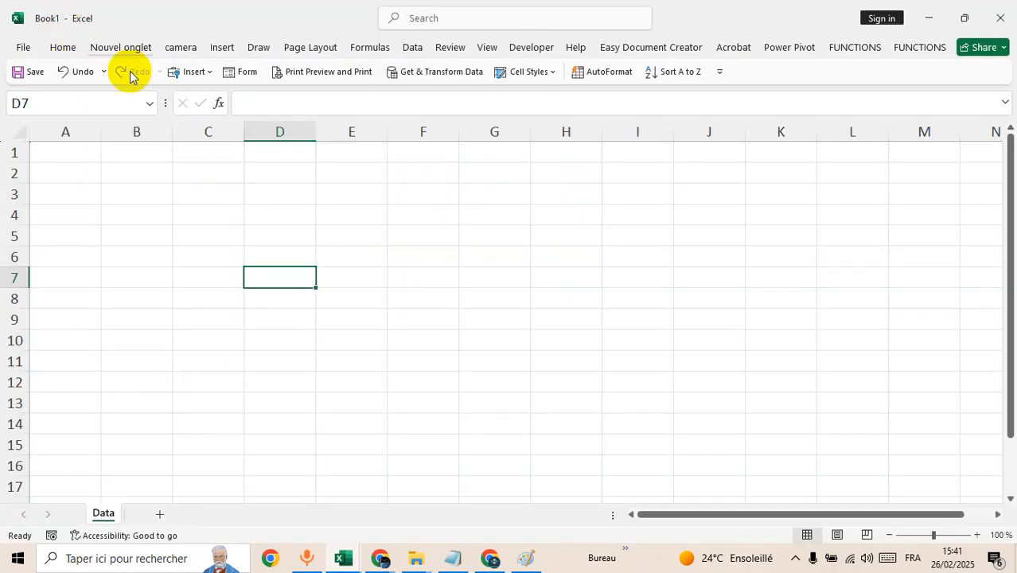
# Step: Enter headers First Name, Last Name, Gedner and Date of birth across row 1 from A1
pyautogui.click(66, 153)
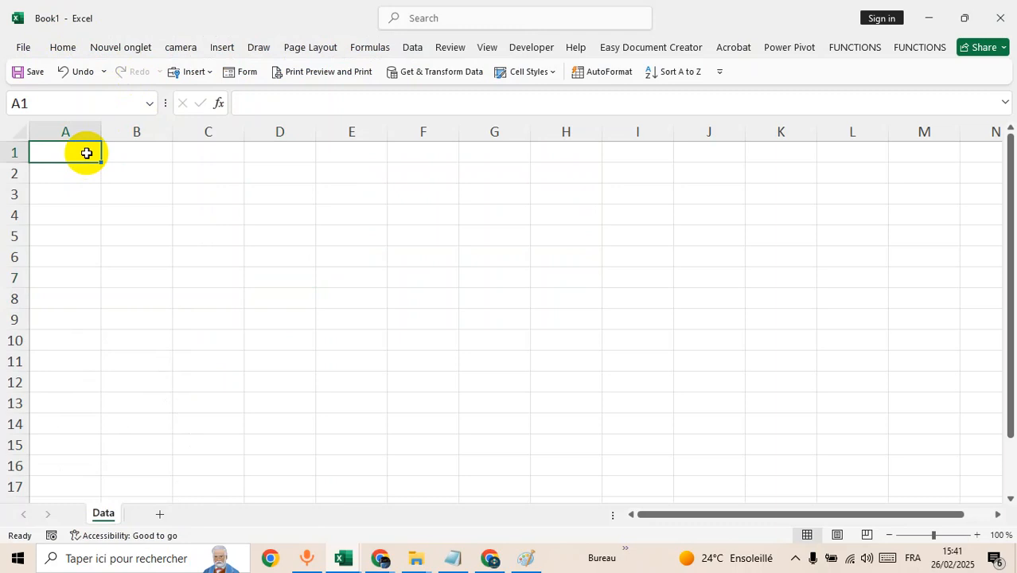
pyautogui.write('First Name')
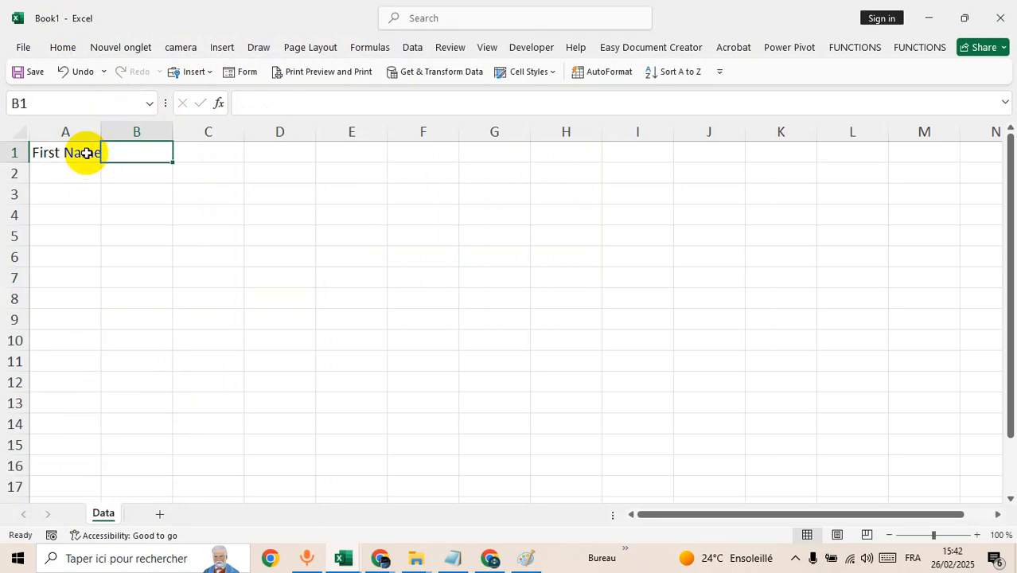
pyautogui.write('Last Name')
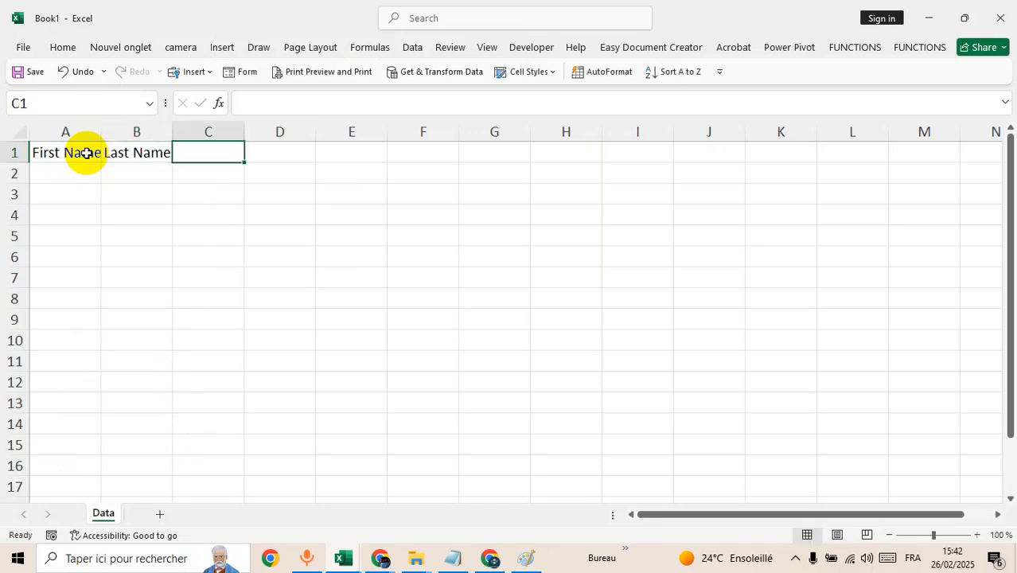
pyautogui.write('Gedner')
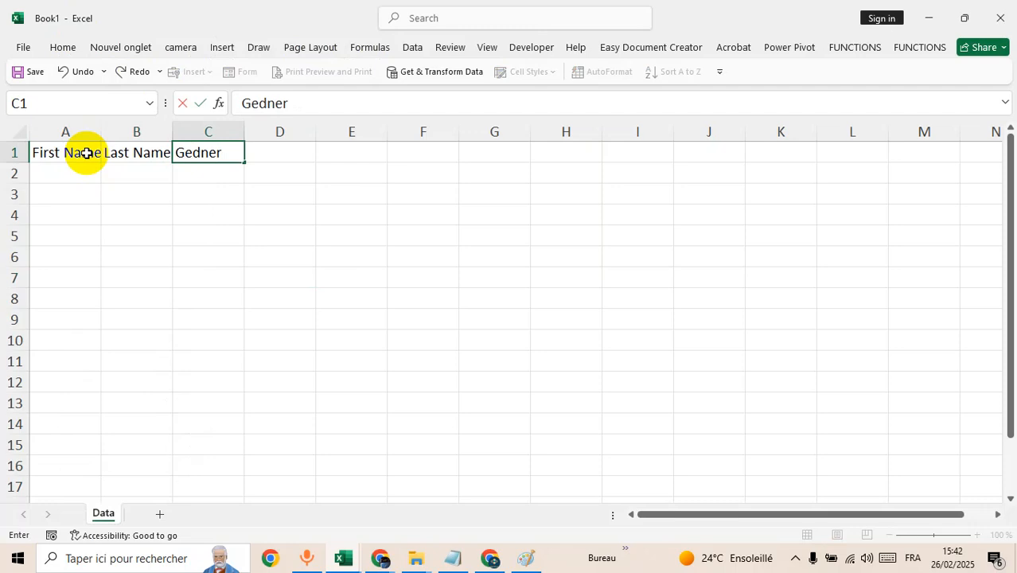
pyautogui.write('D')
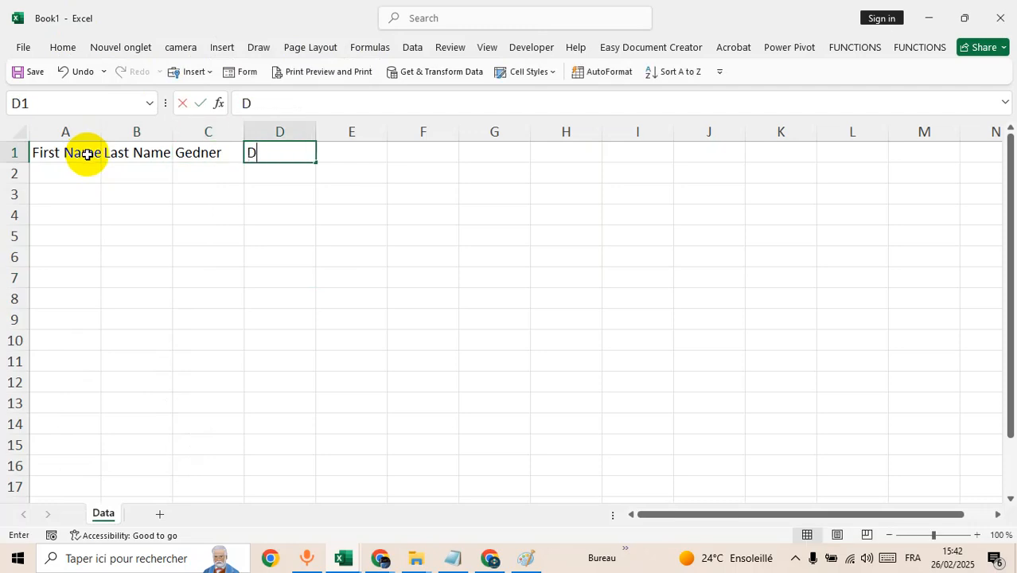
pyautogui.write('ate of')
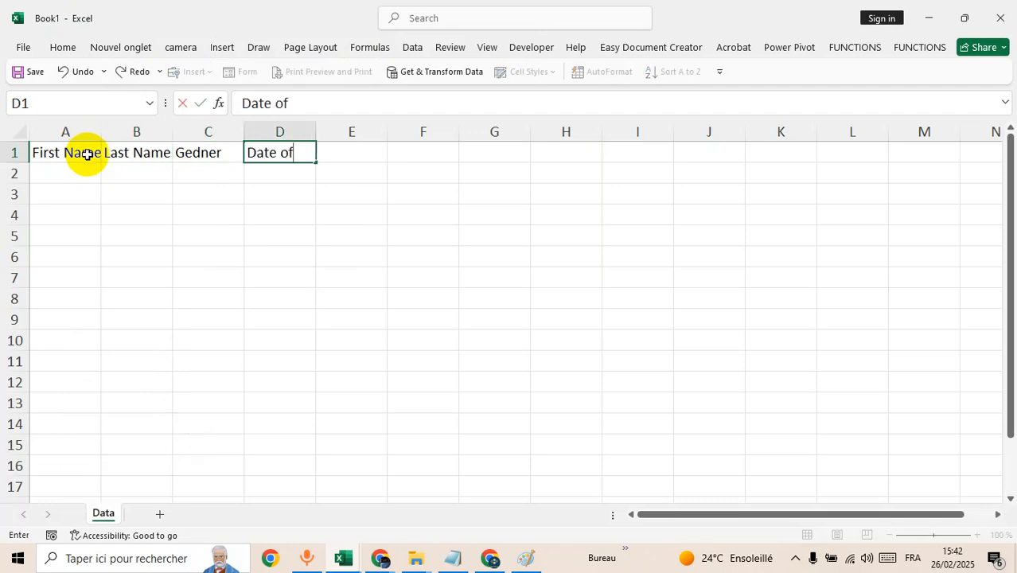
pyautogui.write('birth')
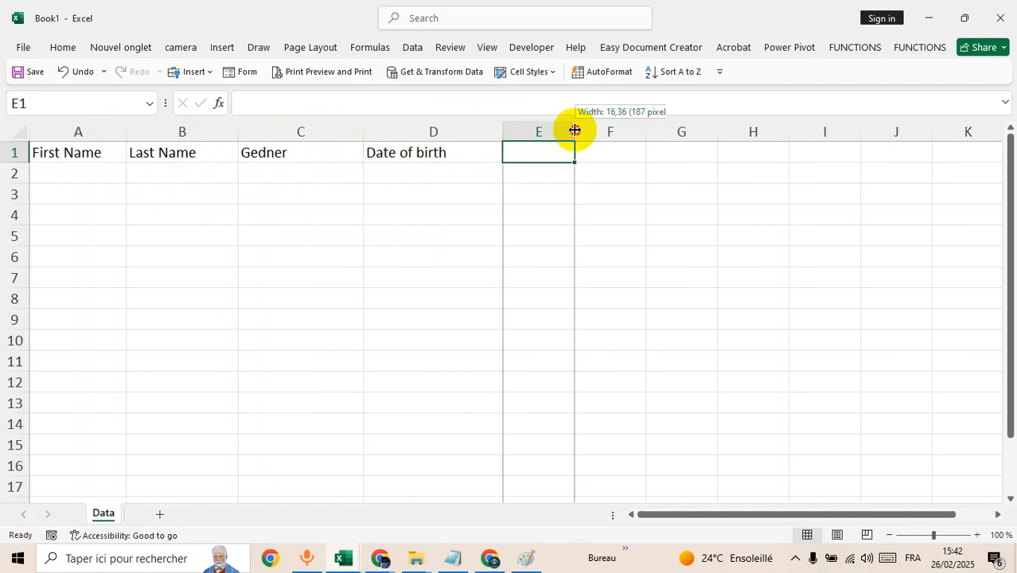
# Step: Widen column E and add the final header Address in E1
pyautogui.moveTo(575, 130); pyautogui.dragTo(666, 130)
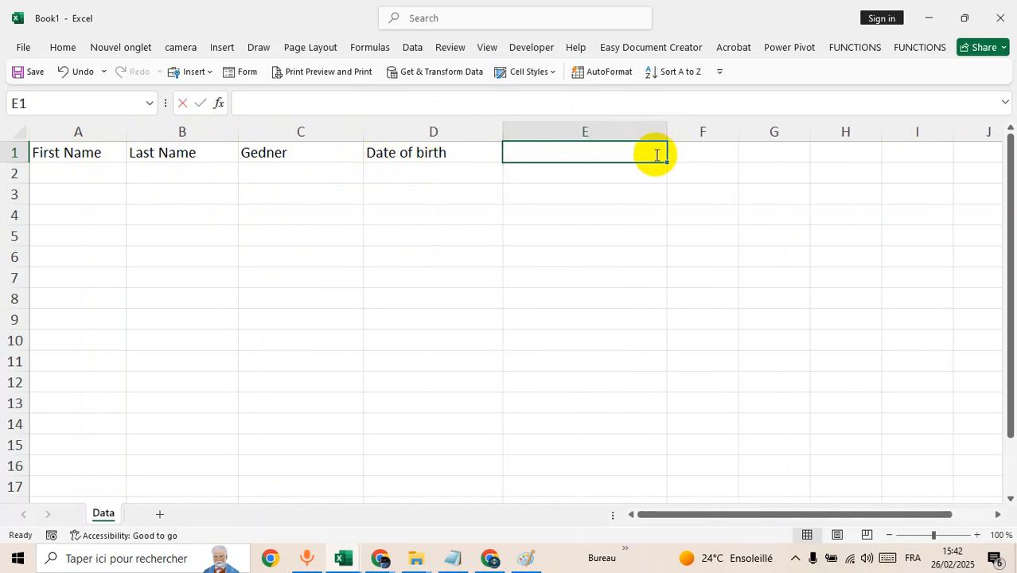
pyautogui.write('Address')
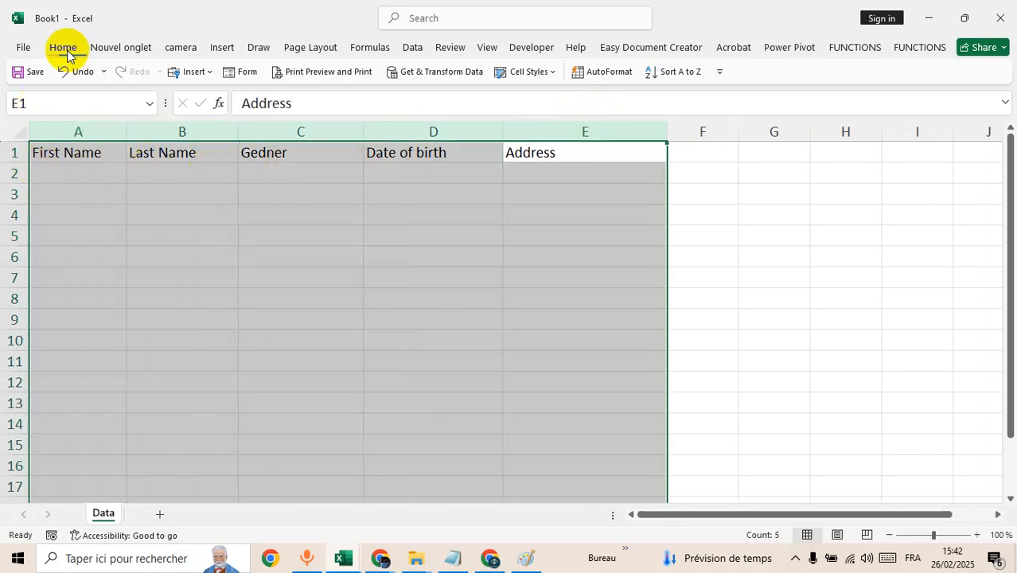
# Step: Apply All Borders to A1:E16, enlarge the header text and widen columns A–E
pyautogui.click(64, 48)
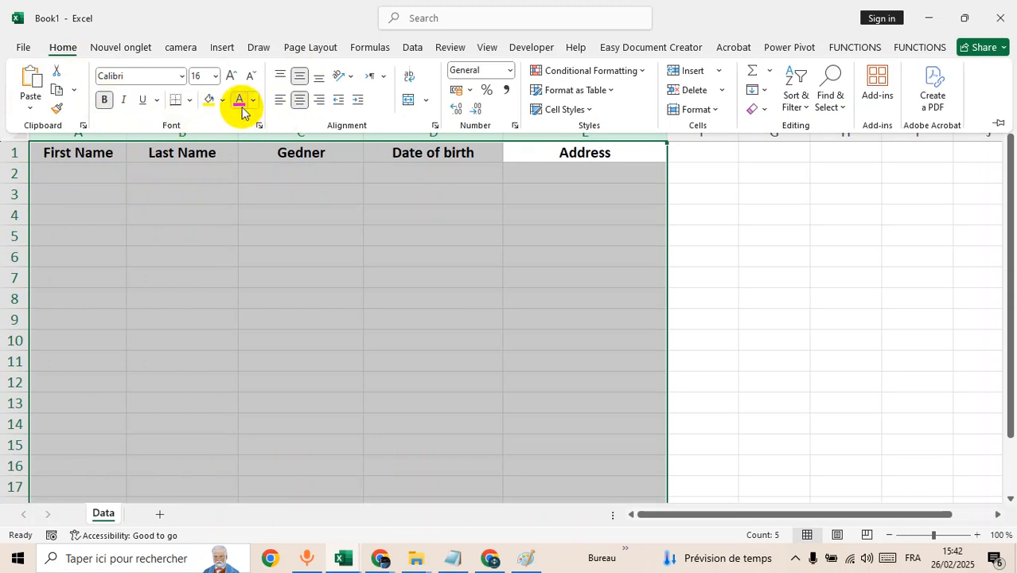
pyautogui.click(190, 99)
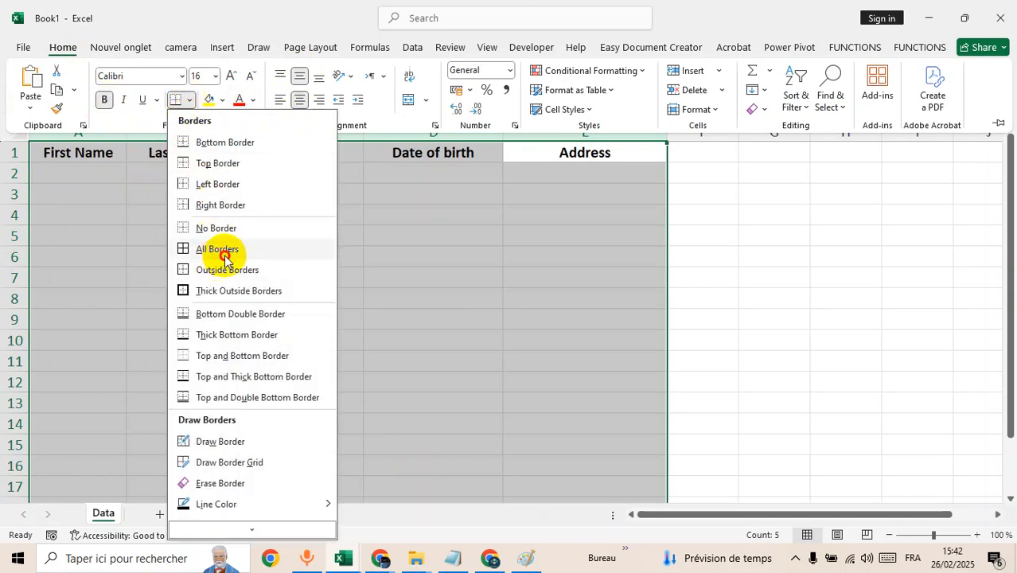
pyautogui.click(216, 248)
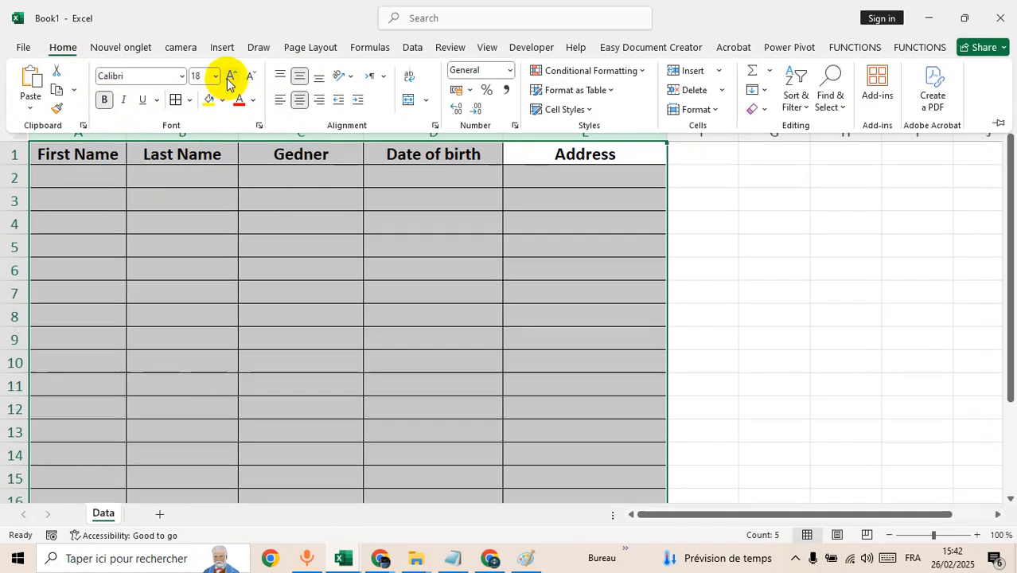
pyautogui.moveTo(410, 276)
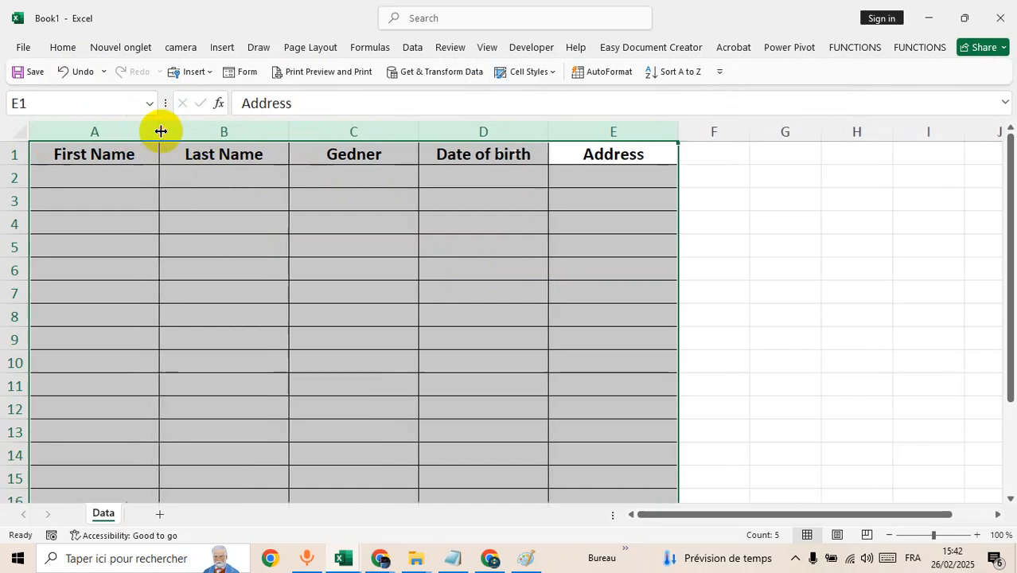
pyautogui.moveTo(159, 131); pyautogui.dragTo(313, 131)
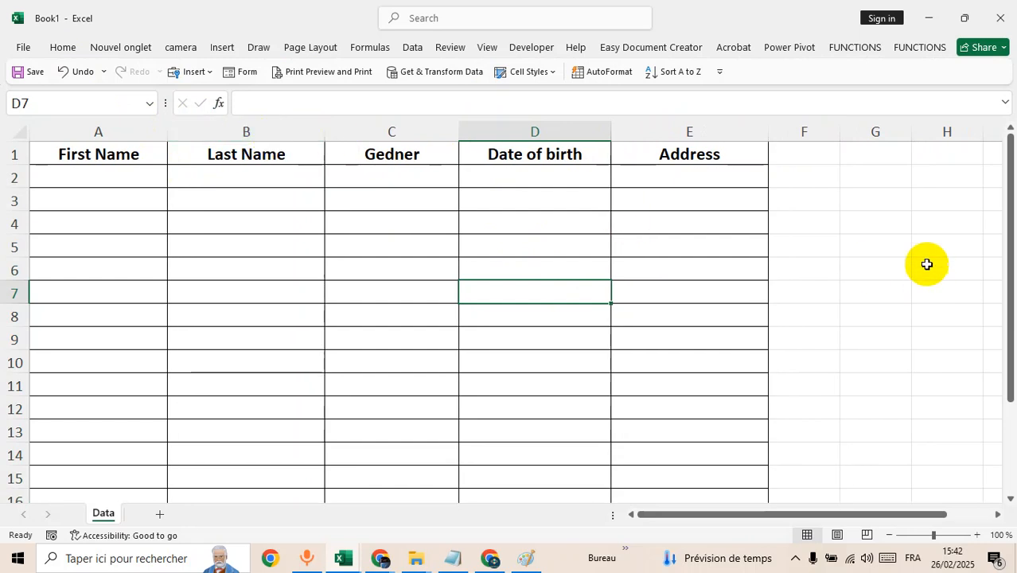
# Step: Select header row A1:E1 and give it an orange fill colour
pyautogui.click(945, 245)
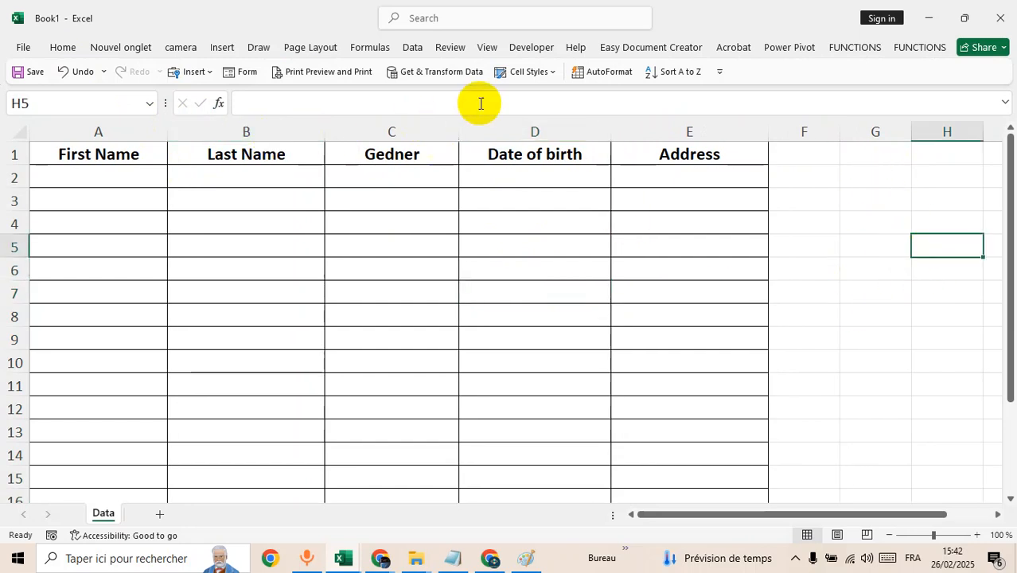
pyautogui.click(487, 48)
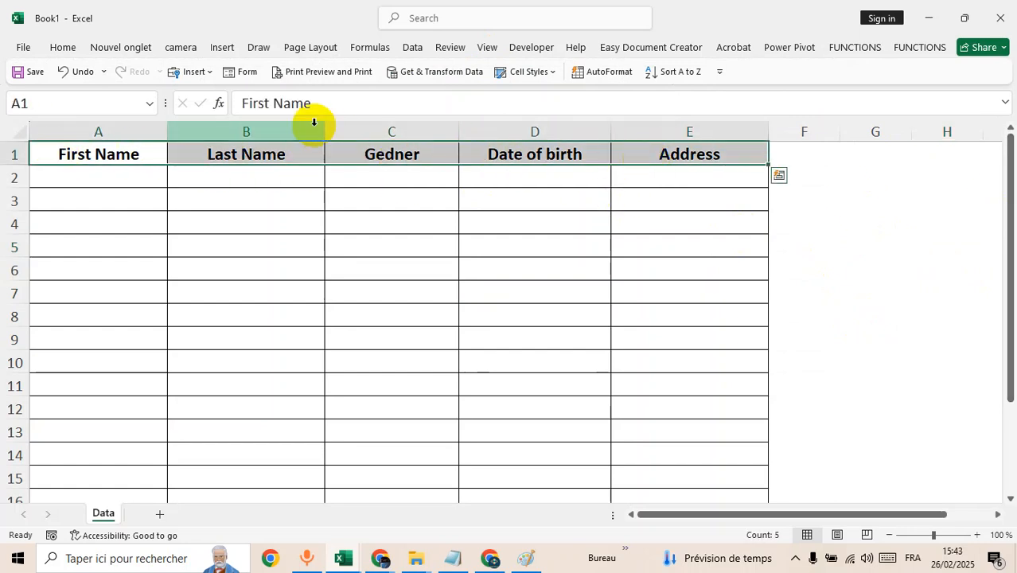
pyautogui.click(63, 47)
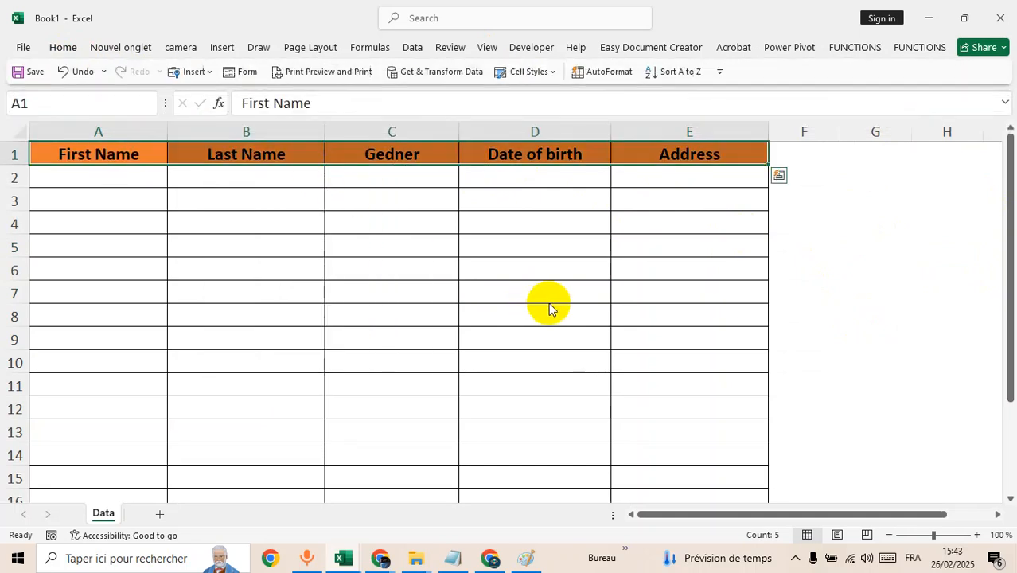
pyautogui.click(804, 315)
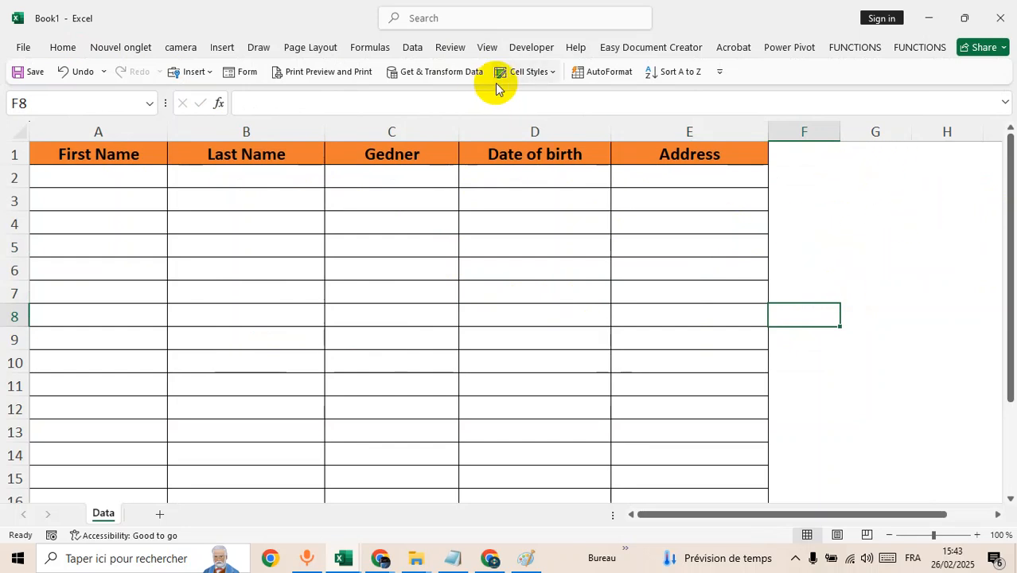
# Step: Insert an ActiveX command button beside the table and set its Caption to FORM
pyautogui.click(532, 48)
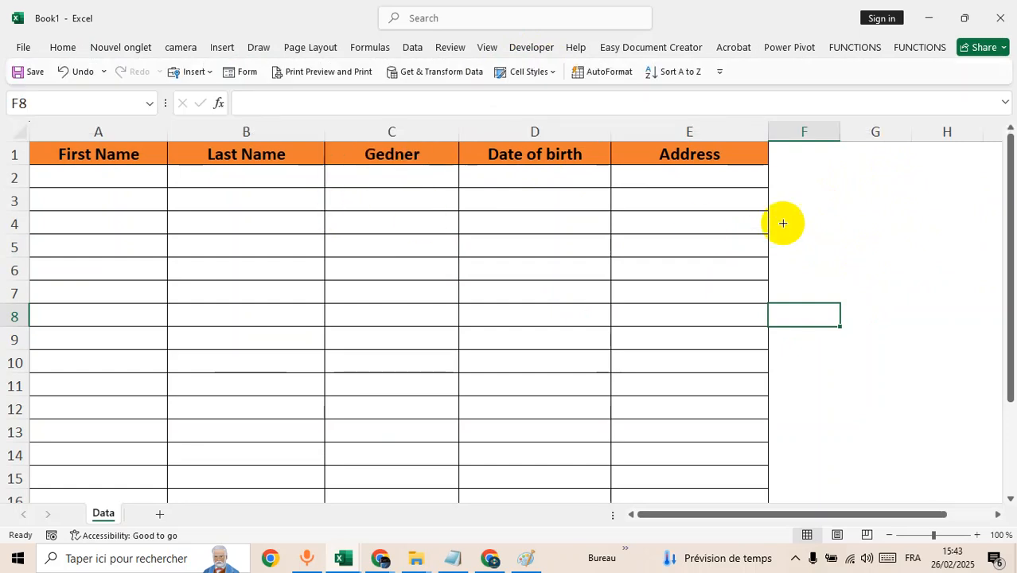
pyautogui.moveTo(964, 205)
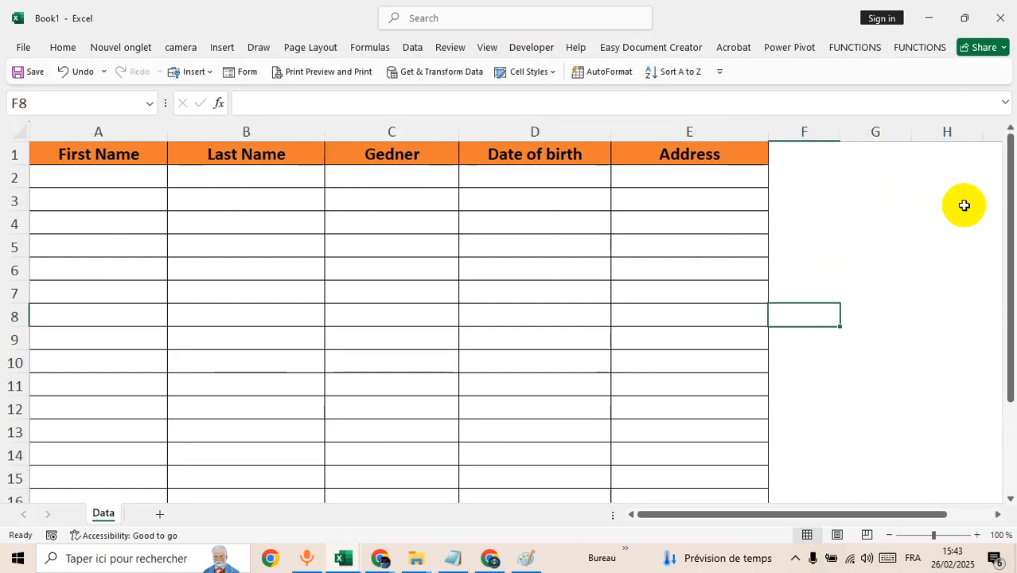
pyautogui.rightClick(888, 185)
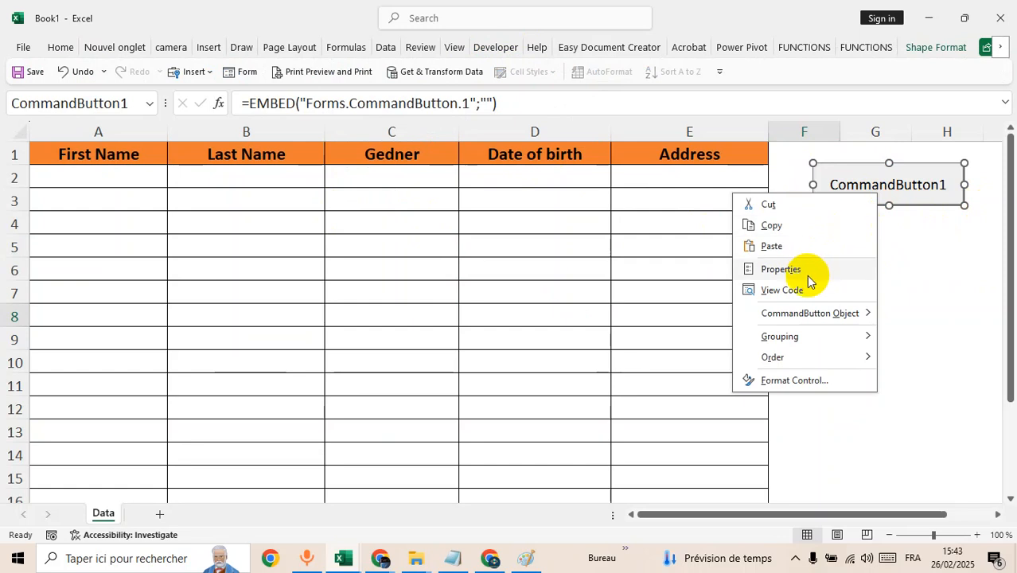
pyautogui.click(780, 269)
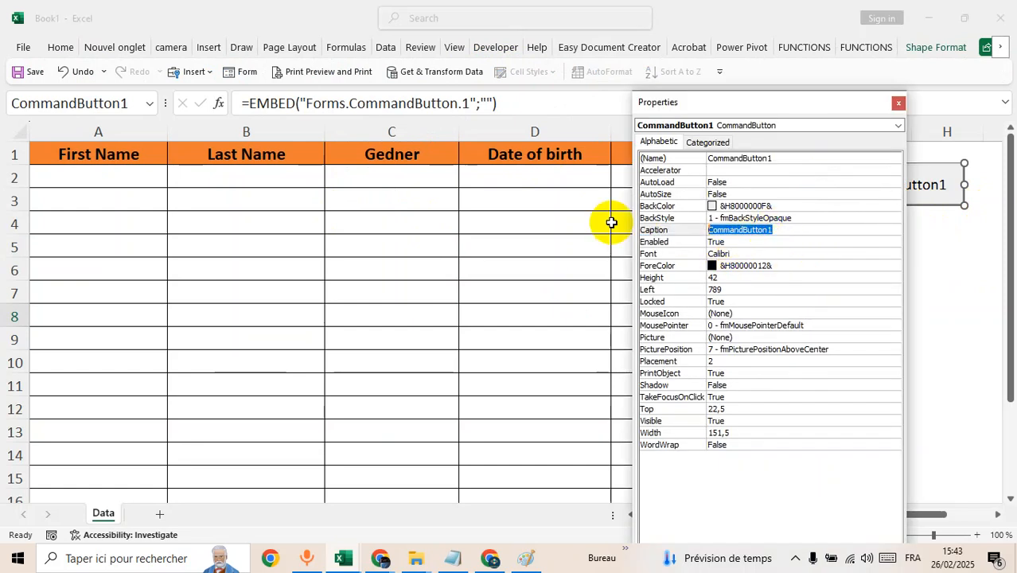
pyautogui.write('FOR')
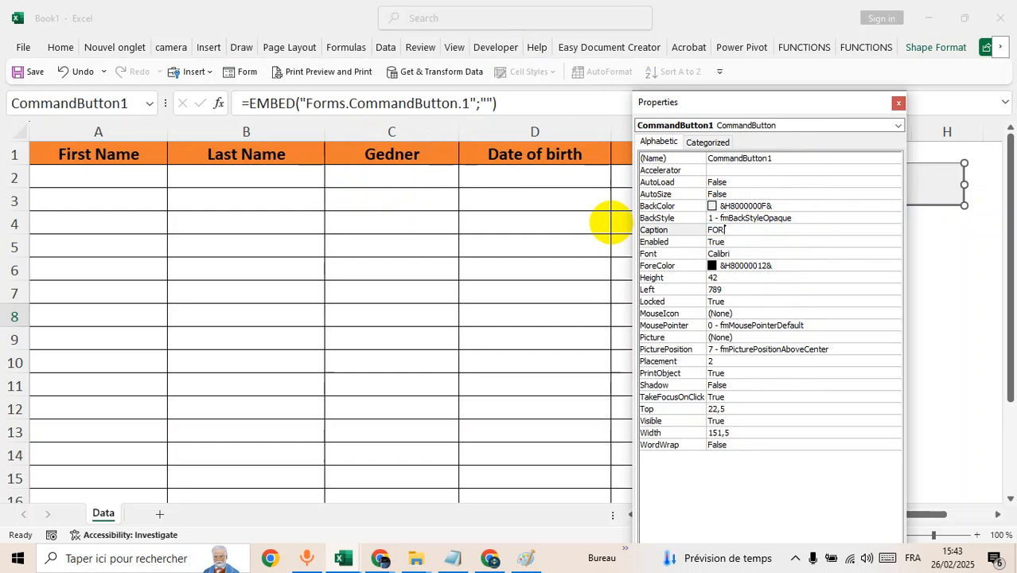
# Step: Open the button's BackColor property and show the colour palette
pyautogui.click(764, 205)
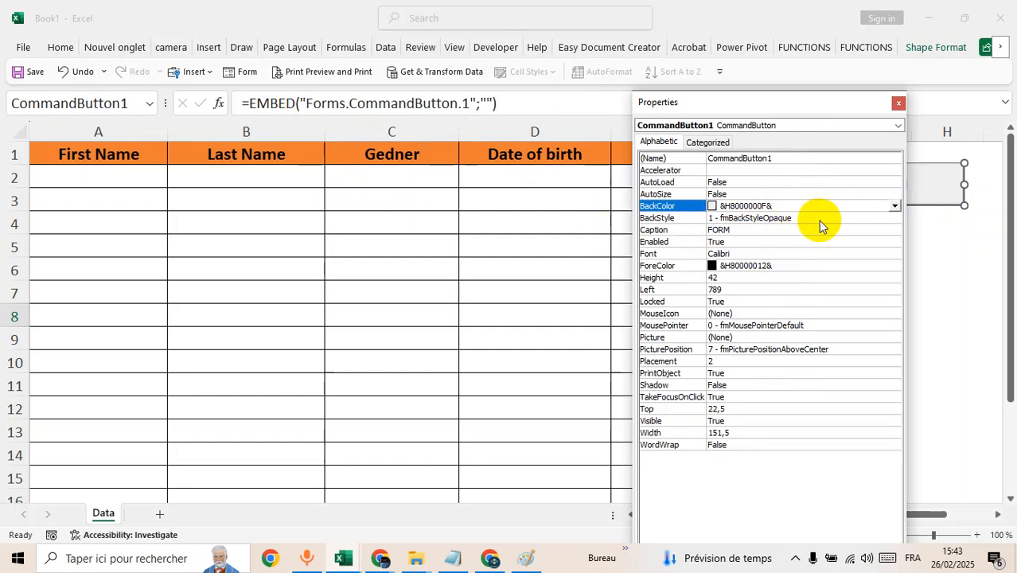
pyautogui.click(895, 205)
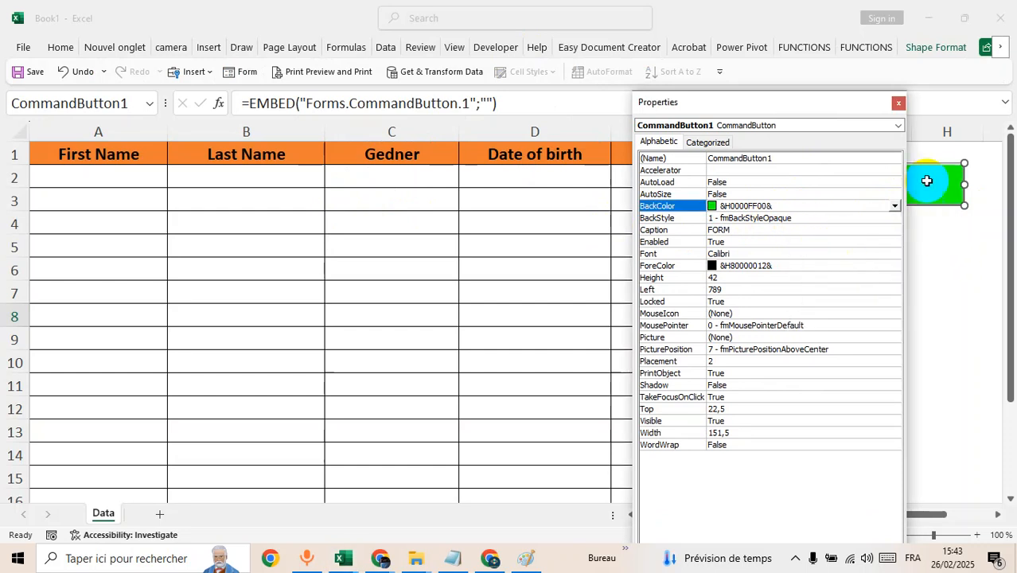
# Step: In the button's Click procedure via View Code, enter UserForm1.Show to open the form
pyautogui.rightClick(888, 184)
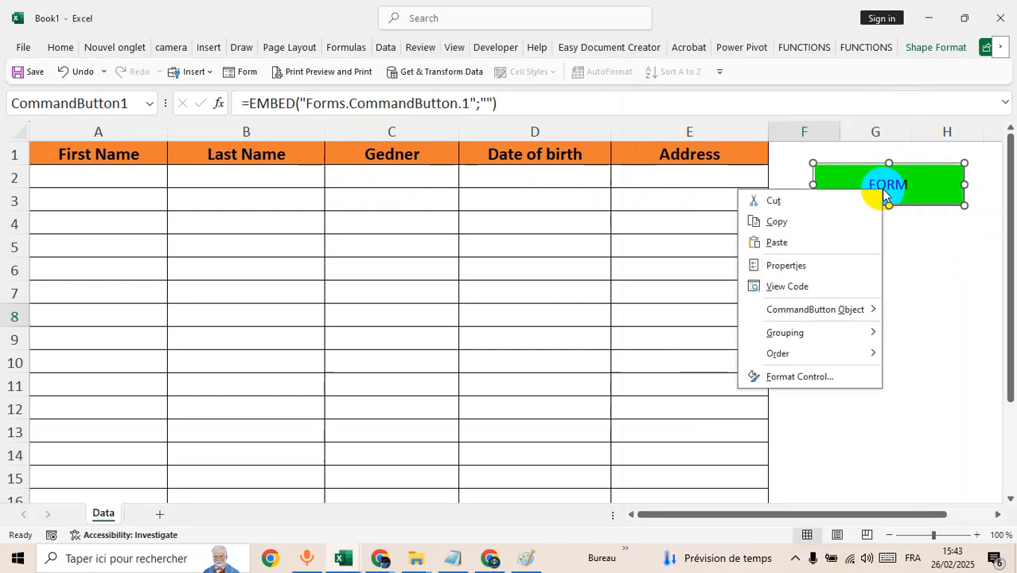
pyautogui.click(786, 287)
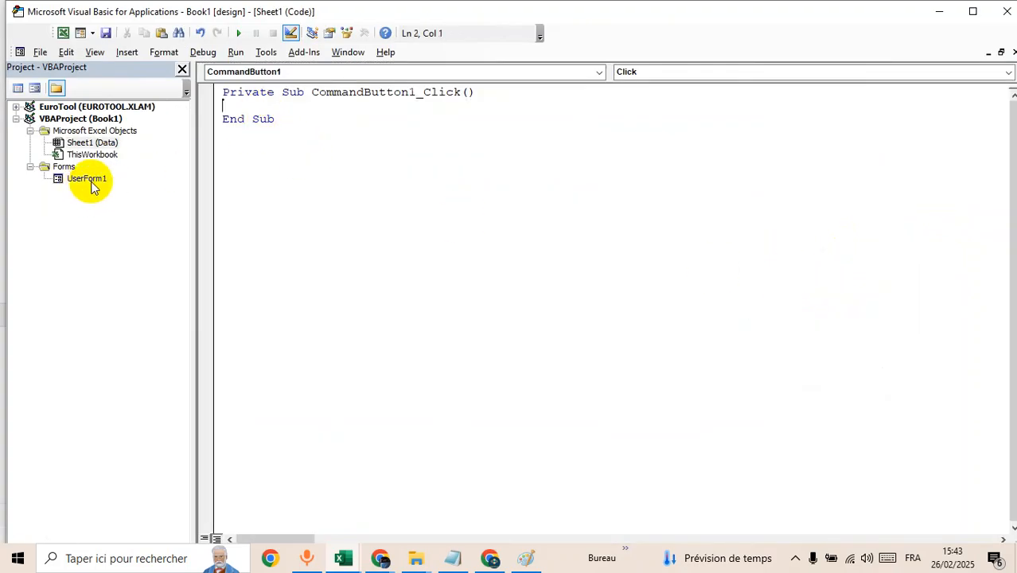
pyautogui.write('us')
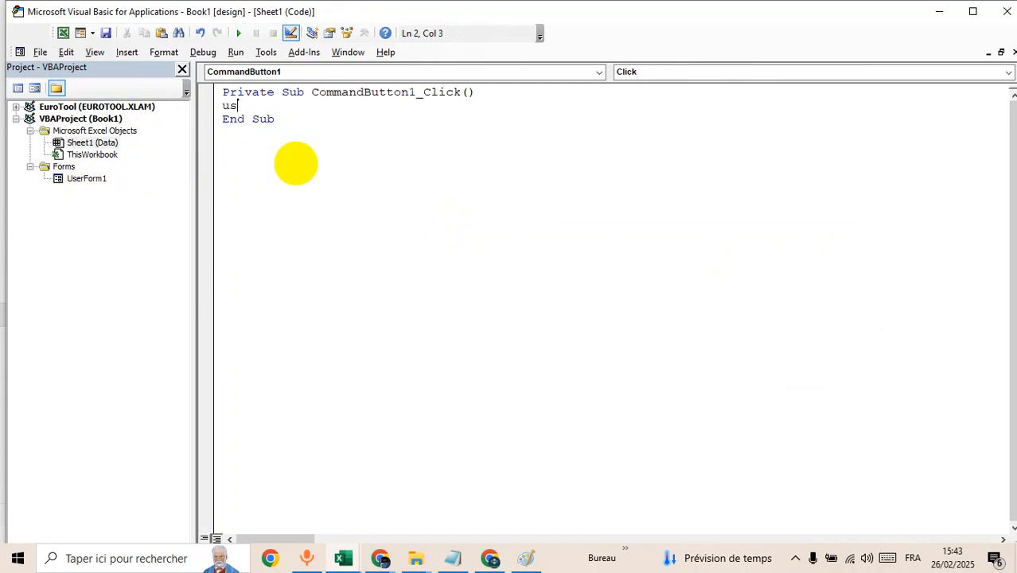
pyautogui.write('erform')
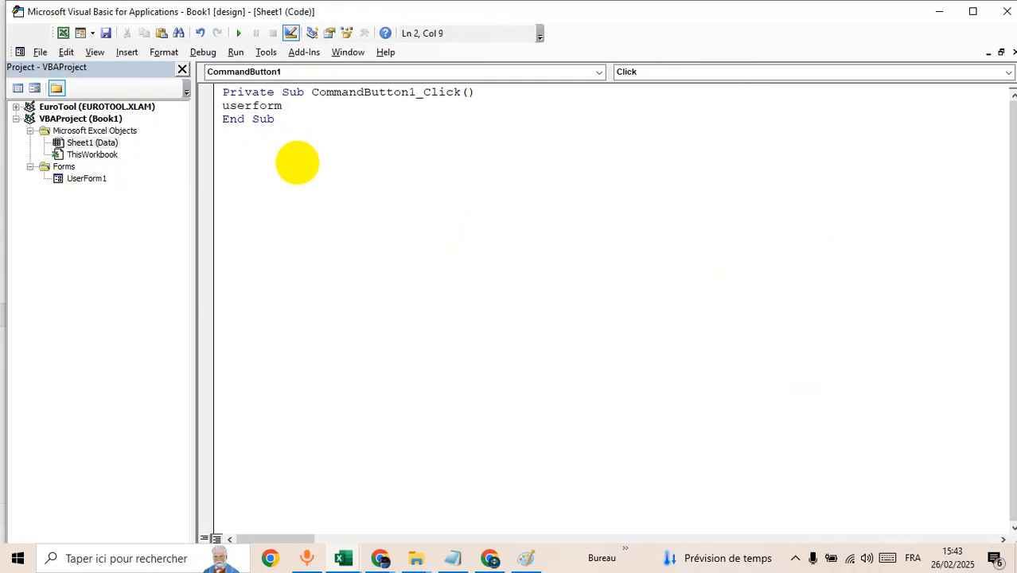
pyautogui.write('1.sh')
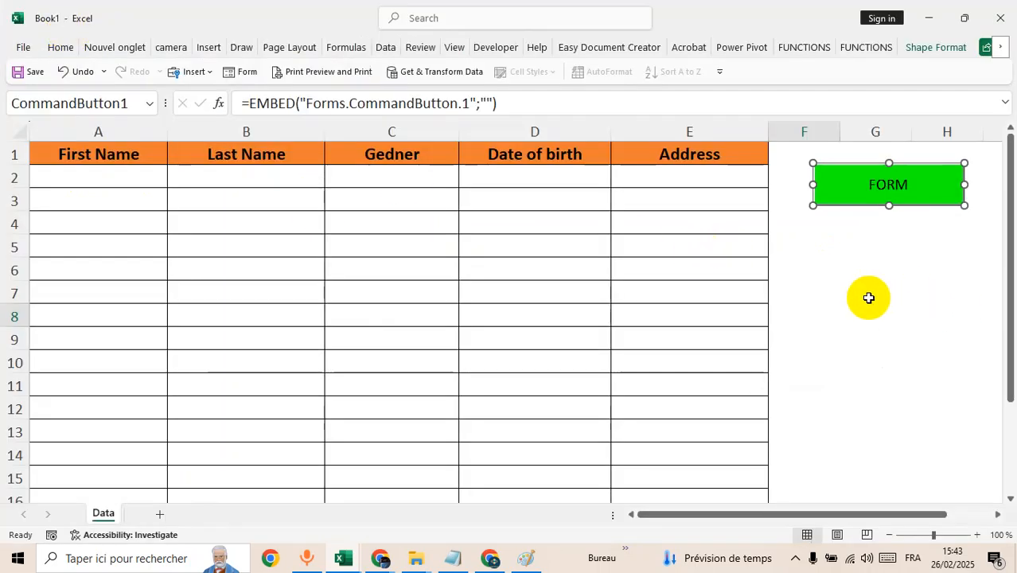
# Step: Set the FORM caption font to bold Times New Roman at a larger size via Properties
pyautogui.rightClick(888, 185)
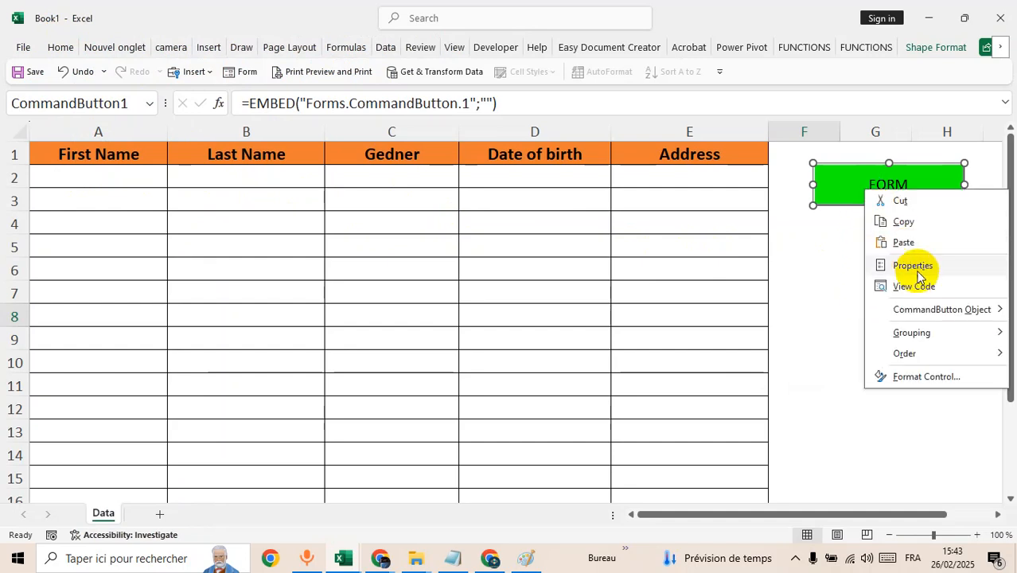
pyautogui.click(914, 264)
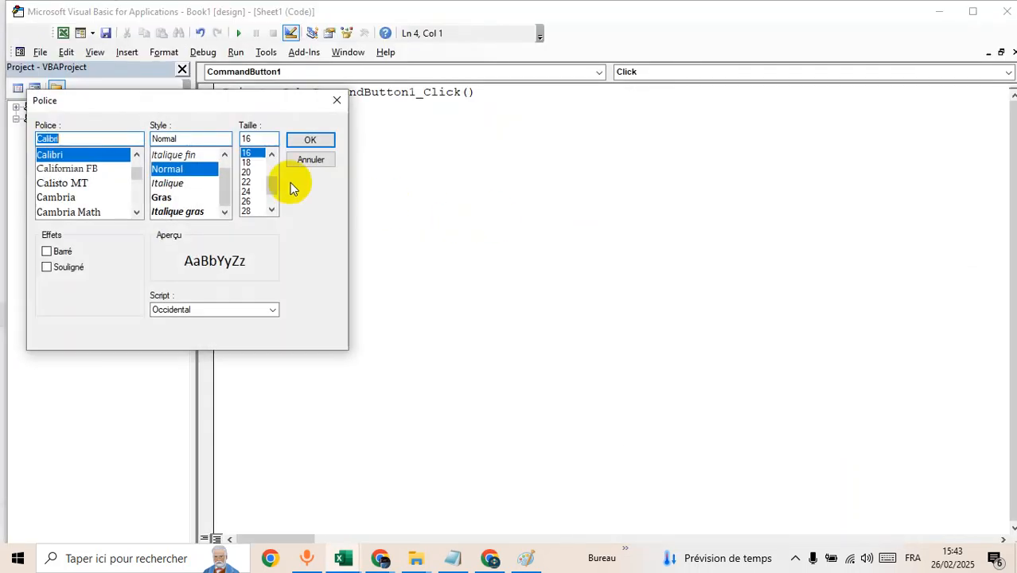
pyautogui.click(161, 197)
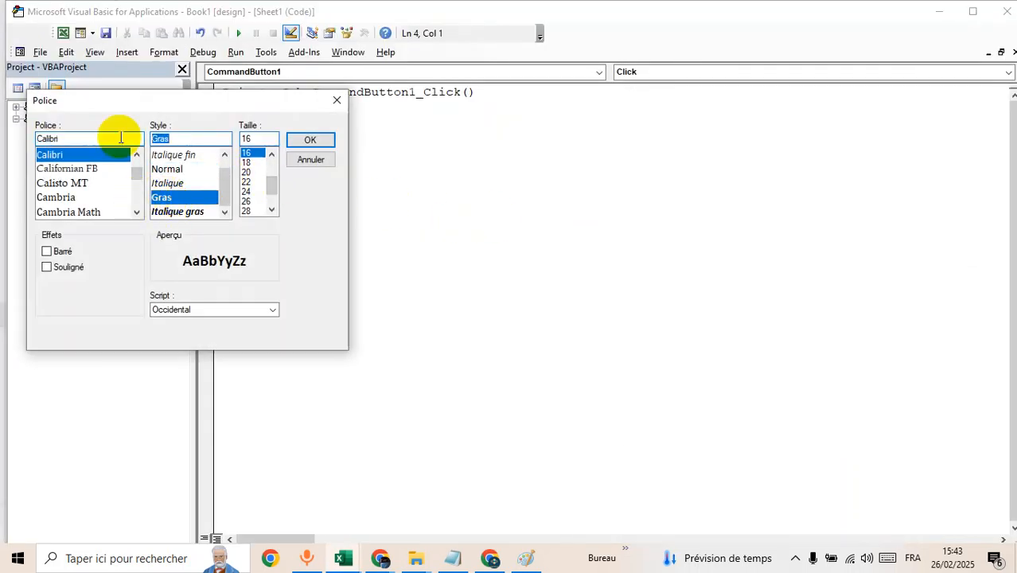
pyautogui.write('tim')
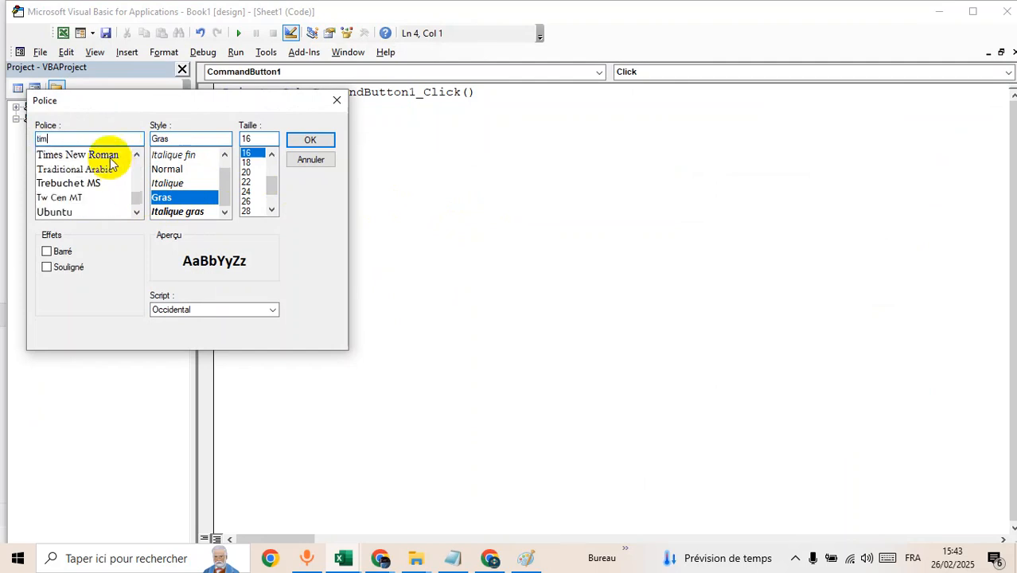
pyautogui.click(251, 172)
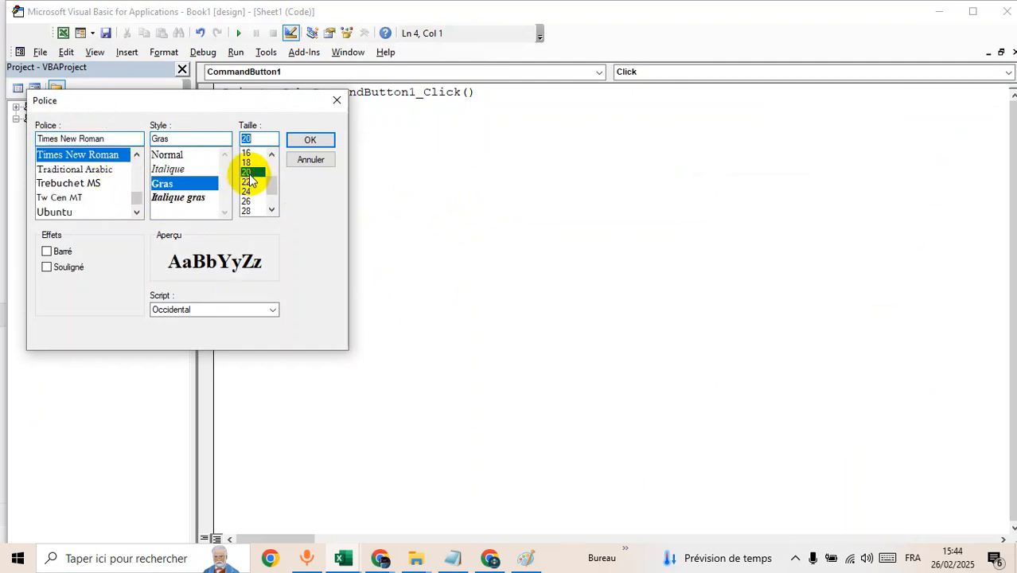
pyautogui.click(311, 140)
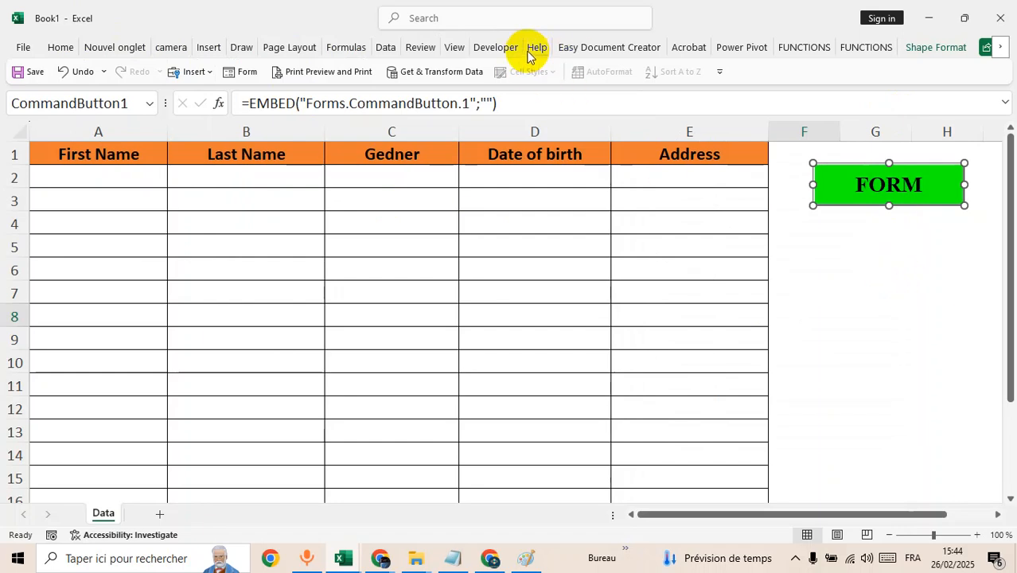
# Step: Switch Design Mode off on the Developer tab so the FORM button is live
pyautogui.click(497, 48)
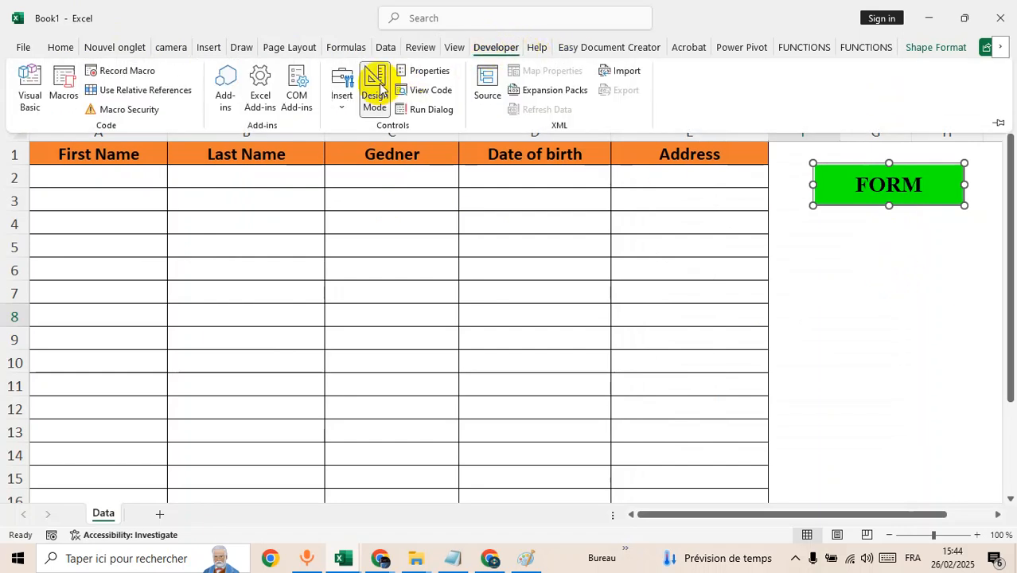
pyautogui.click(374, 89)
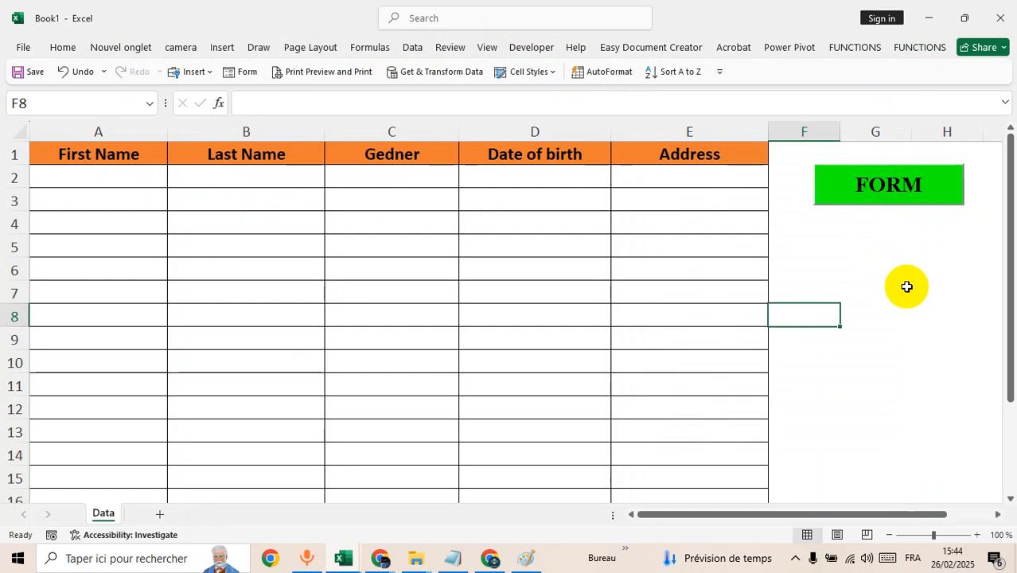
pyautogui.click(947, 338)
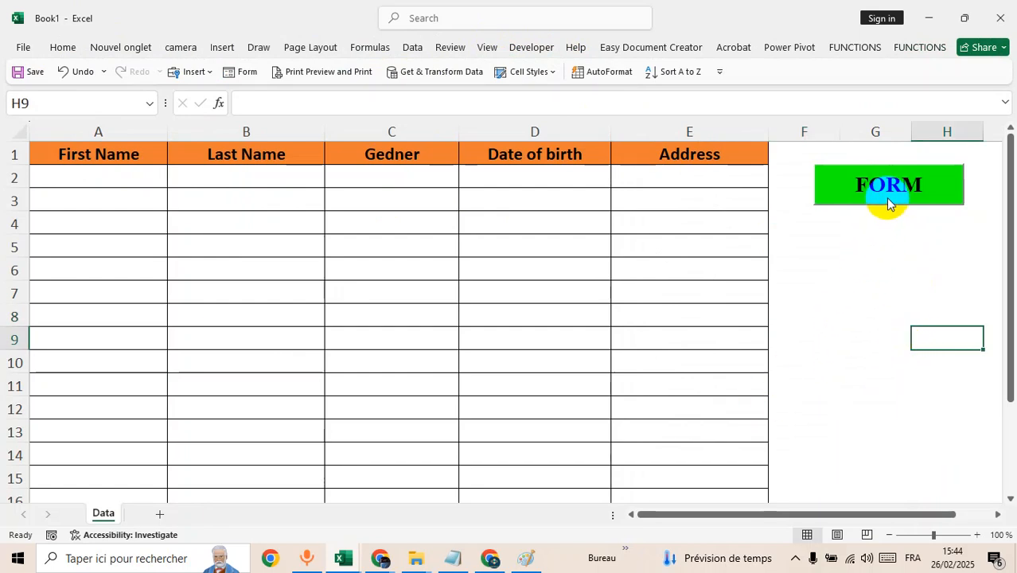
# Step: Open the form and enter John, Claude, Male, 01/01/2000 and USA
pyautogui.click(888, 185)
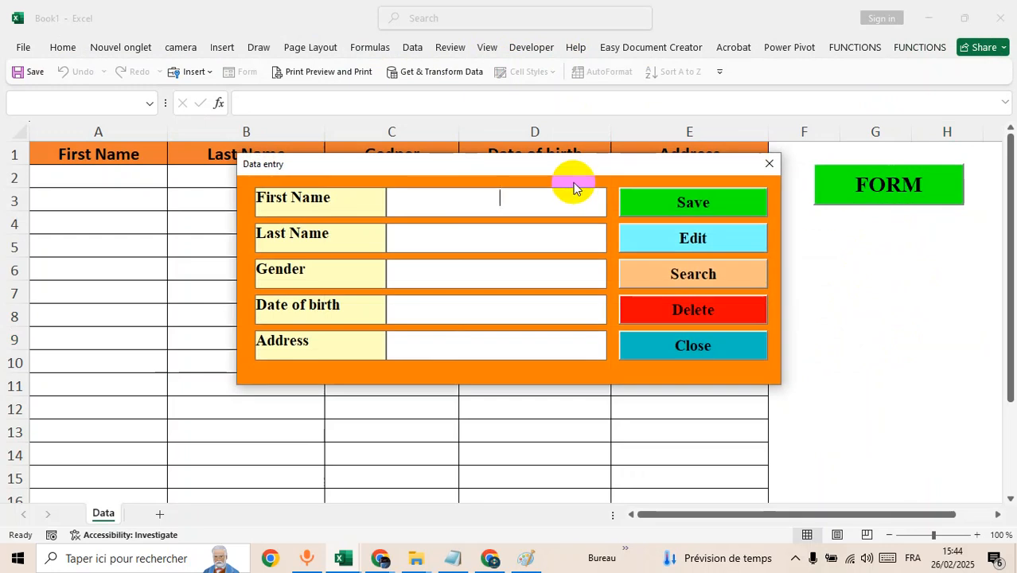
pyautogui.moveTo(499, 301)
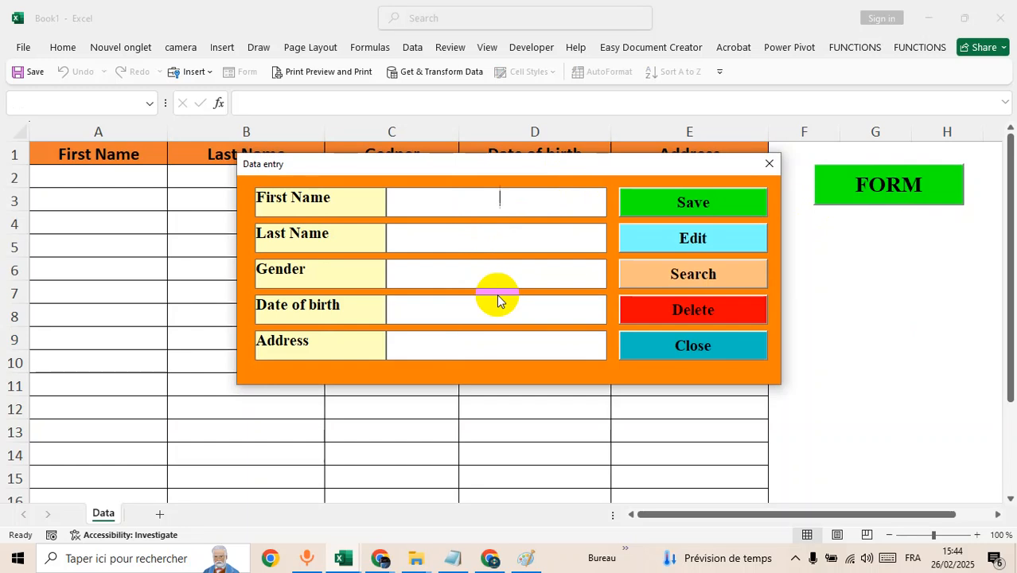
pyautogui.write('Joh')
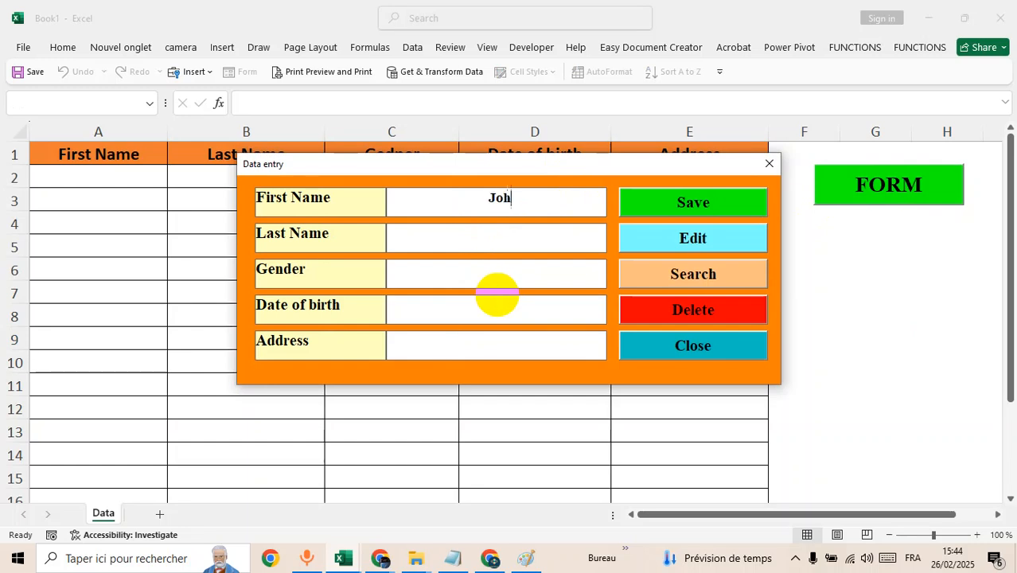
pyautogui.write('C')
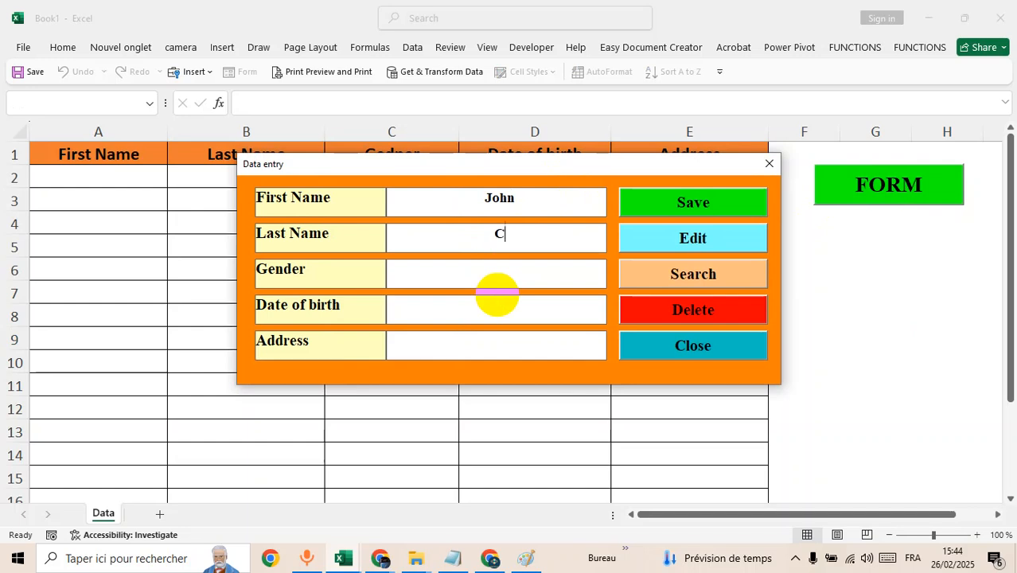
pyautogui.write('laude')
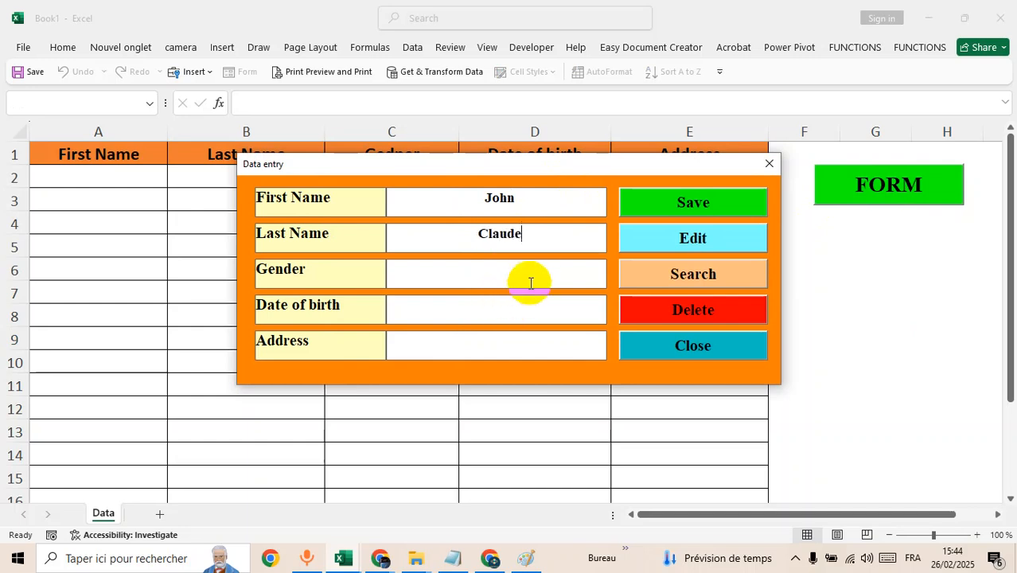
pyautogui.write('Male')
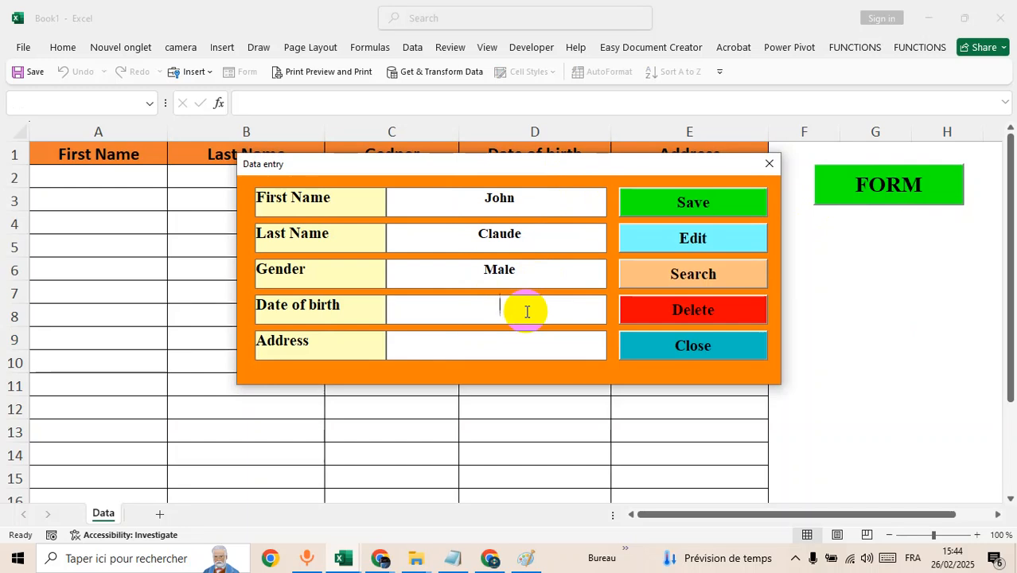
pyautogui.write('01/01/')
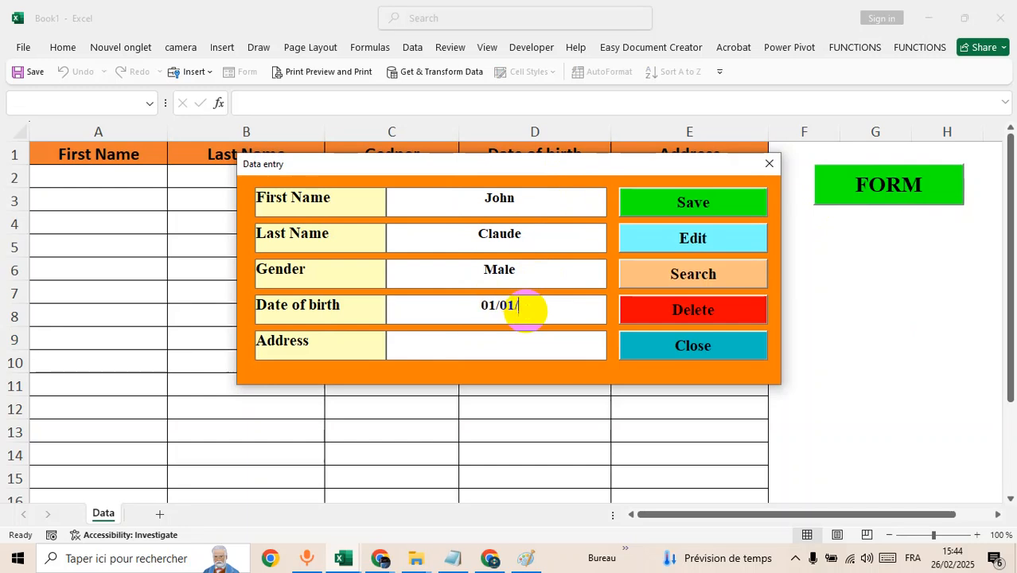
pyautogui.write('2000')
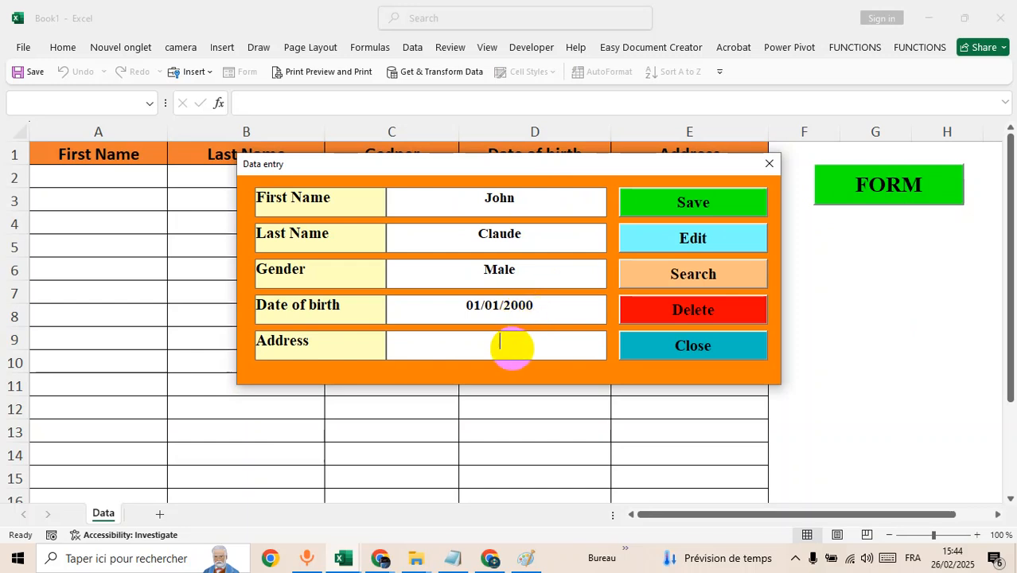
pyautogui.write('USA')
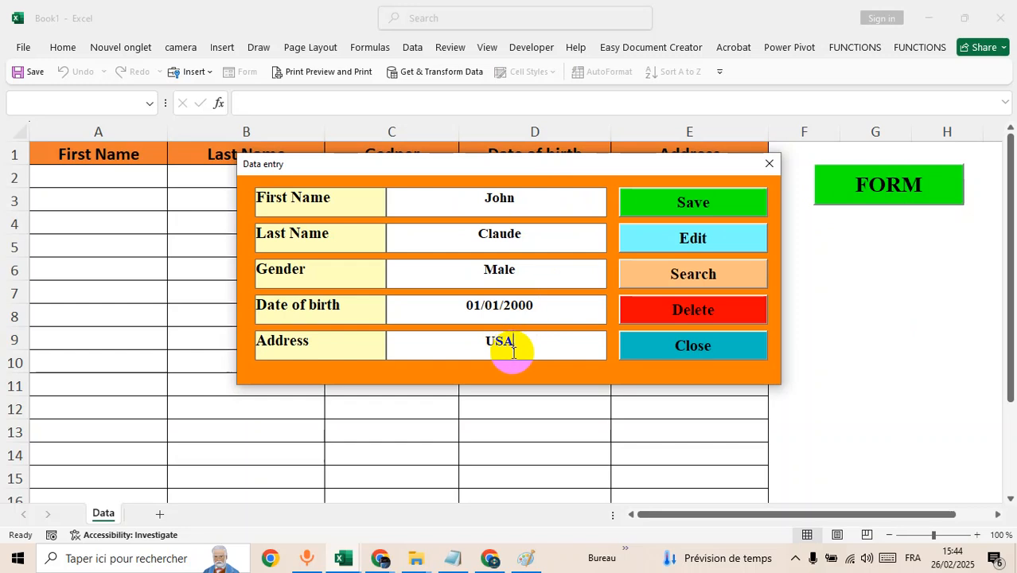
# Step: Save the record to row 2, dismiss the confirmation and close the form
pyautogui.click(692, 202)
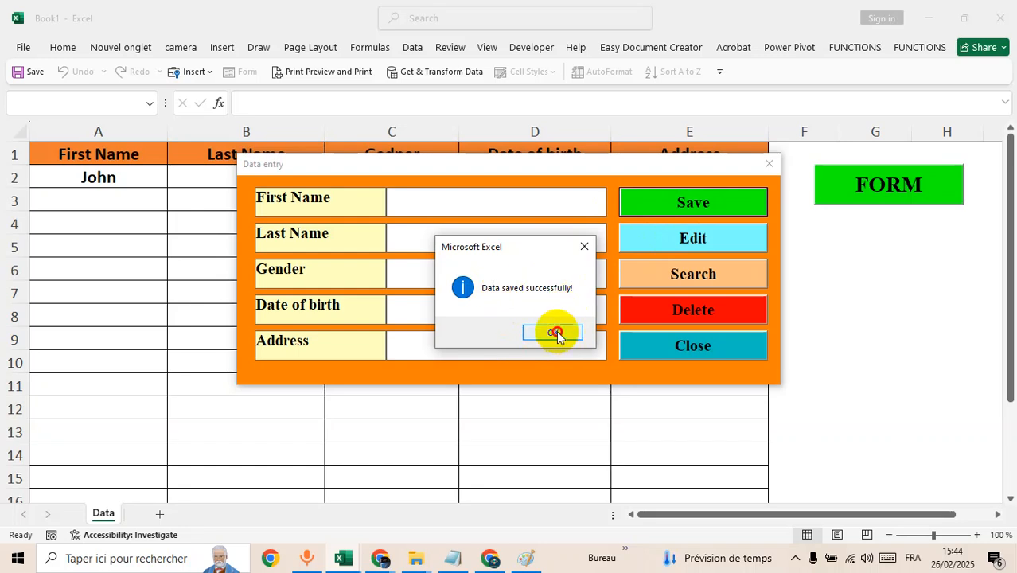
pyautogui.click(552, 333)
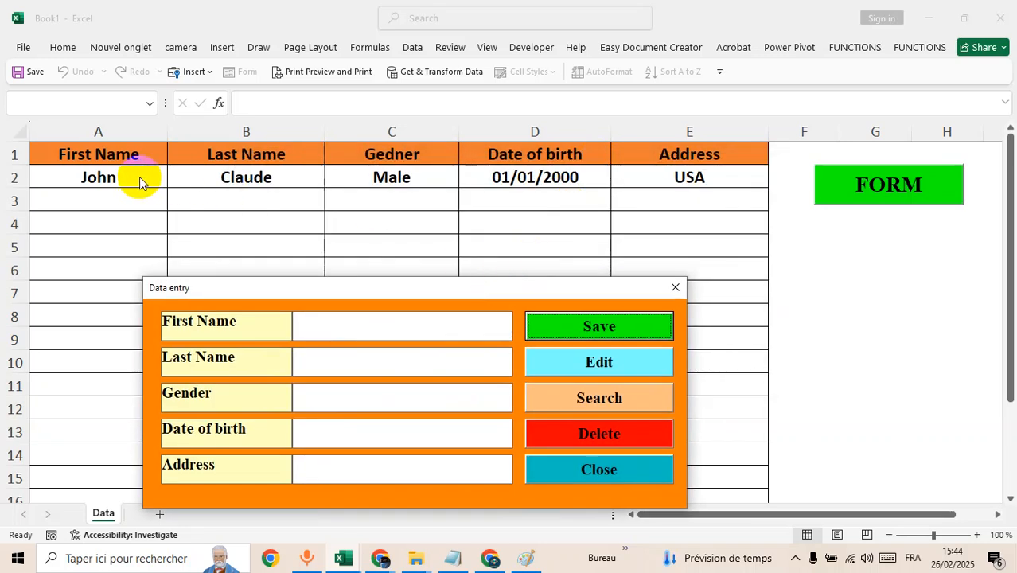
pyautogui.moveTo(646, 235)
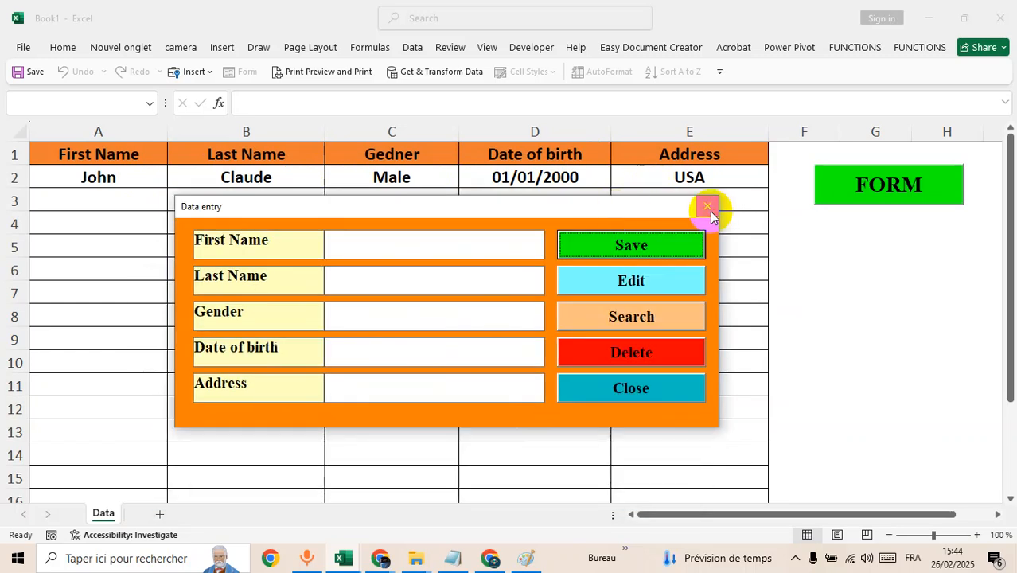
pyautogui.click(708, 207)
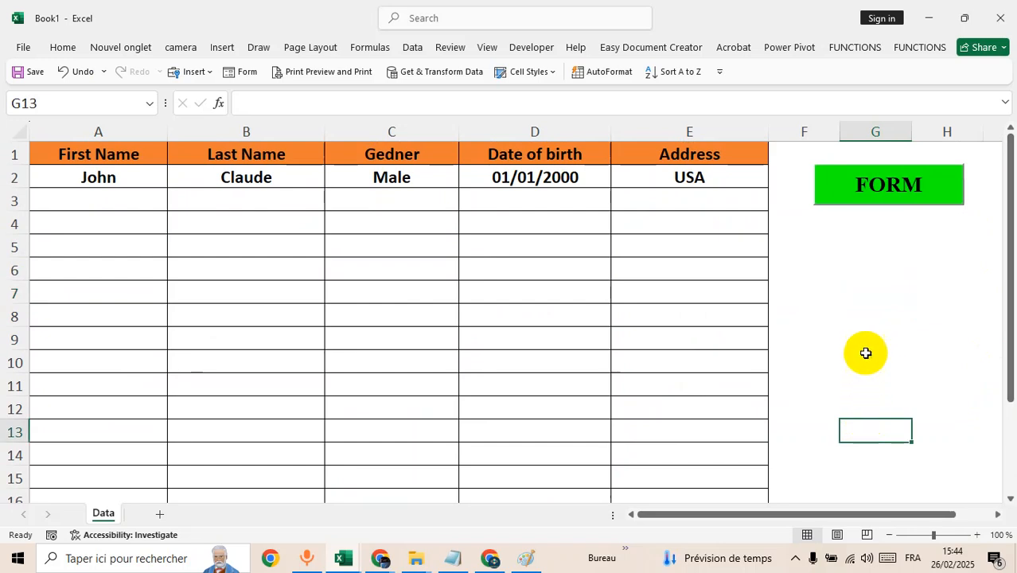
pyautogui.moveTo(775, 287)
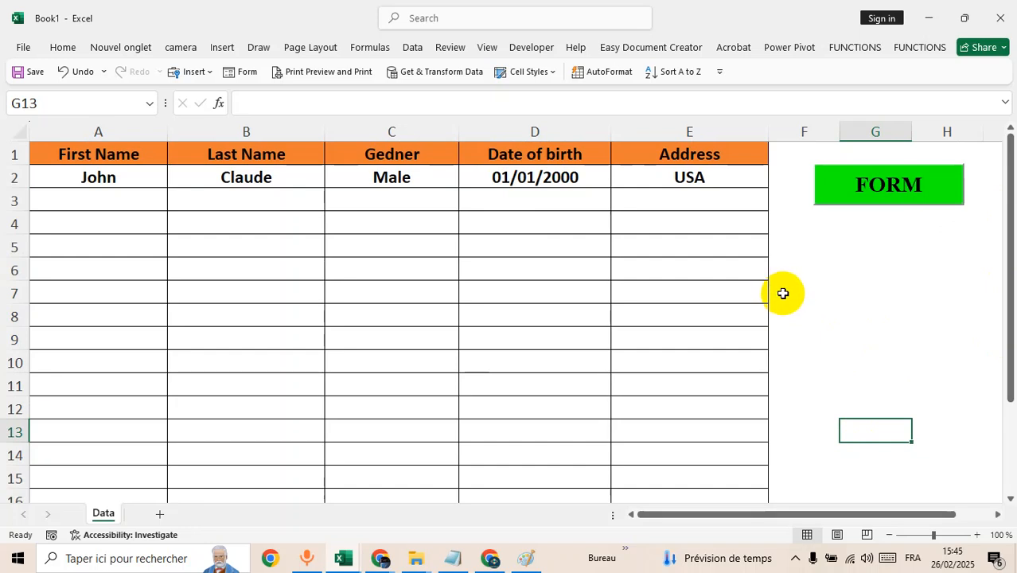
pyautogui.moveTo(802, 299)
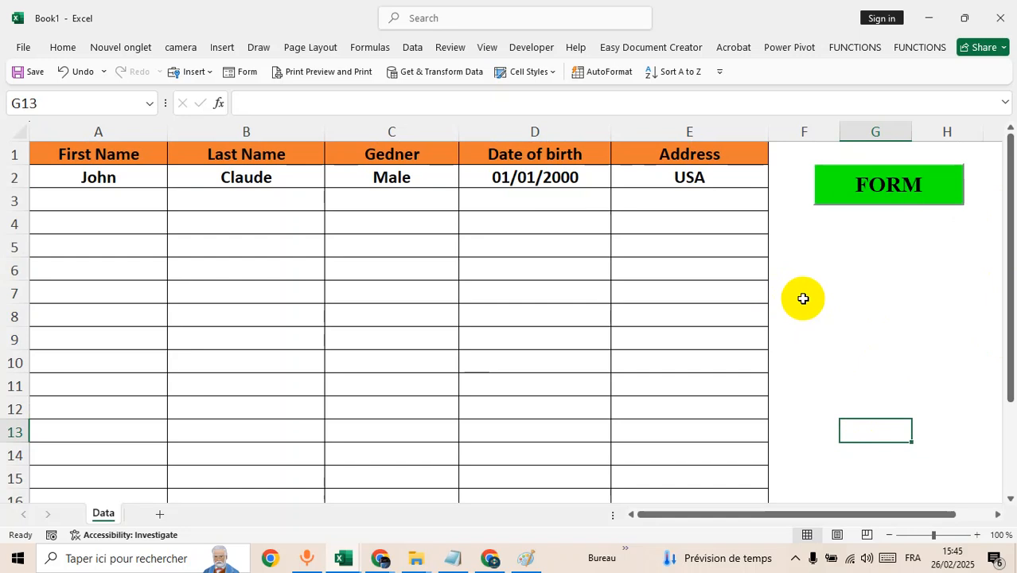
pyautogui.click(802, 293)
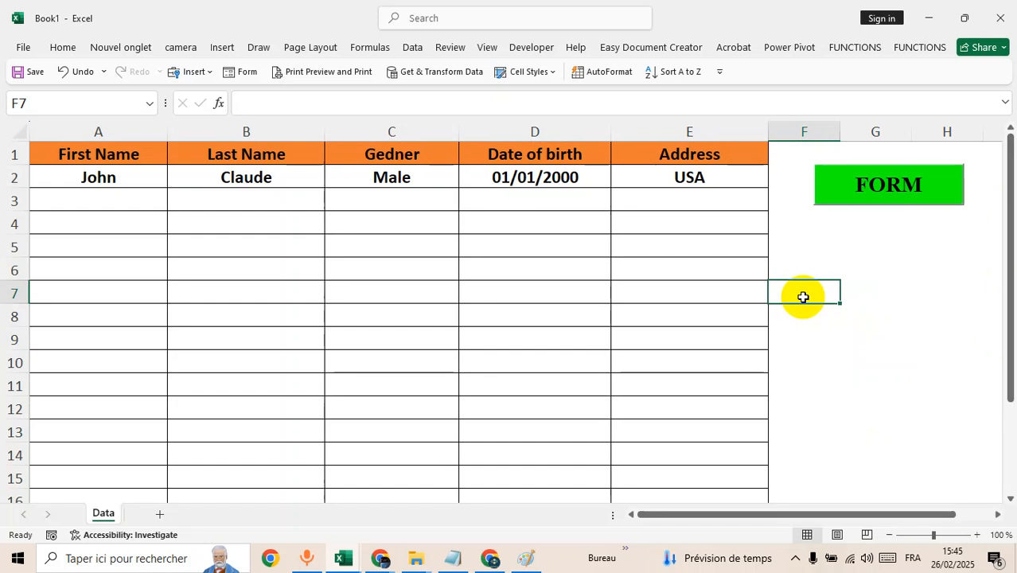
pyautogui.moveTo(589, 315)
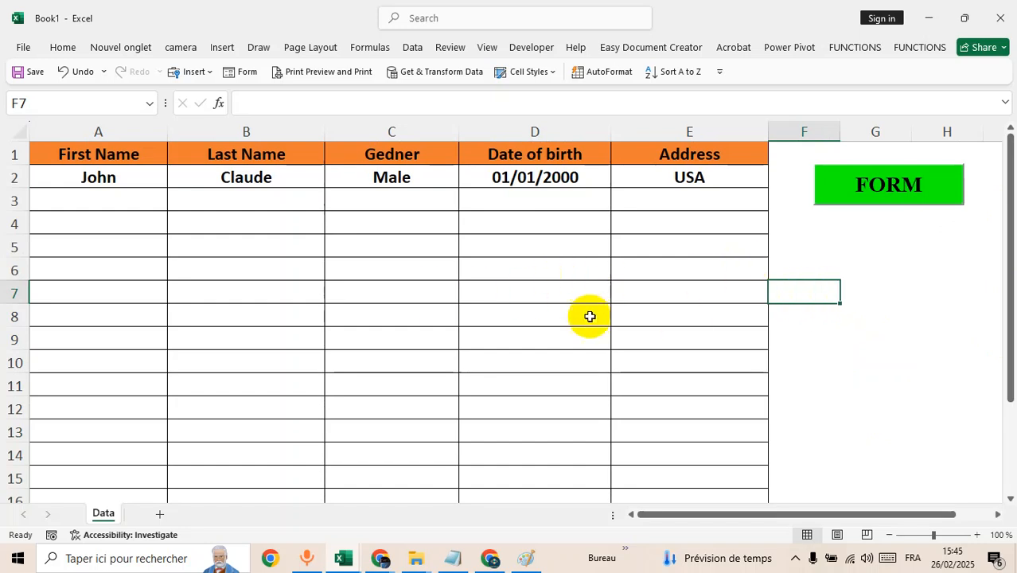
pyautogui.click(534, 315)
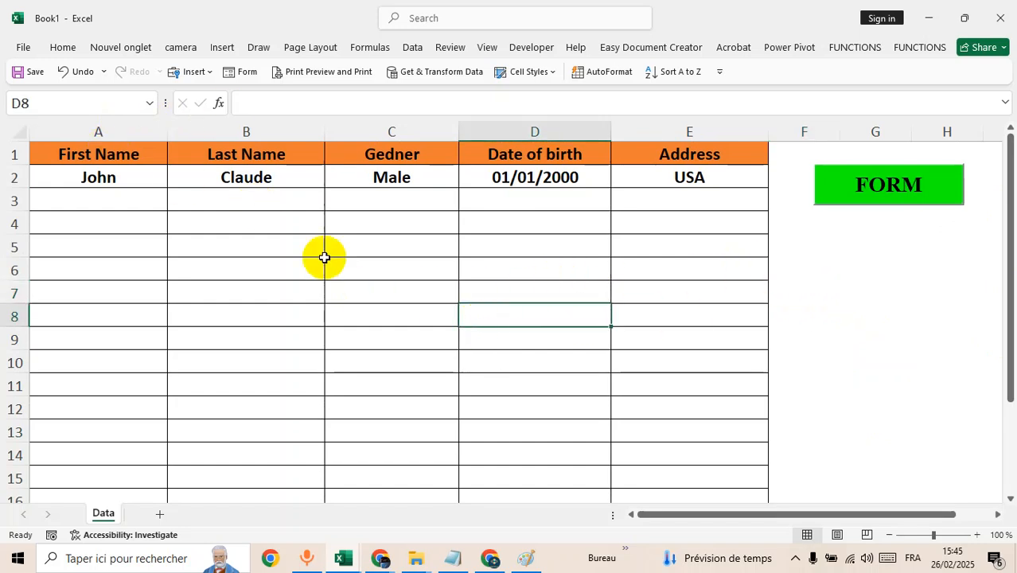
pyautogui.moveTo(23, 48)
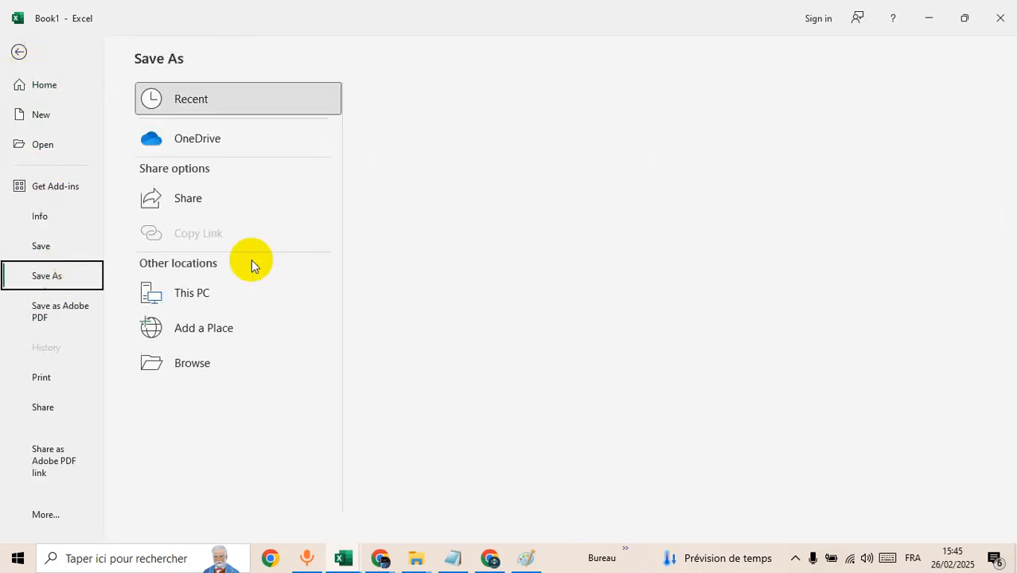
# Step: In Save As > Browse, choose Excel Macro-Enabled Workbook (*.xlsm) as the file type
pyautogui.click(191, 99)
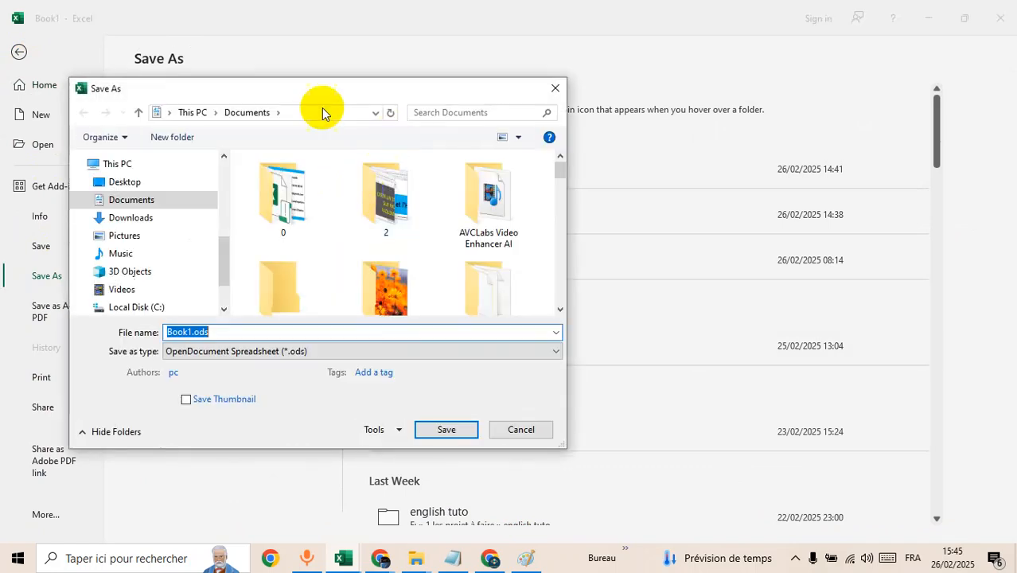
pyautogui.click(554, 351)
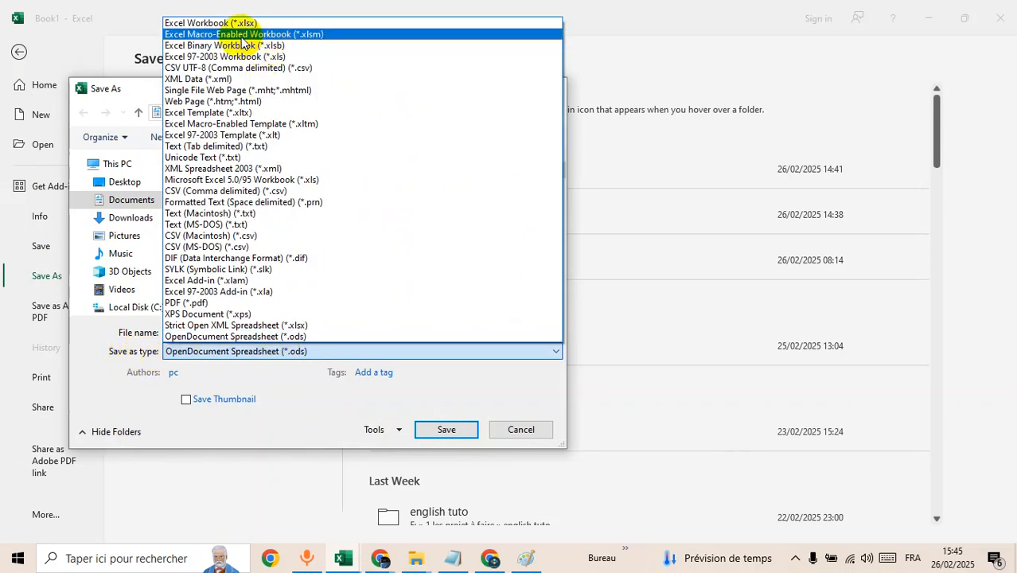
pyautogui.click(245, 33)
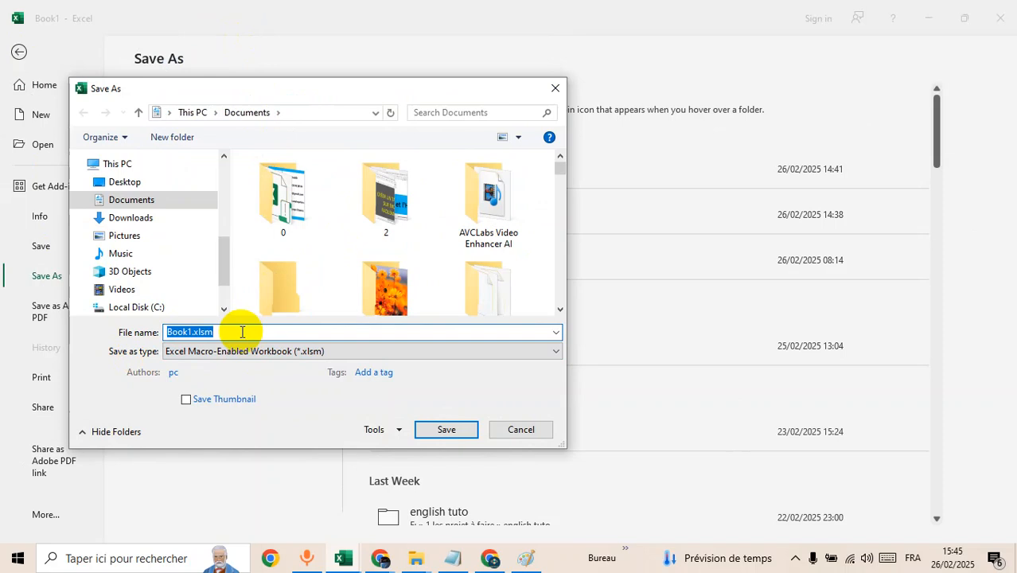
# Step: Name the file data input form and save it to Documents
pyautogui.write('data')
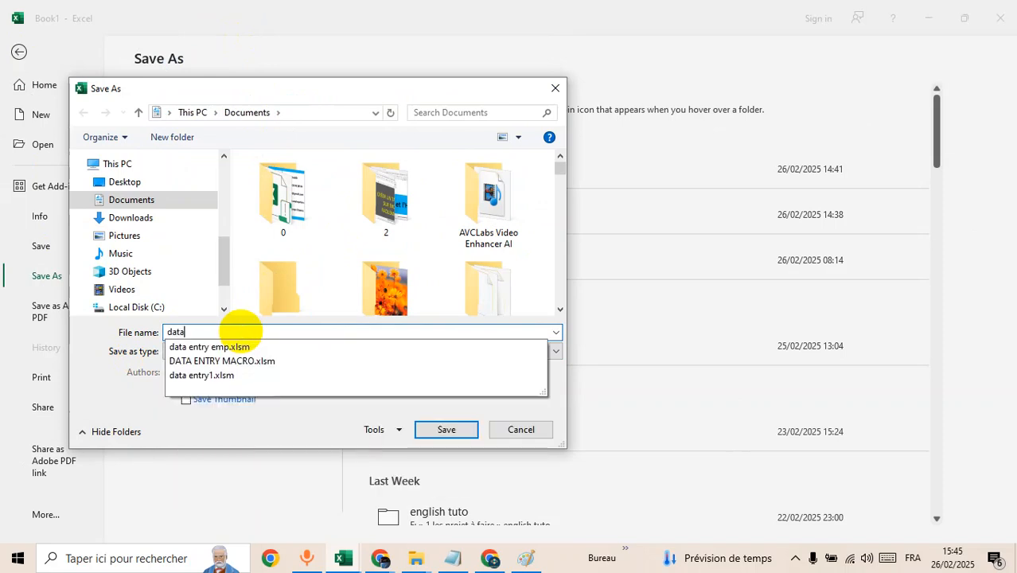
pyautogui.write('input')
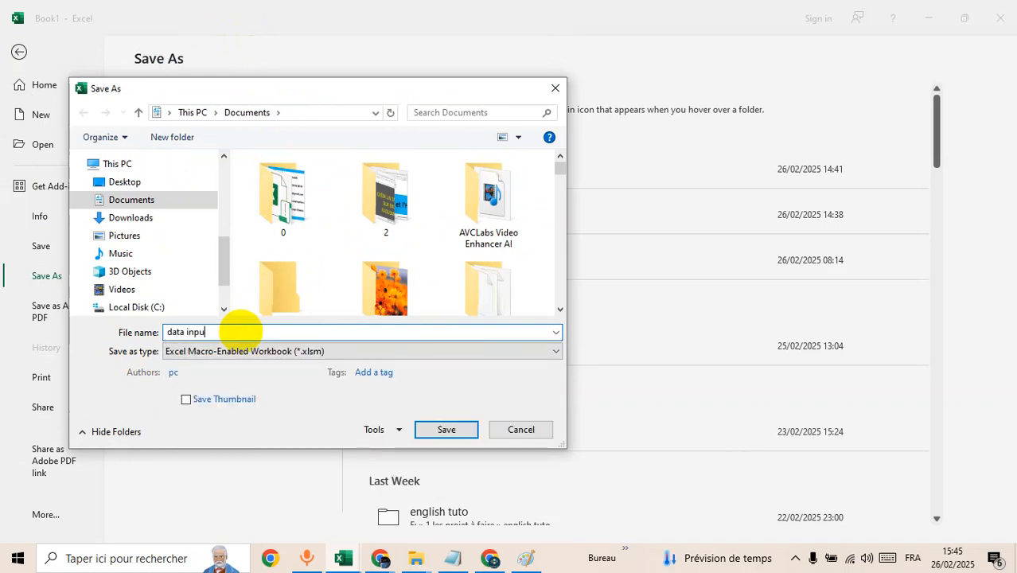
pyautogui.write('wi')
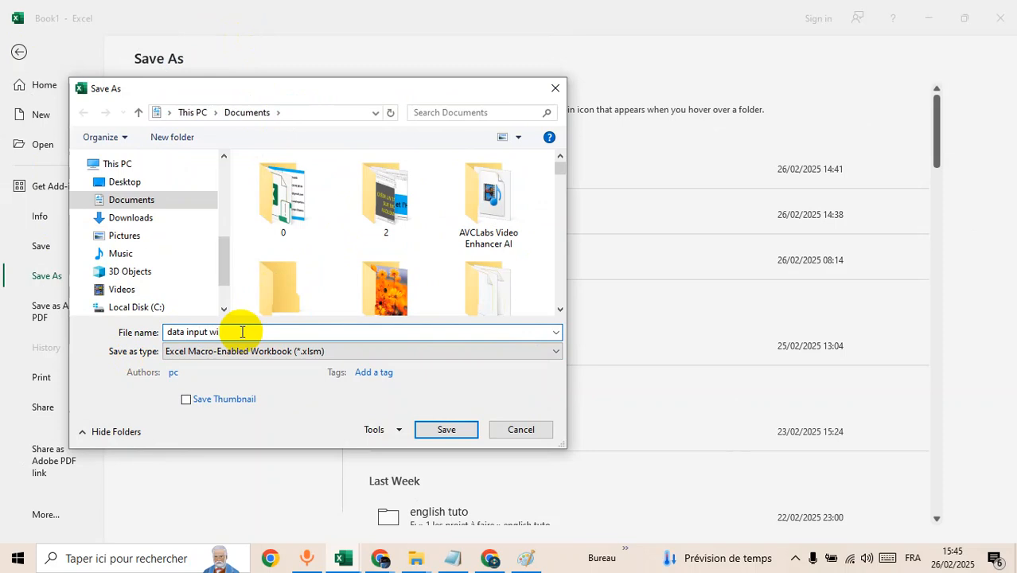
pyautogui.press('Backspace')
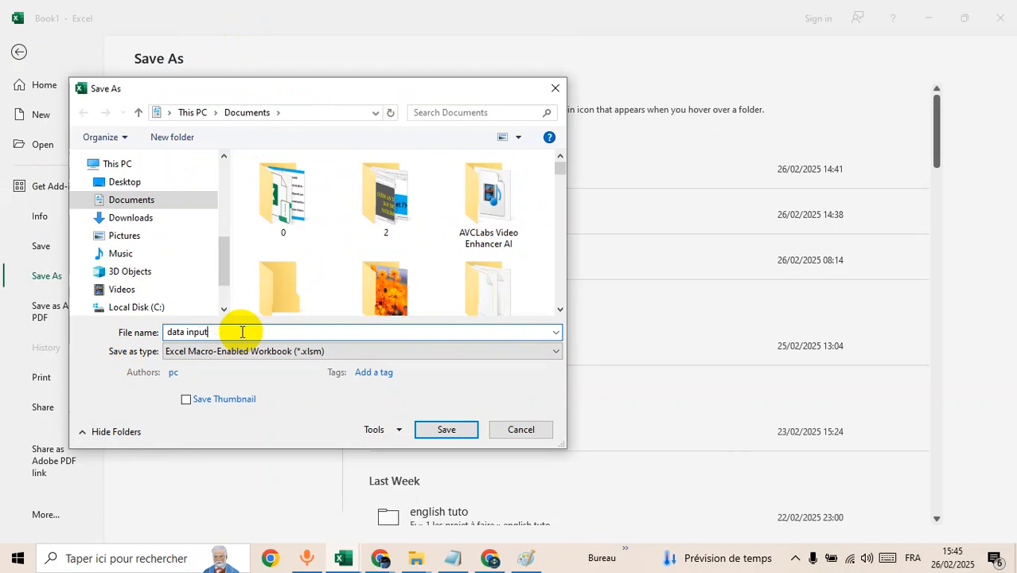
pyautogui.write('form')
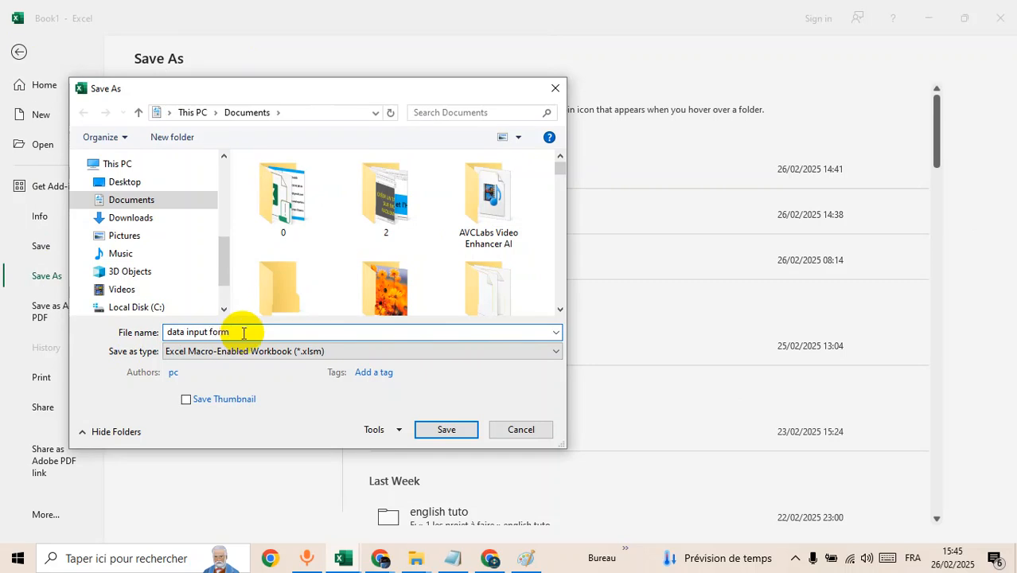
pyautogui.click(446, 429)
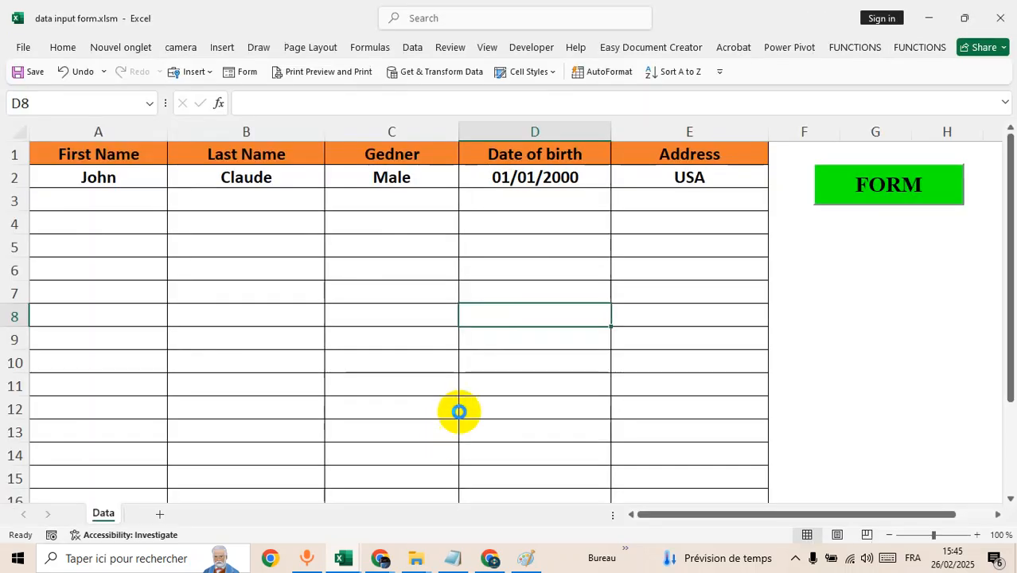
pyautogui.click(947, 339)
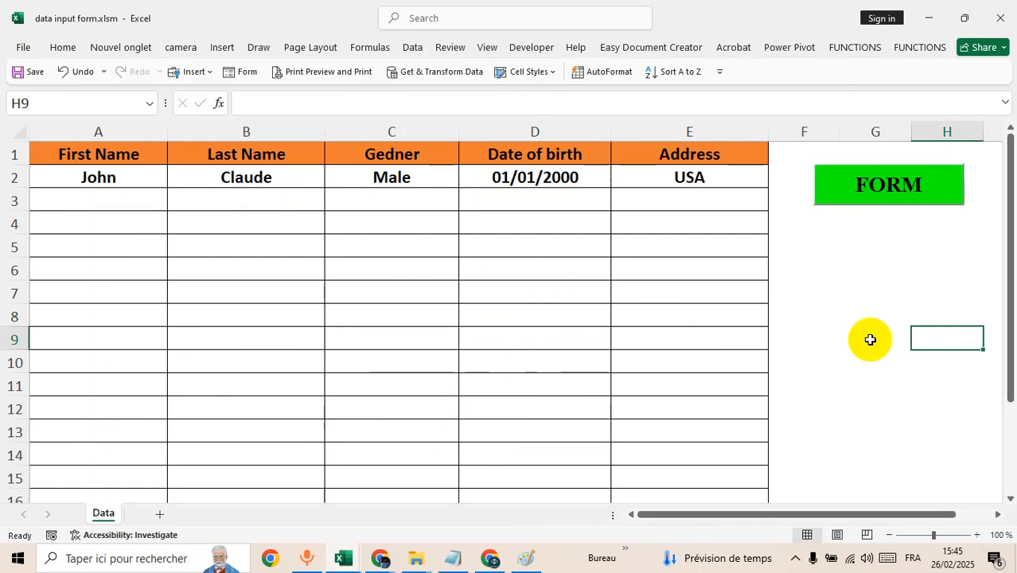